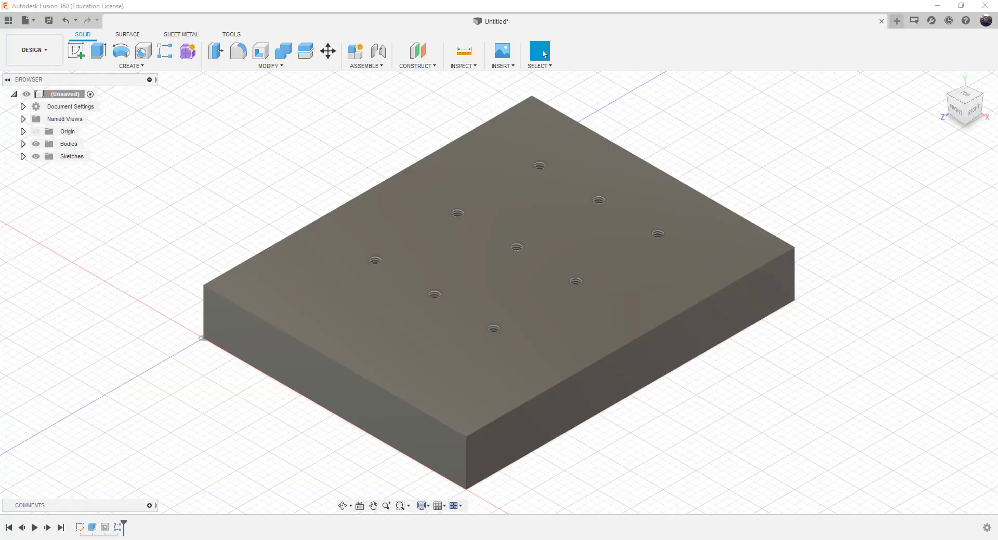
{"action": "mouse_move", "coordinate": [122, 490]}
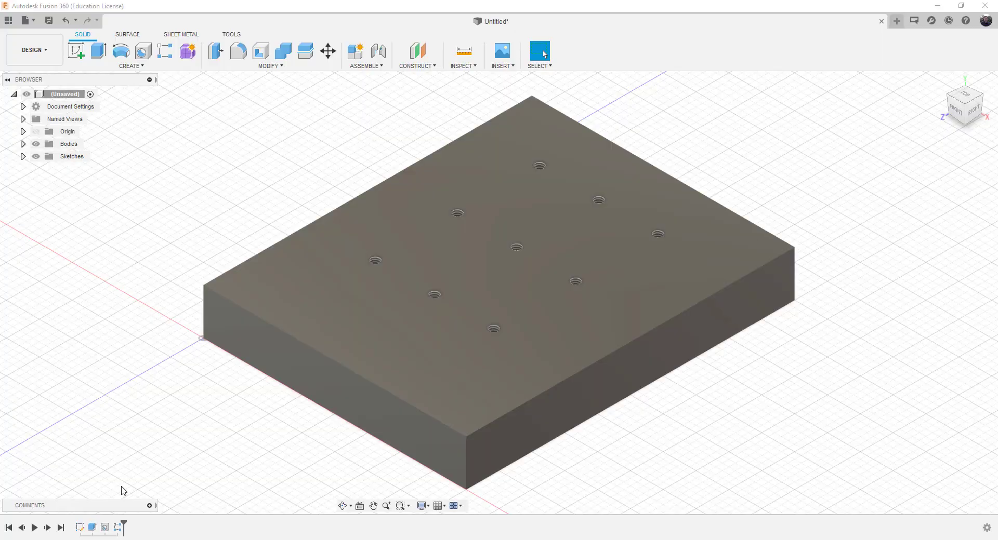
{"action": "mouse_move", "coordinate": [656, 426]}
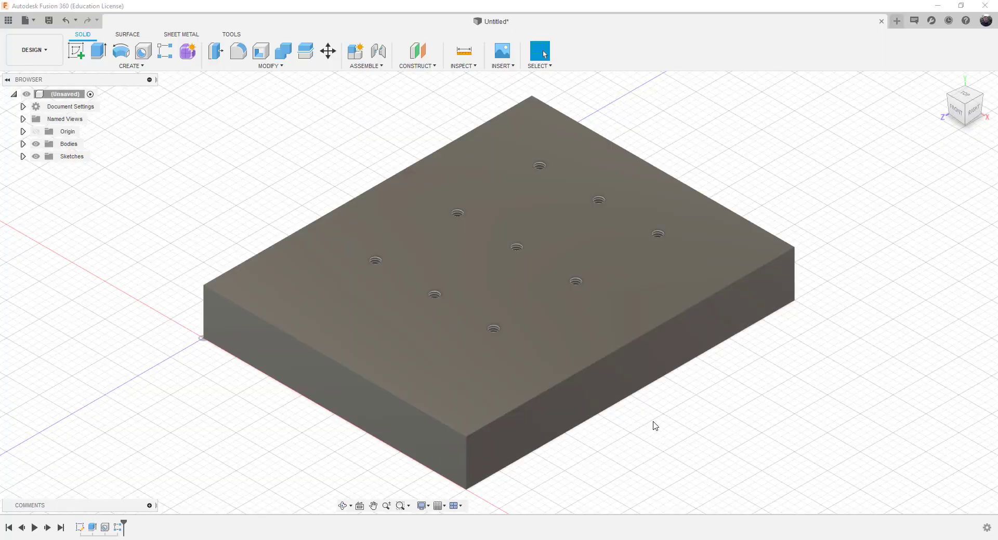
{"action": "mouse_move", "coordinate": [656, 425]}
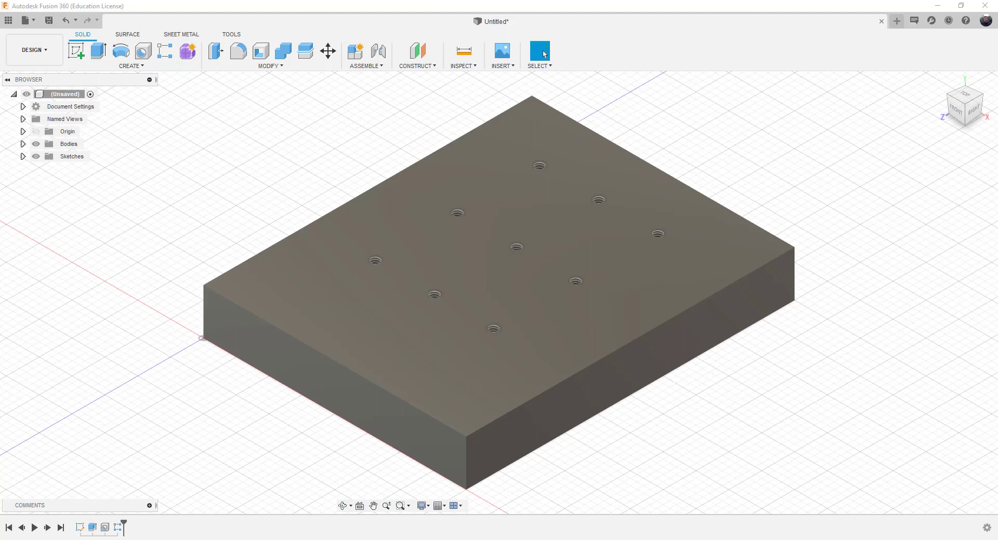
{"action": "mouse_move", "coordinate": [725, 473]}
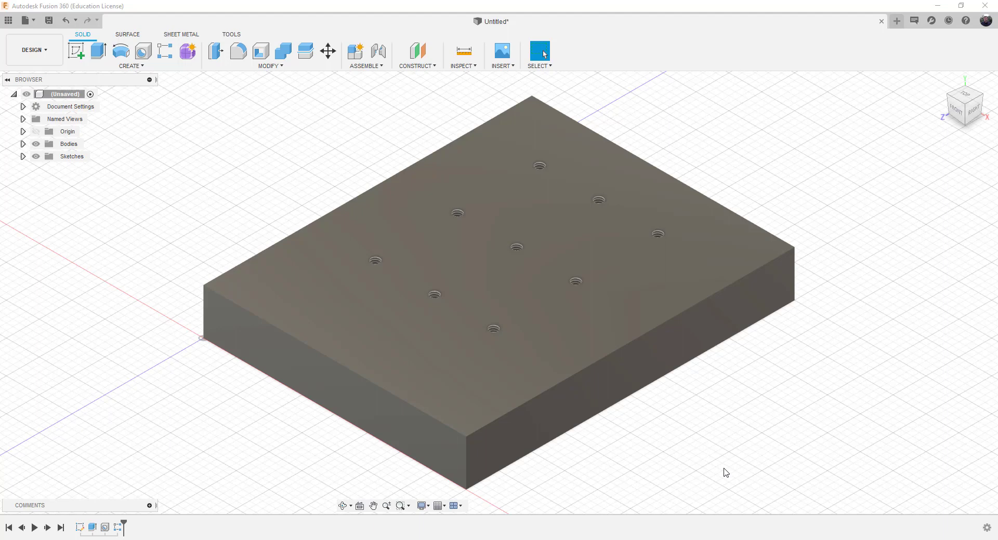
{"action": "mouse_move", "coordinate": [684, 409]}
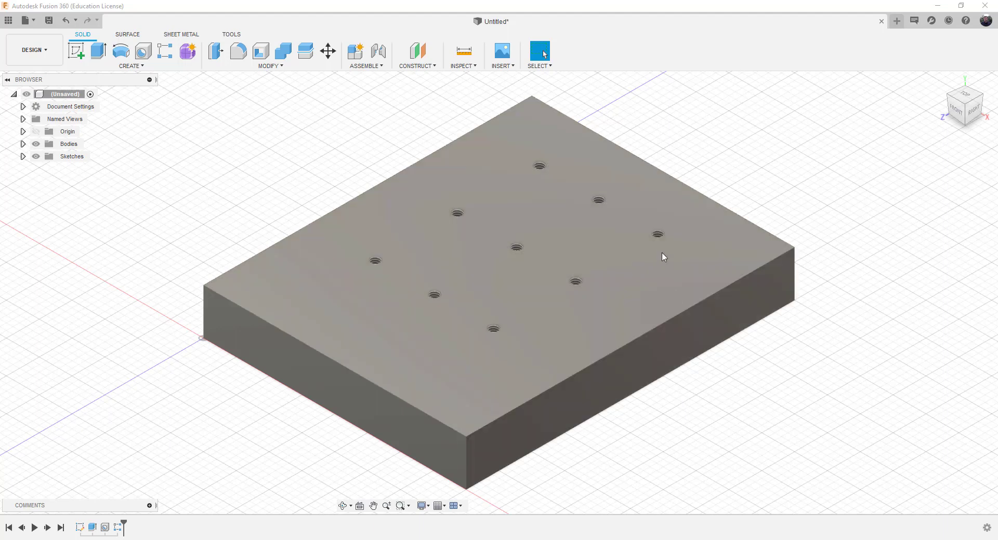
{"action": "mouse_move", "coordinate": [660, 249]}
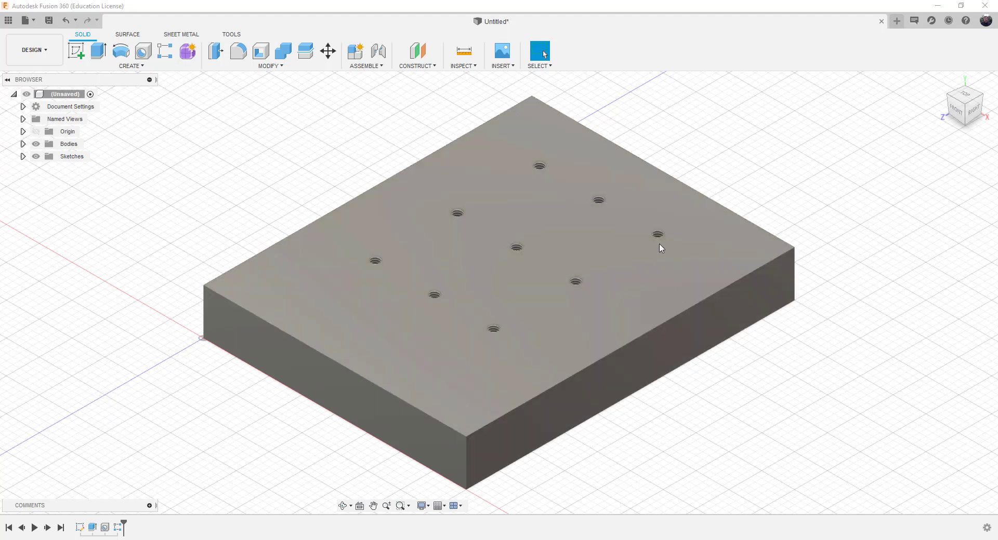
{"action": "mouse_move", "coordinate": [661, 251]}
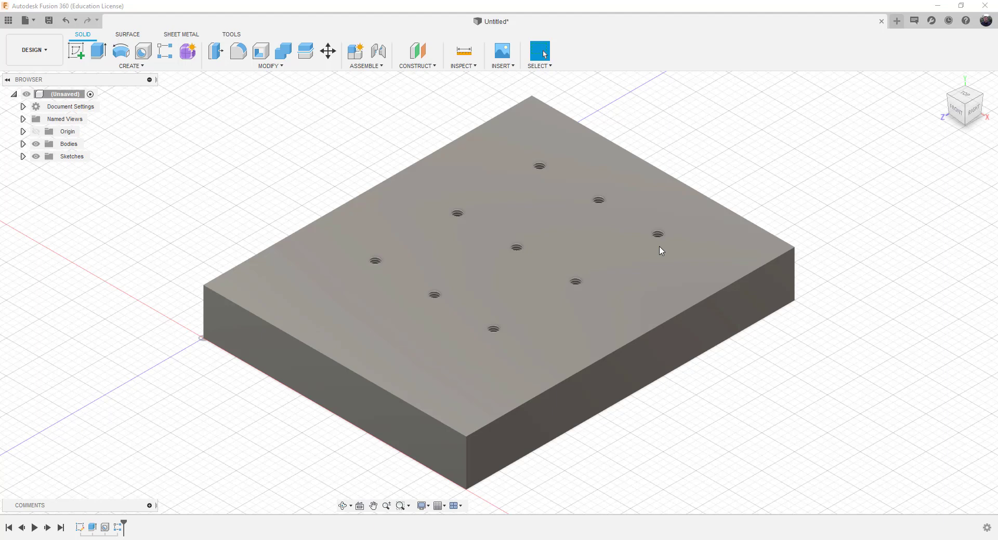
{"action": "mouse_move", "coordinate": [676, 253]}
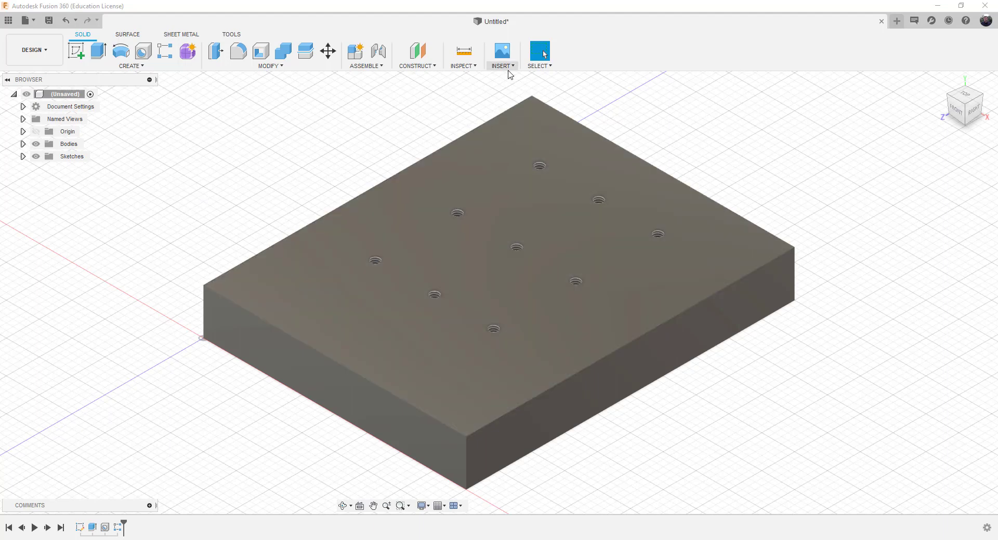
- Show the Insert options list over the block
{"action": "left_click", "coordinate": [500, 56]}
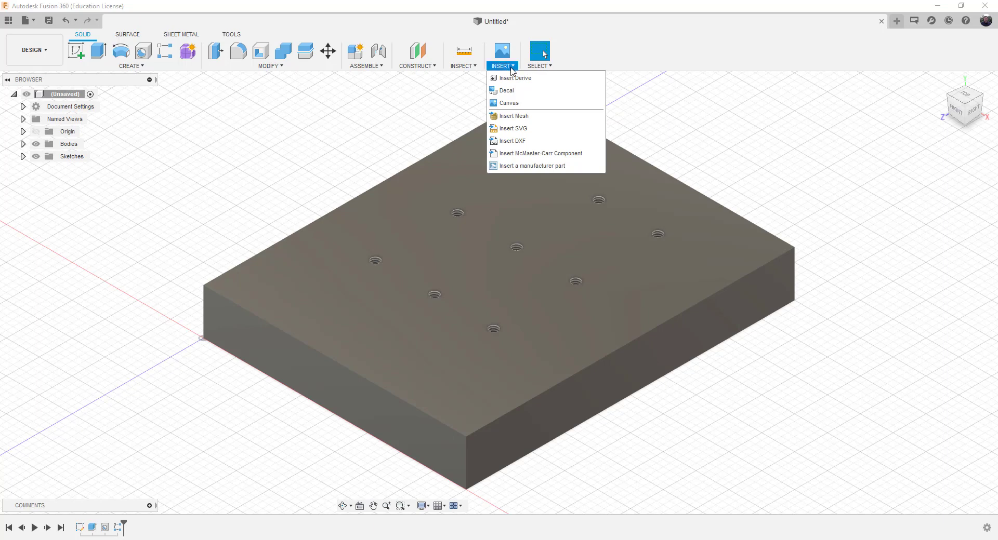
{"action": "mouse_move", "coordinate": [512, 115]}
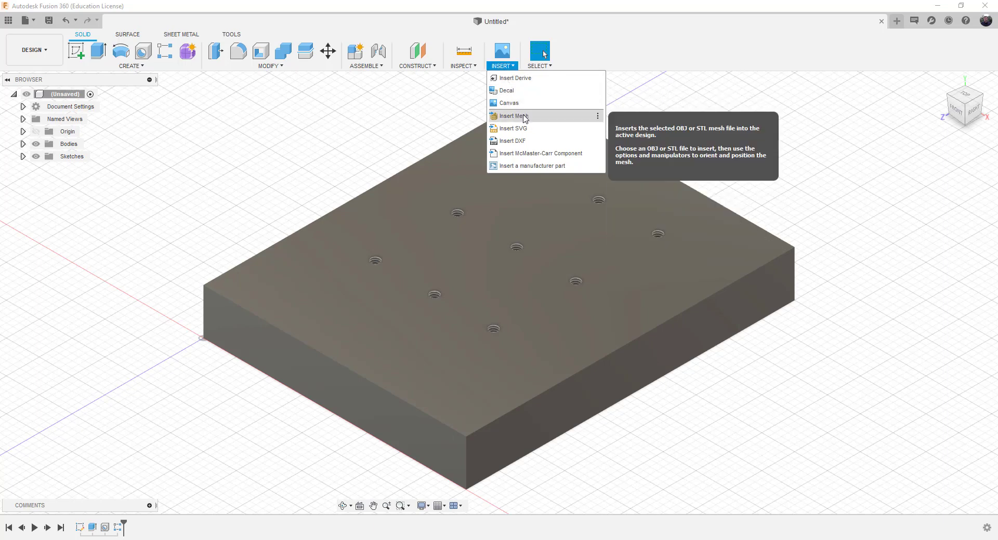
{"action": "mouse_move", "coordinate": [511, 140]}
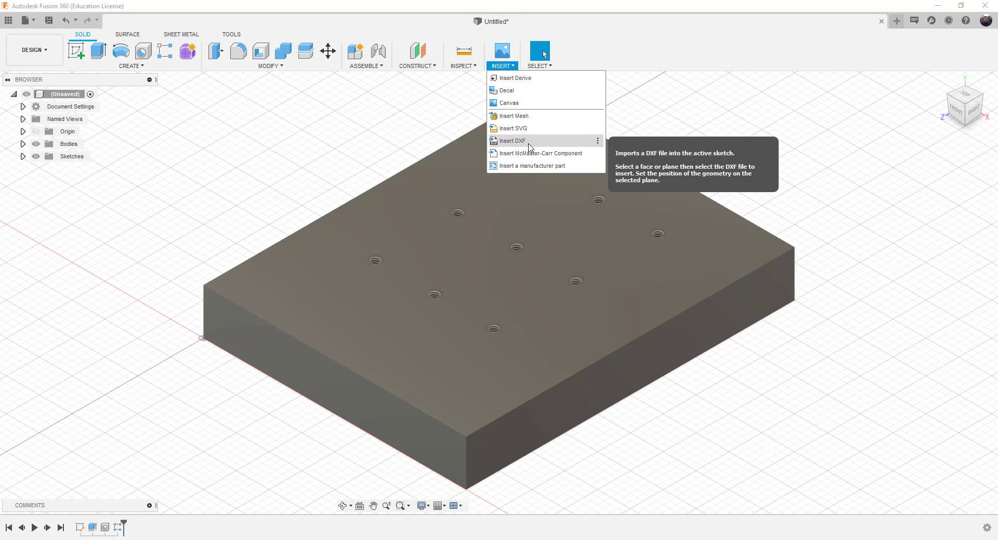
{"action": "mouse_move", "coordinate": [541, 153]}
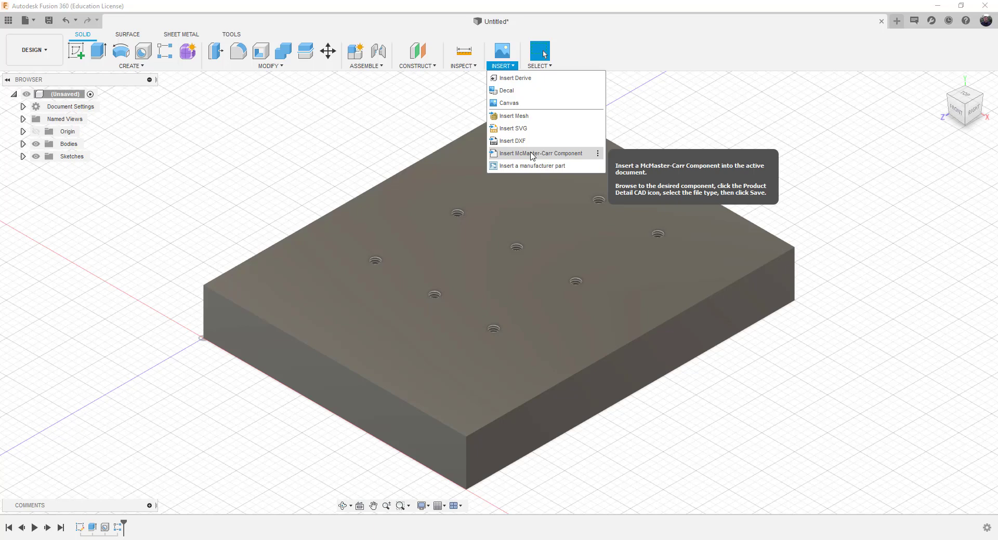
{"action": "mouse_move", "coordinate": [533, 169]}
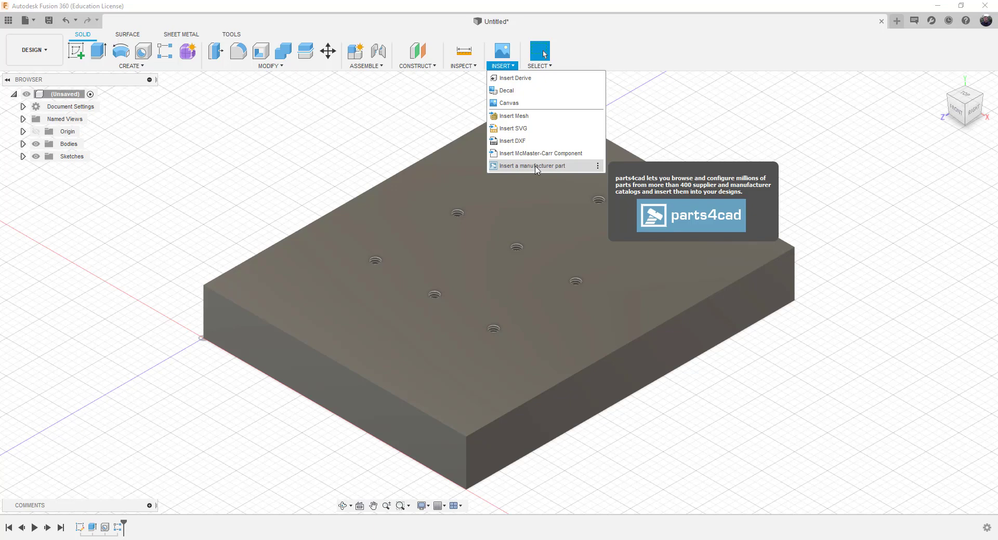
{"action": "mouse_move", "coordinate": [539, 153]}
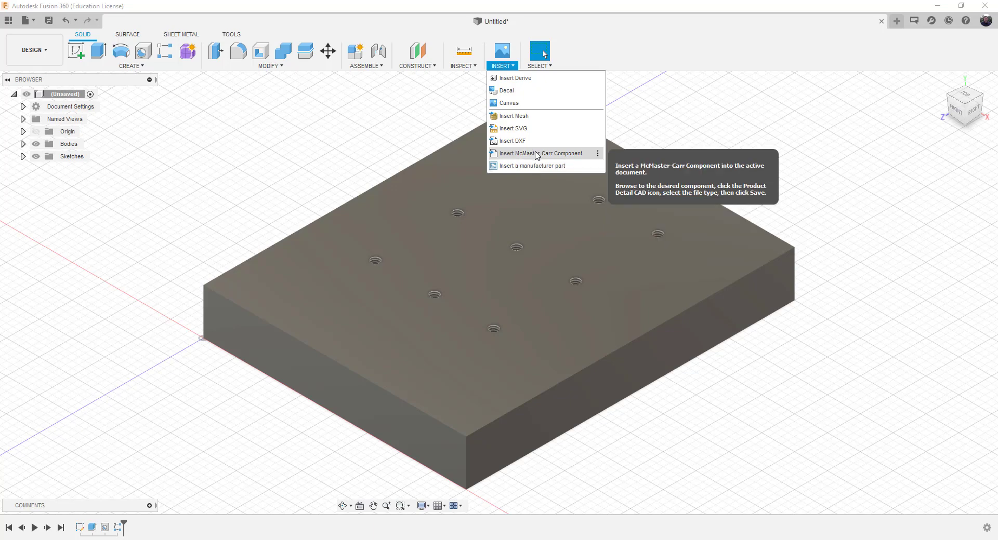
- Bring up the McMaster-Carr catalog and browse its Fastening & Joining categories
{"action": "left_click", "coordinate": [540, 153]}
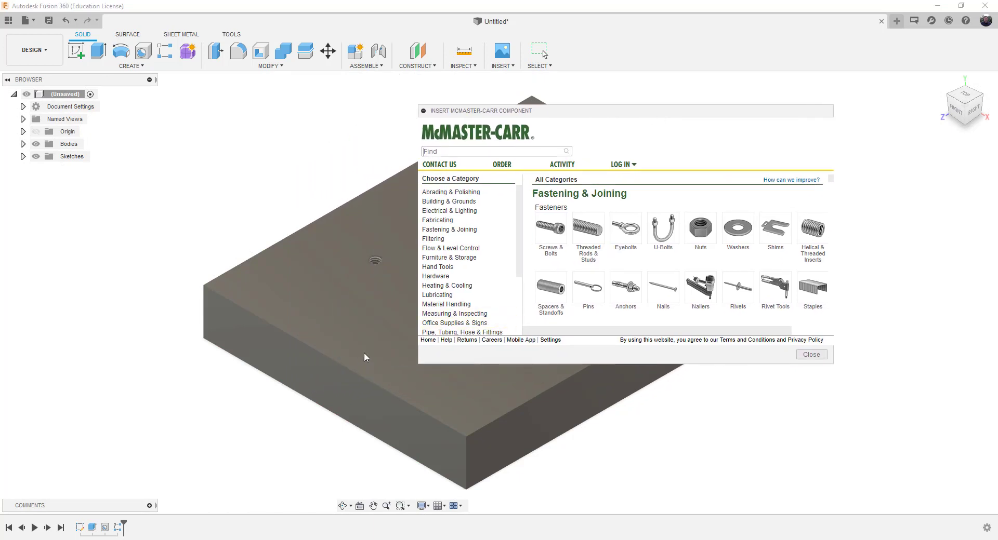
{"action": "scroll", "scroll_direction": "down", "scroll_amount": 3}
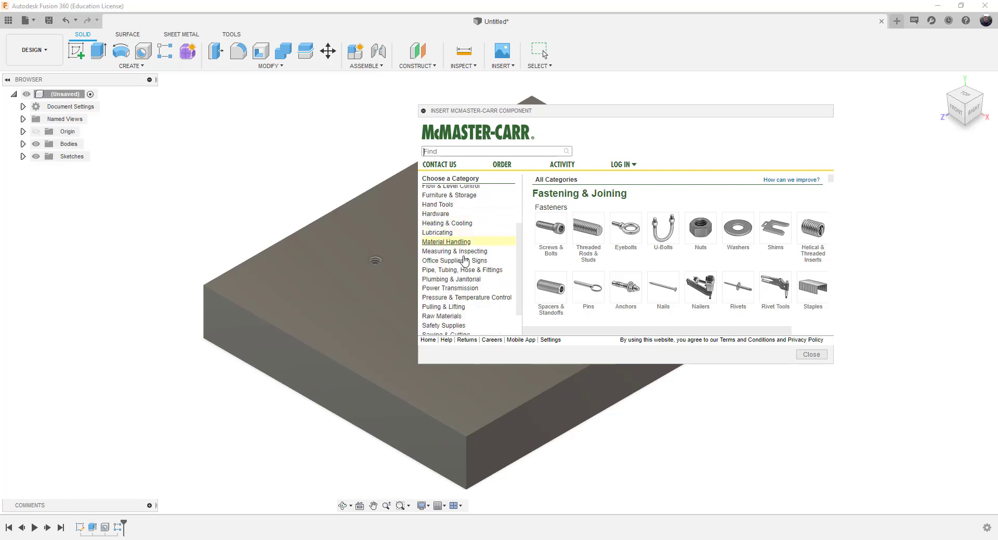
{"action": "scroll", "scroll_direction": "down", "scroll_amount": 3}
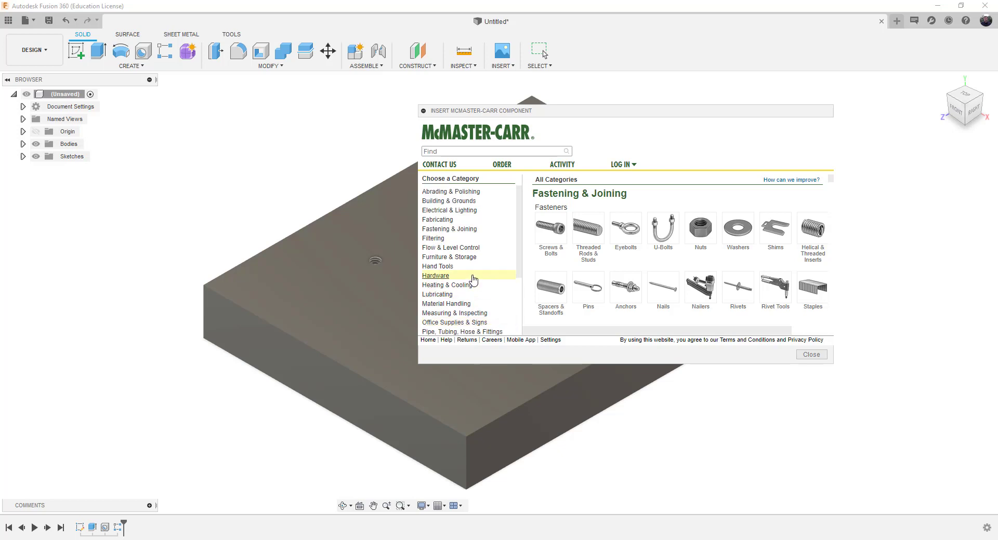
{"action": "mouse_move", "coordinate": [464, 228]}
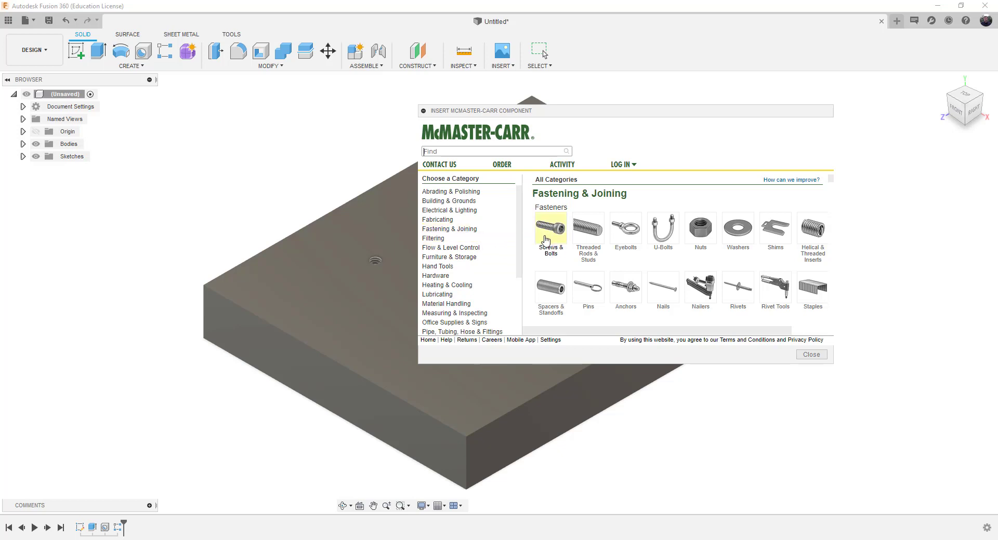
{"action": "mouse_move", "coordinate": [649, 327]}
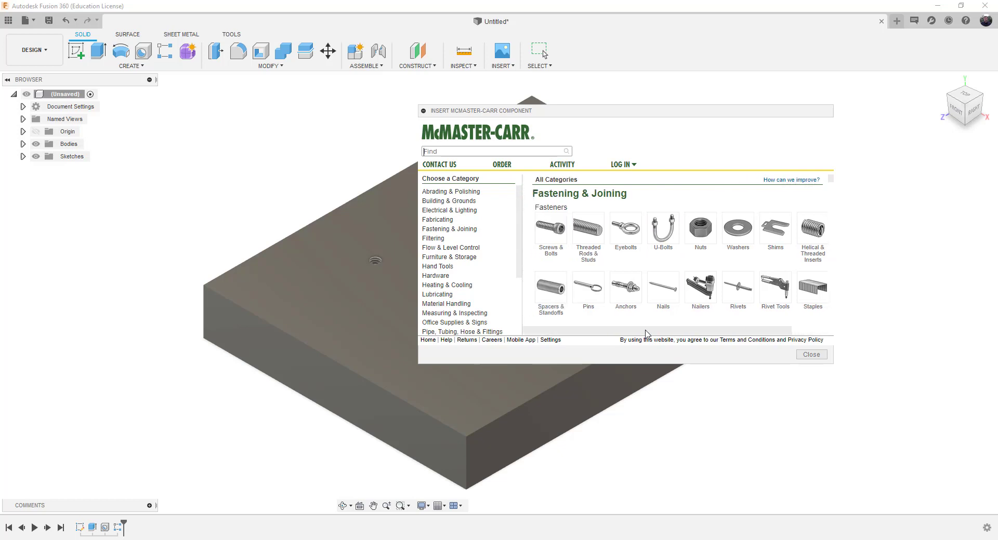
{"action": "mouse_move", "coordinate": [662, 318]}
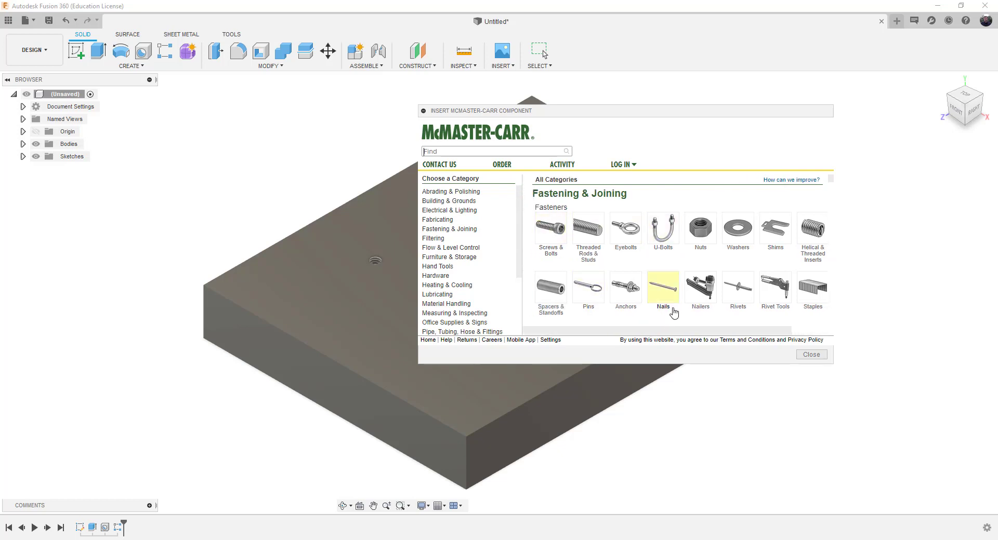
{"action": "mouse_move", "coordinate": [639, 333]}
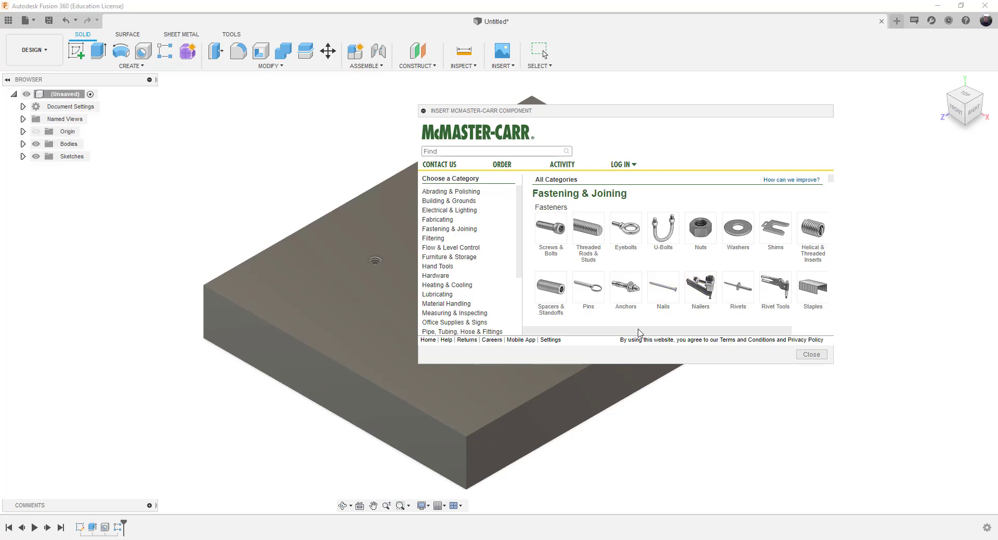
{"action": "mouse_move", "coordinate": [551, 239]}
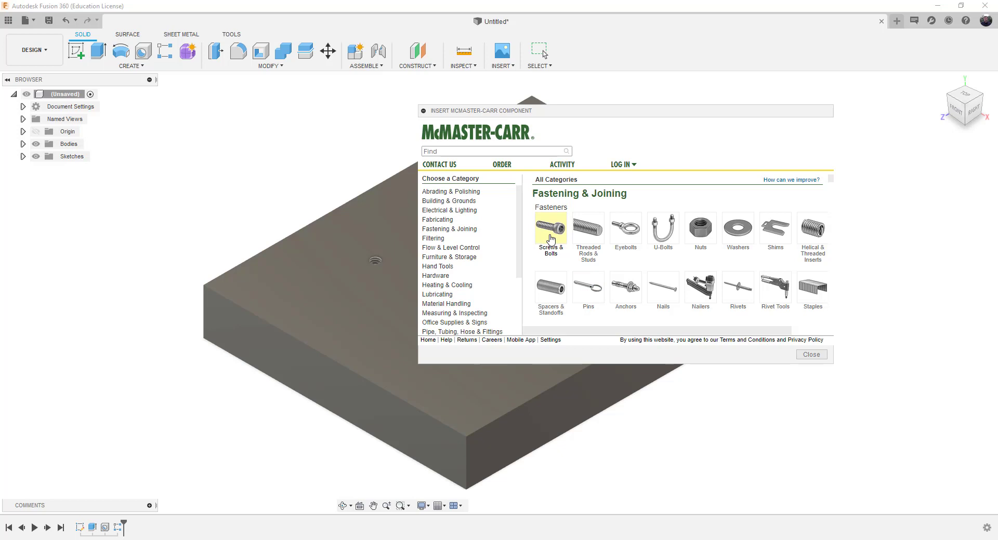
- Search the catalog for 'screws' and browse the result types such as Socket Head Screws
{"action": "type", "text": "screws"}
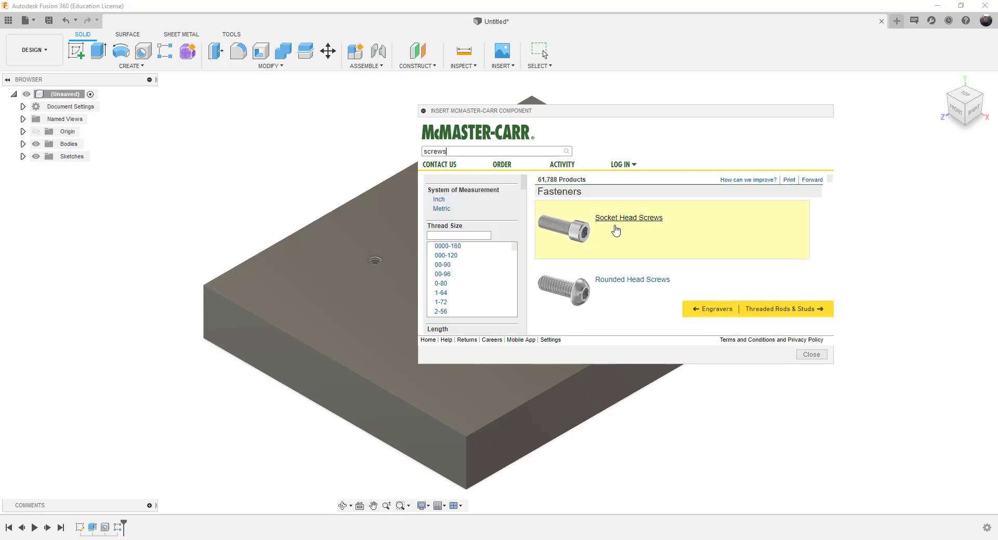
{"action": "mouse_move", "coordinate": [614, 225]}
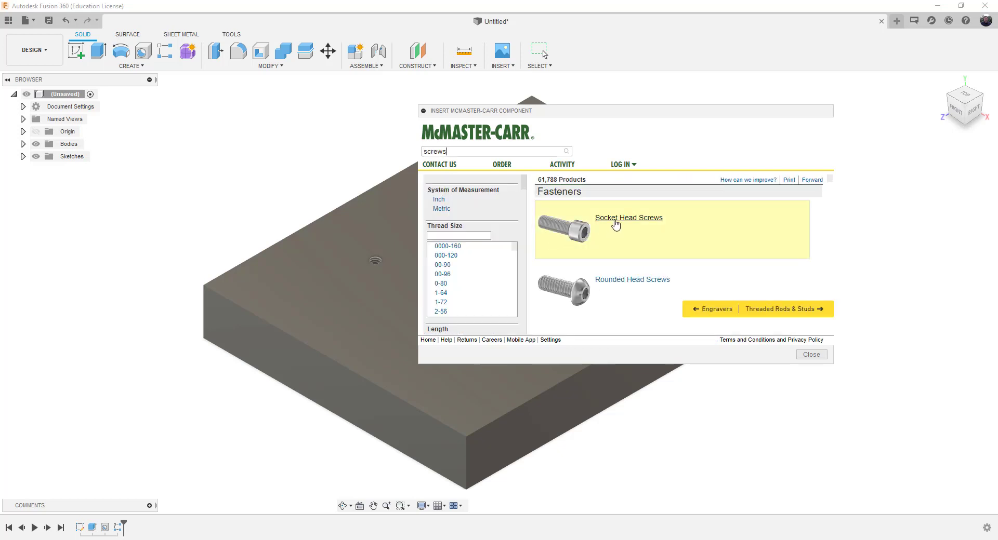
{"action": "mouse_move", "coordinate": [624, 232]}
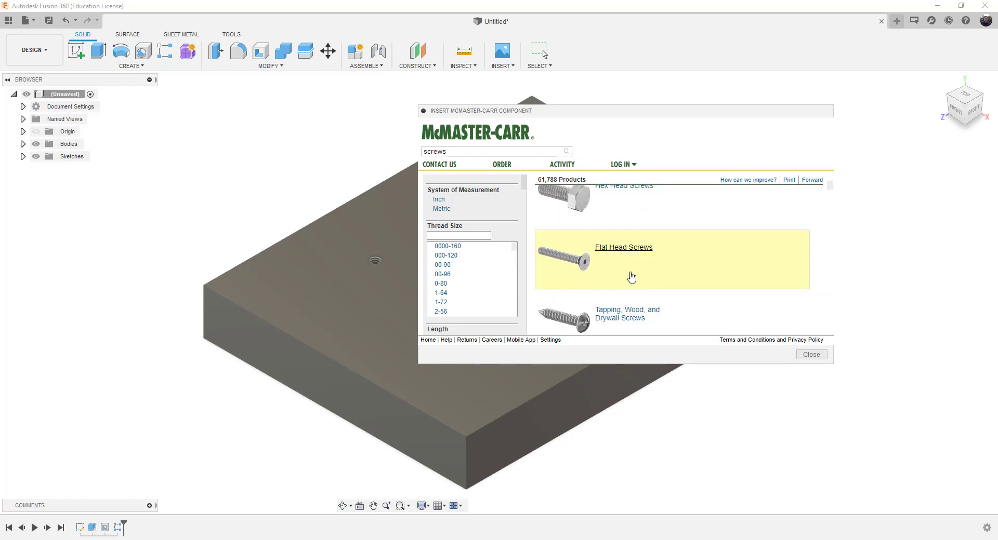
{"action": "scroll", "scroll_direction": "down", "scroll_amount": 3}
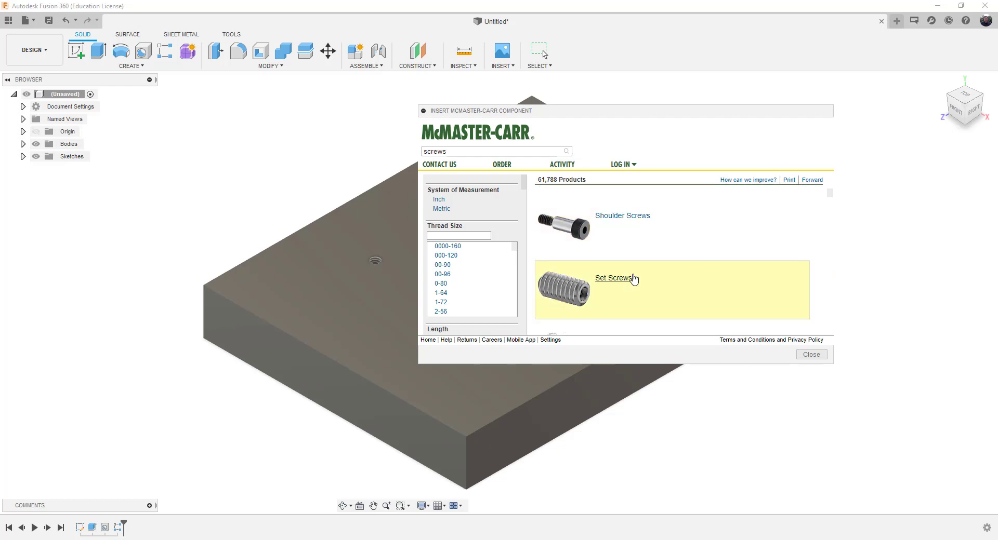
{"action": "scroll", "scroll_direction": "down", "scroll_amount": 3}
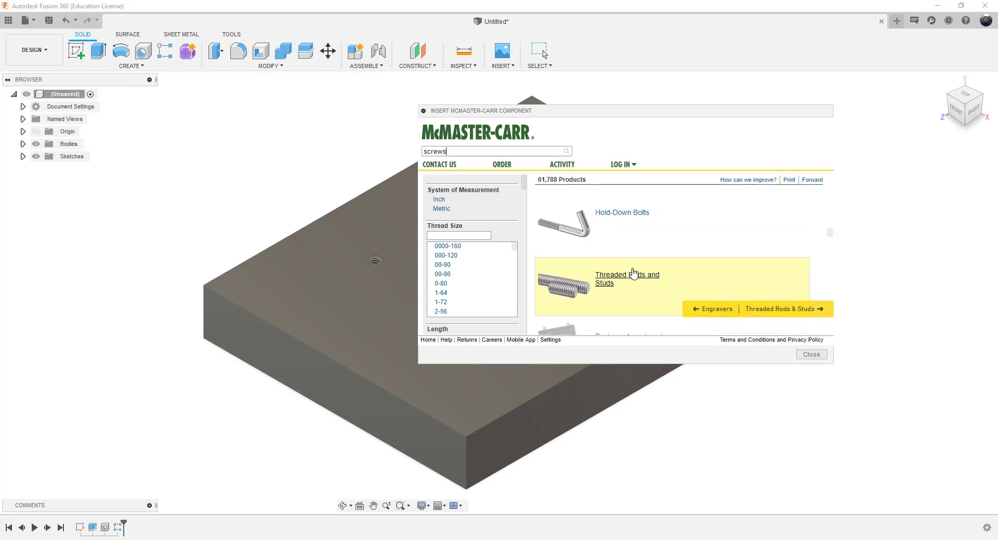
{"action": "scroll", "scroll_direction": "down", "scroll_amount": 3}
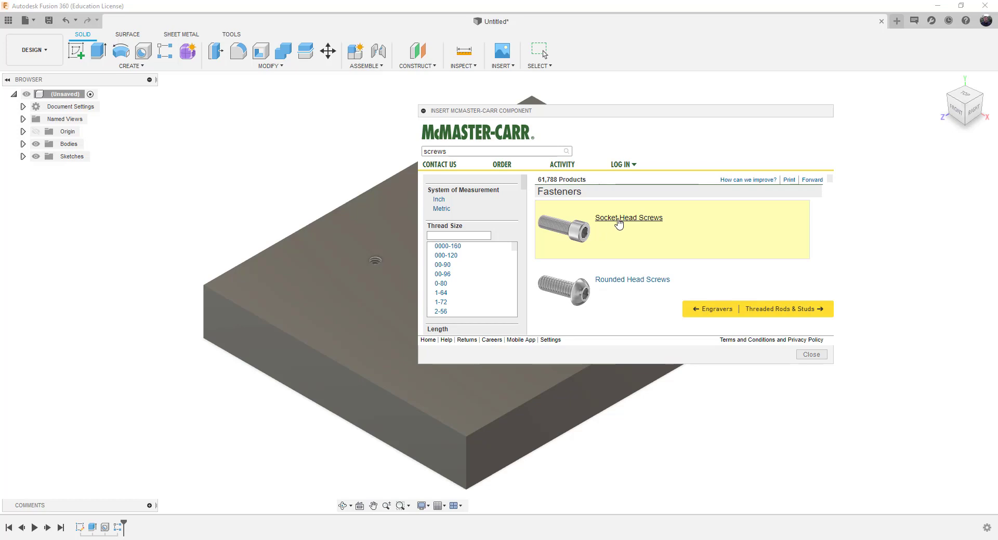
{"action": "mouse_move", "coordinate": [625, 224]}
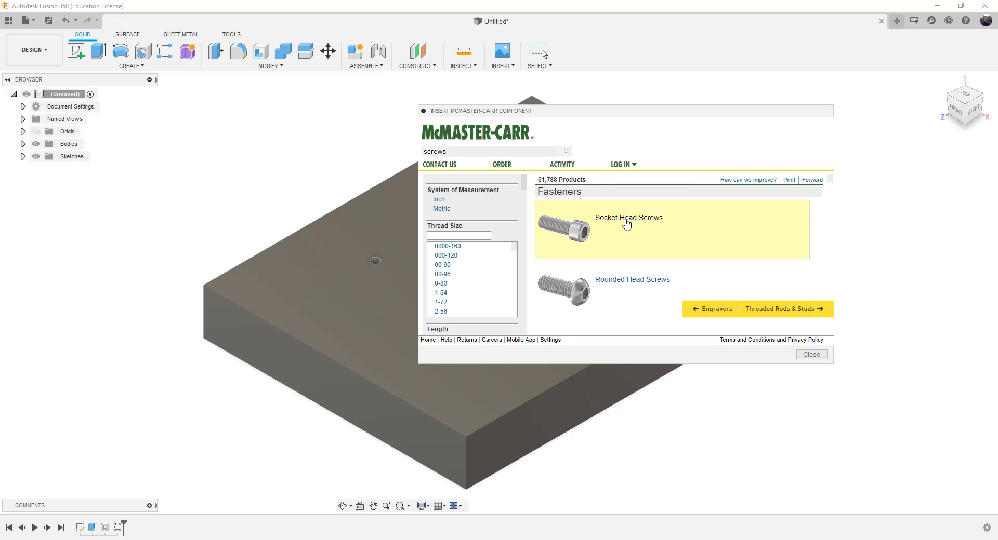
- Drill down from Socket Head Screws to standard alloy steel socket head screws
{"action": "left_click", "coordinate": [628, 217]}
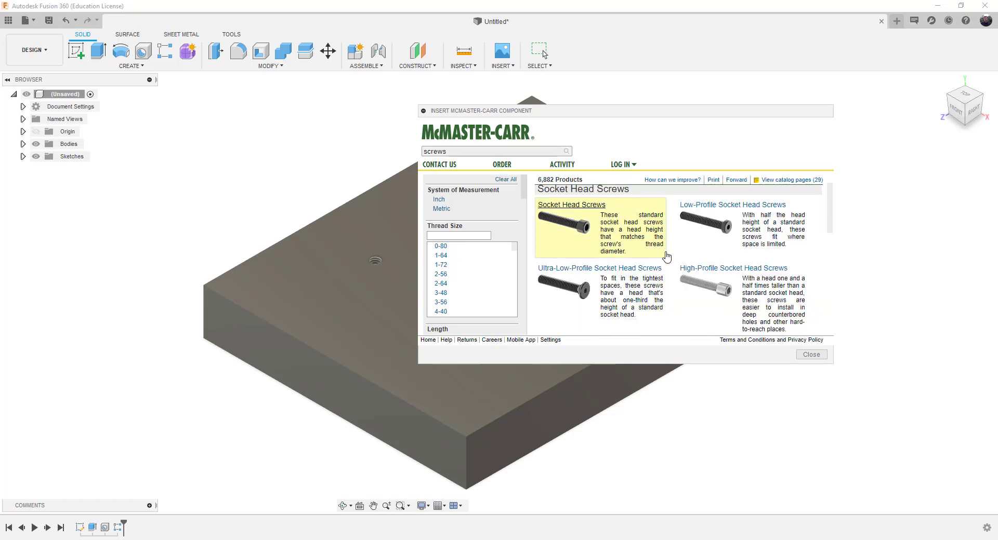
{"action": "scroll", "scroll_direction": "down", "scroll_amount": 3}
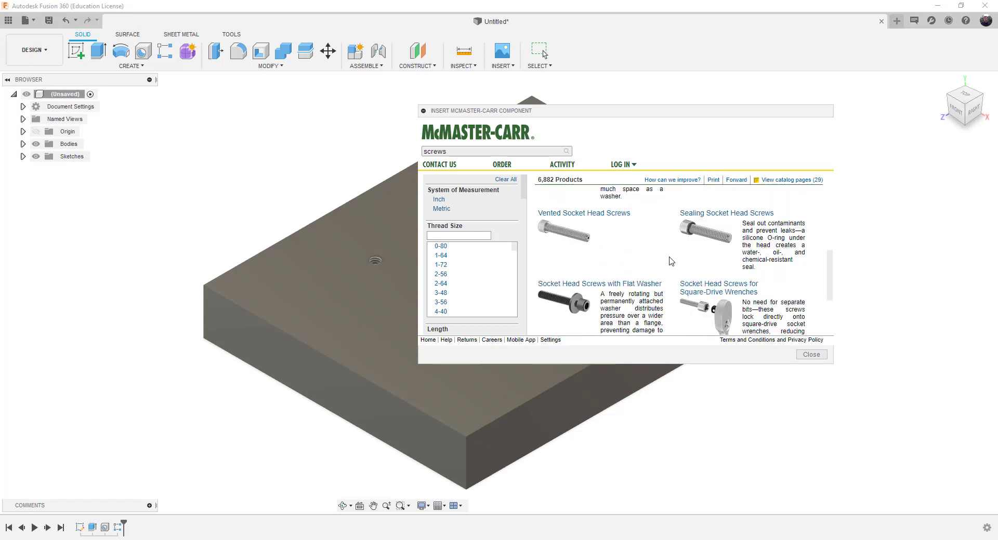
{"action": "scroll", "scroll_direction": "down", "scroll_amount": 3}
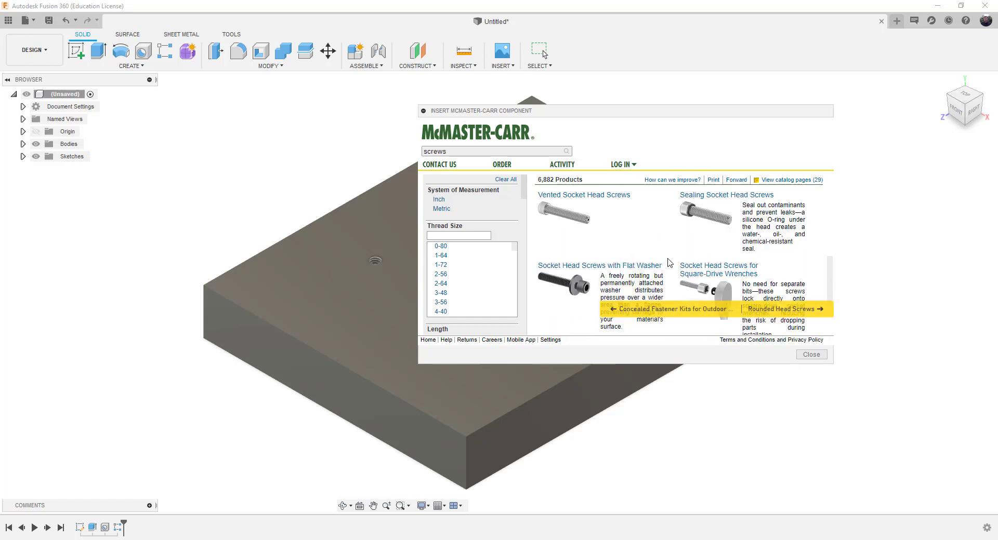
{"action": "scroll", "scroll_direction": "down", "scroll_amount": 3}
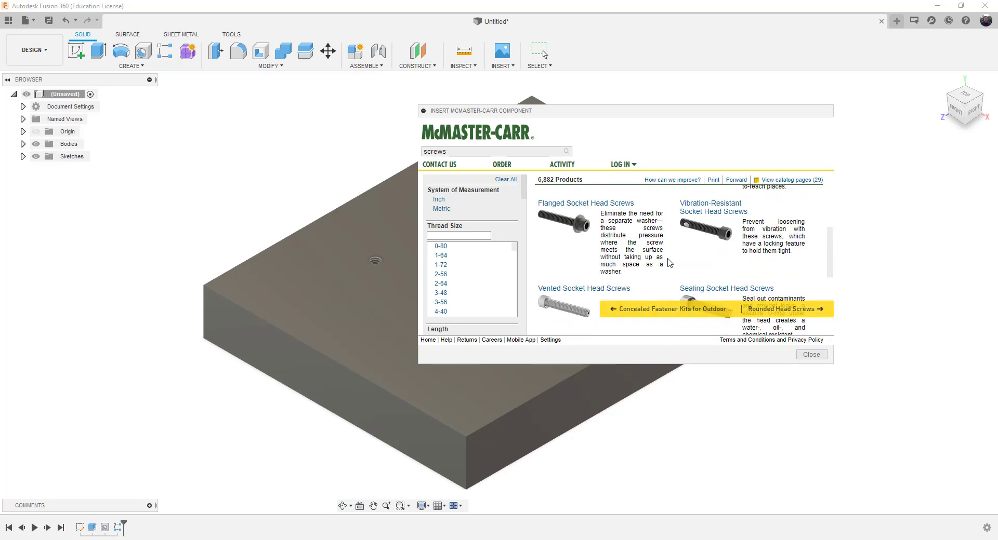
{"action": "left_click", "coordinate": [584, 203]}
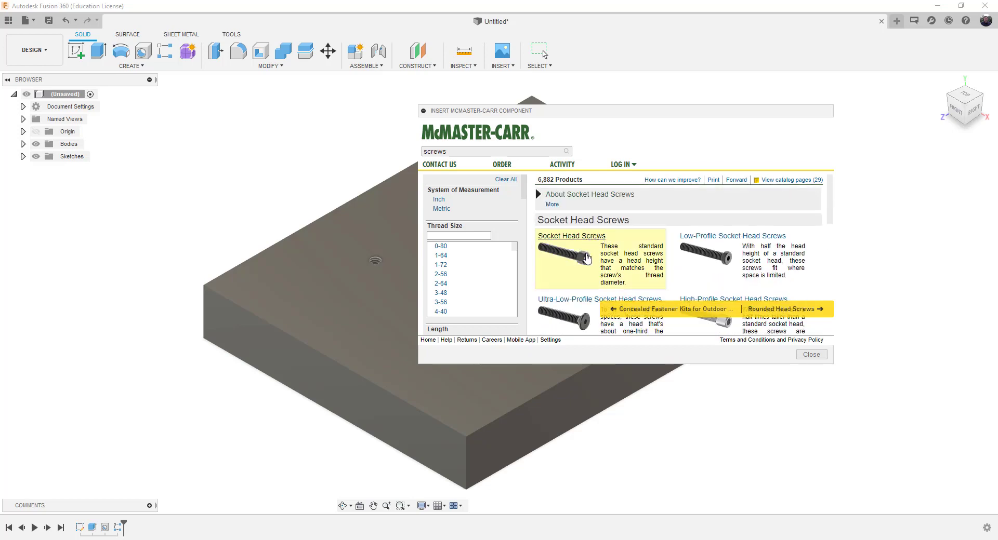
{"action": "mouse_move", "coordinate": [575, 241]}
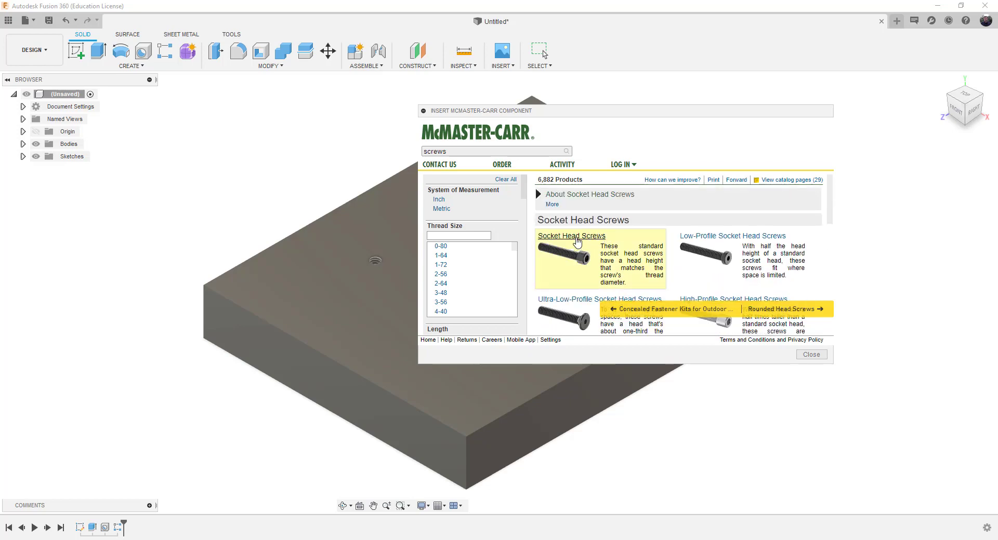
{"action": "left_click", "coordinate": [571, 236]}
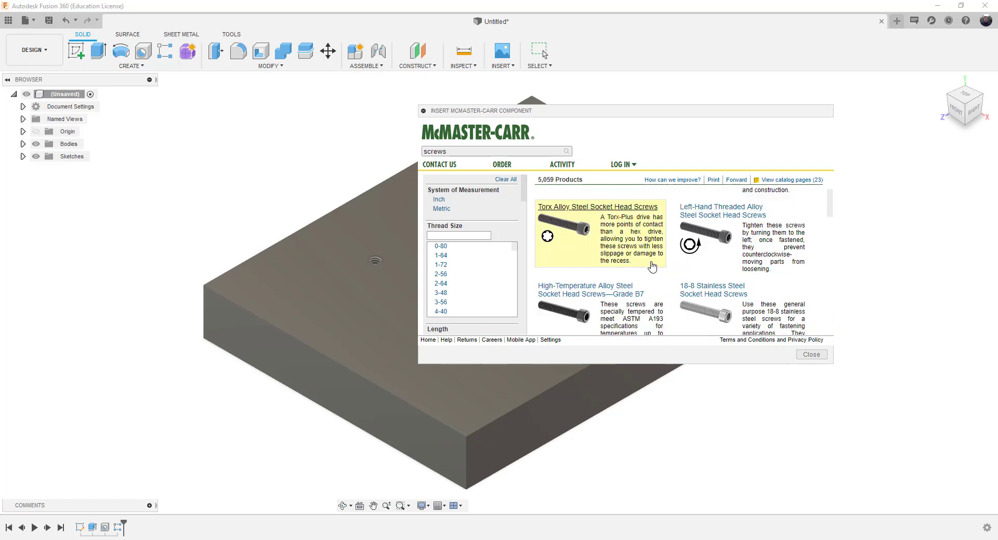
{"action": "scroll", "scroll_direction": "down", "scroll_amount": 3}
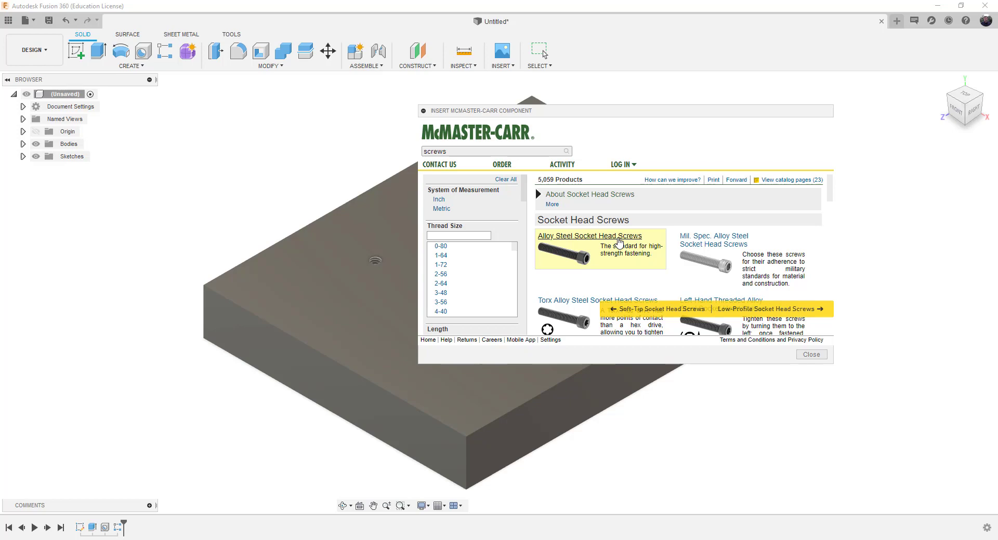
{"action": "left_click", "coordinate": [588, 236]}
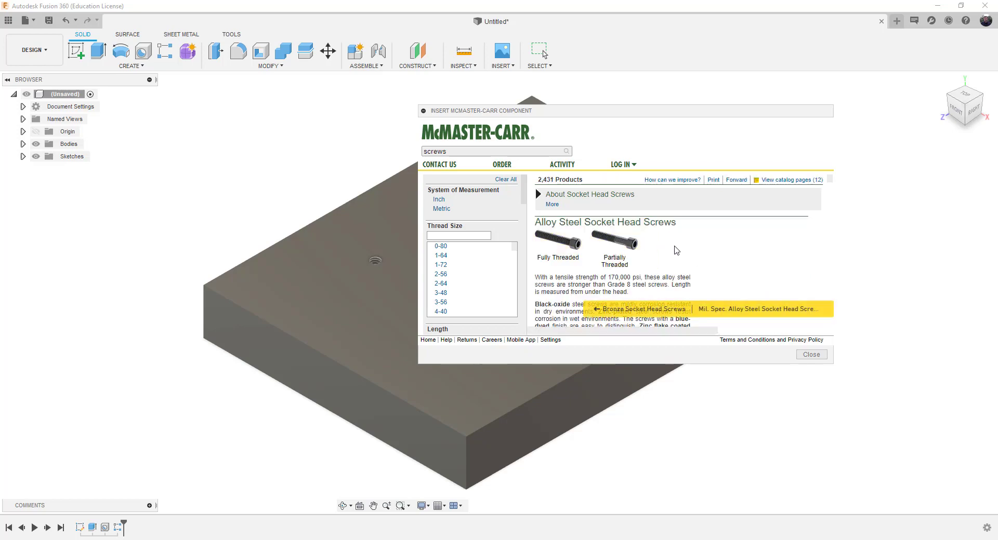
{"action": "mouse_move", "coordinate": [557, 249]}
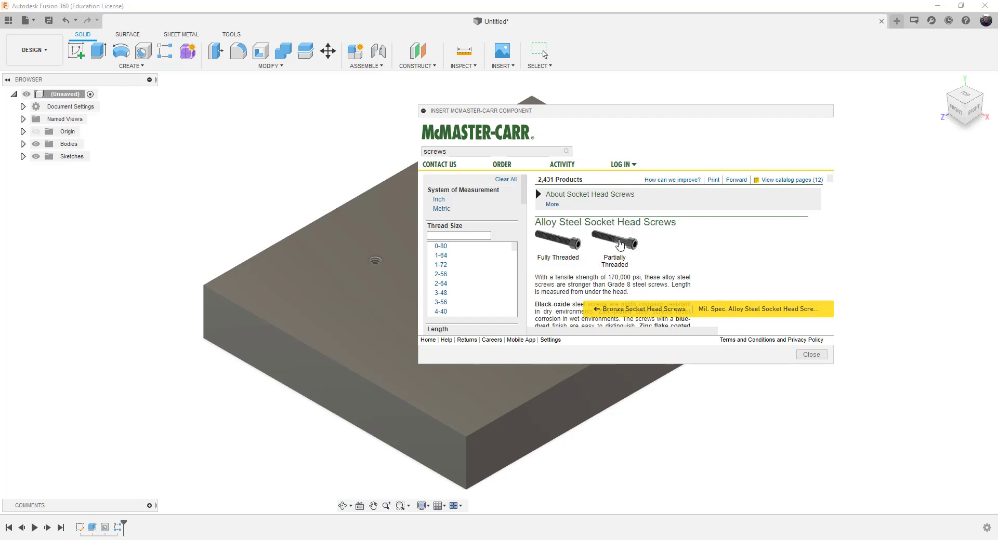
{"action": "mouse_move", "coordinate": [614, 244]}
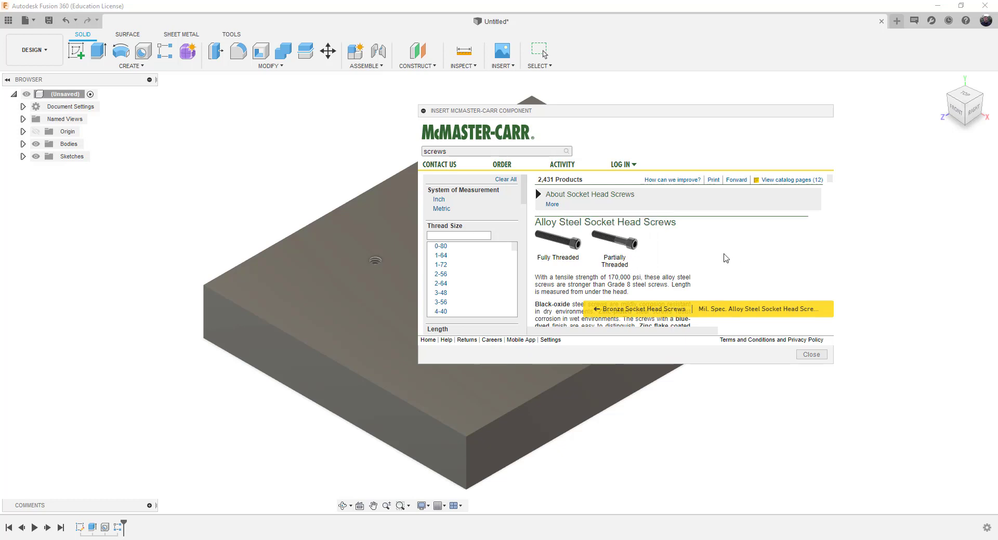
{"action": "mouse_move", "coordinate": [720, 256]}
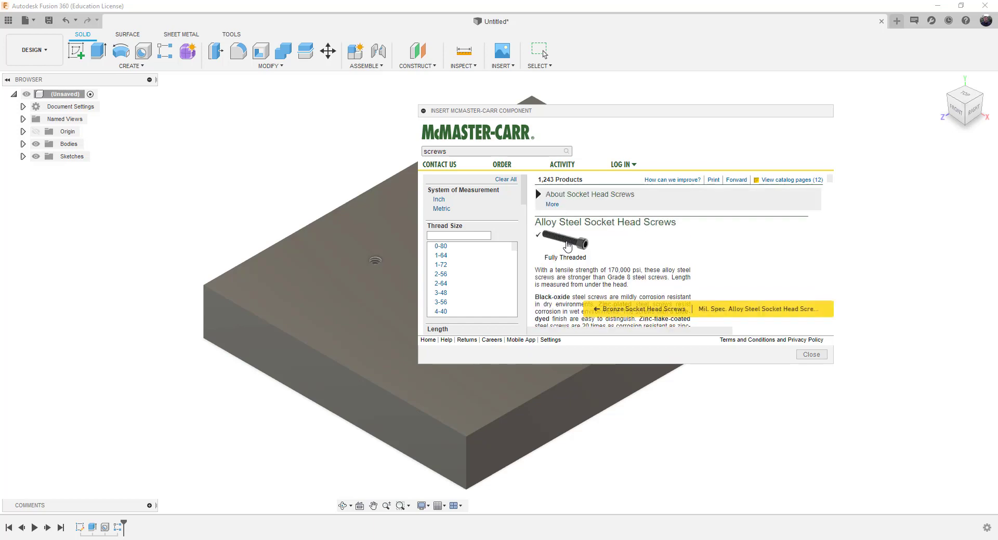
- Narrow the listing to fully threaded screws and browse the thread sizes
{"action": "left_click", "coordinate": [645, 309]}
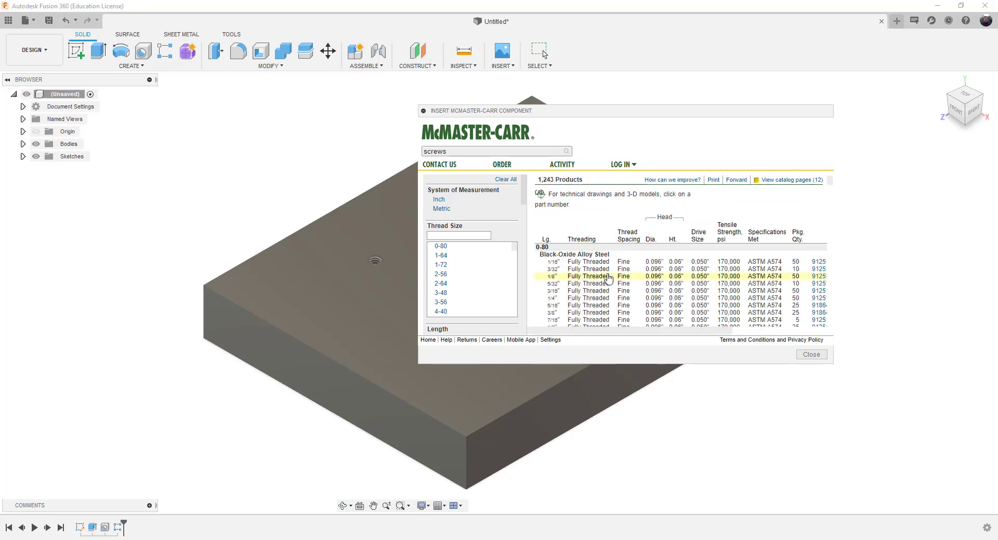
{"action": "scroll", "scroll_direction": "down", "scroll_amount": 3}
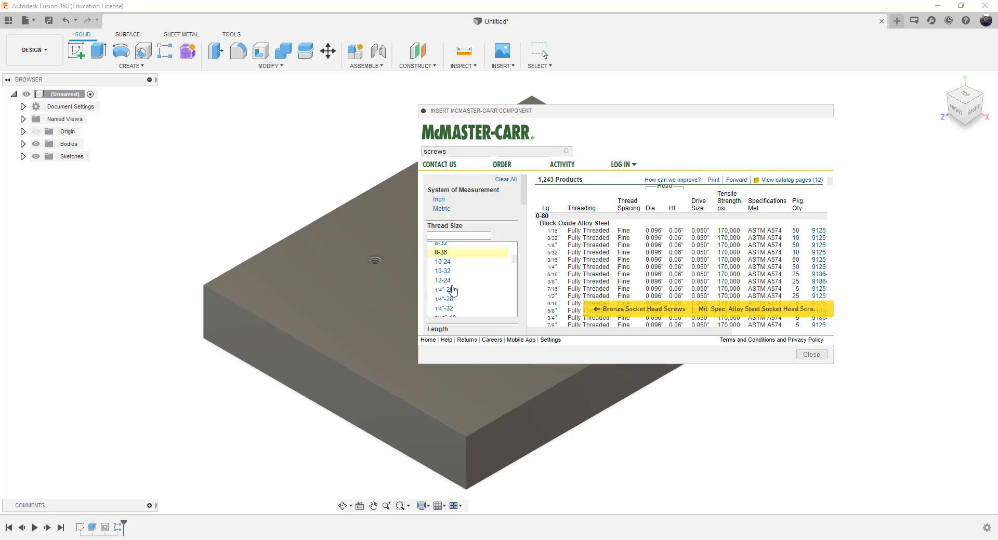
{"action": "scroll", "scroll_direction": "down", "scroll_amount": 3}
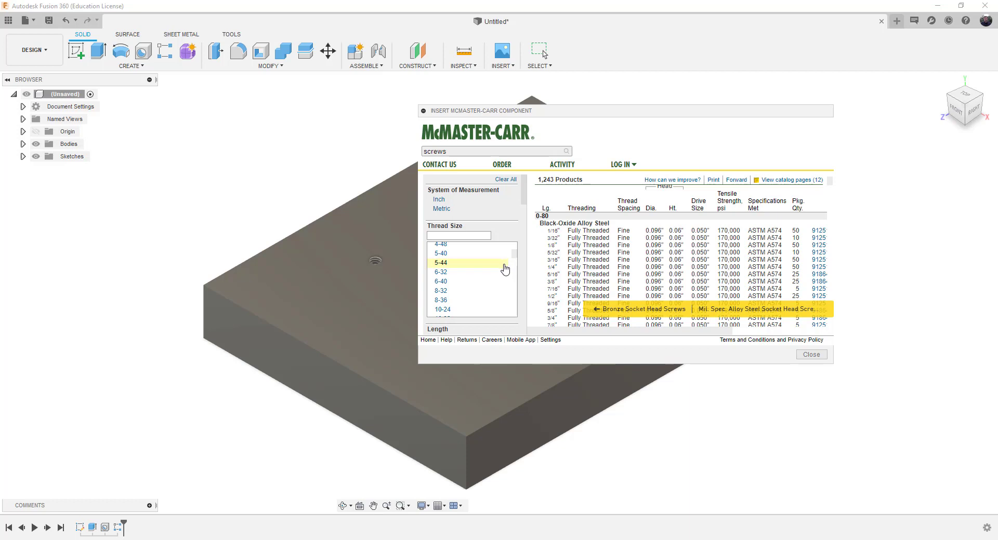
{"action": "mouse_move", "coordinate": [452, 281]}
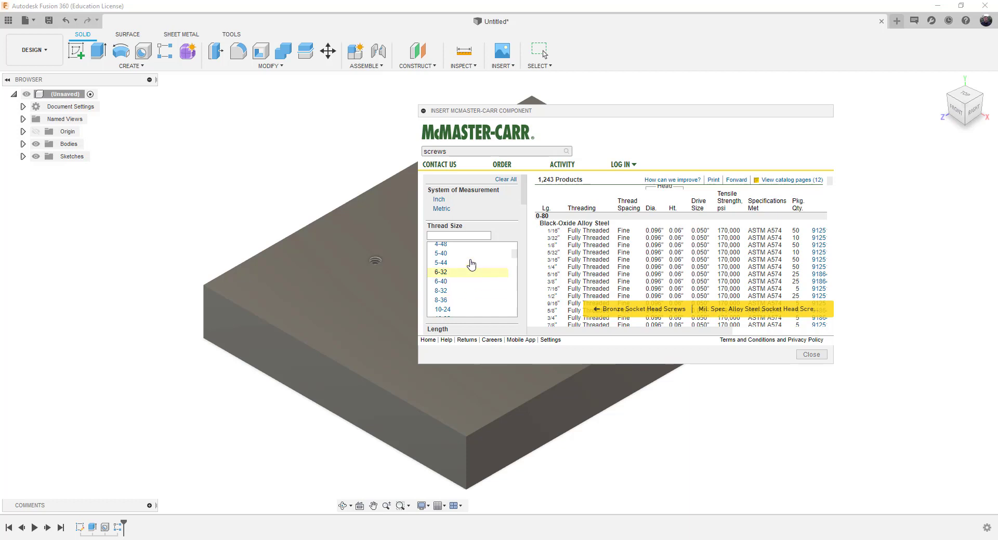
{"action": "mouse_move", "coordinate": [376, 267]}
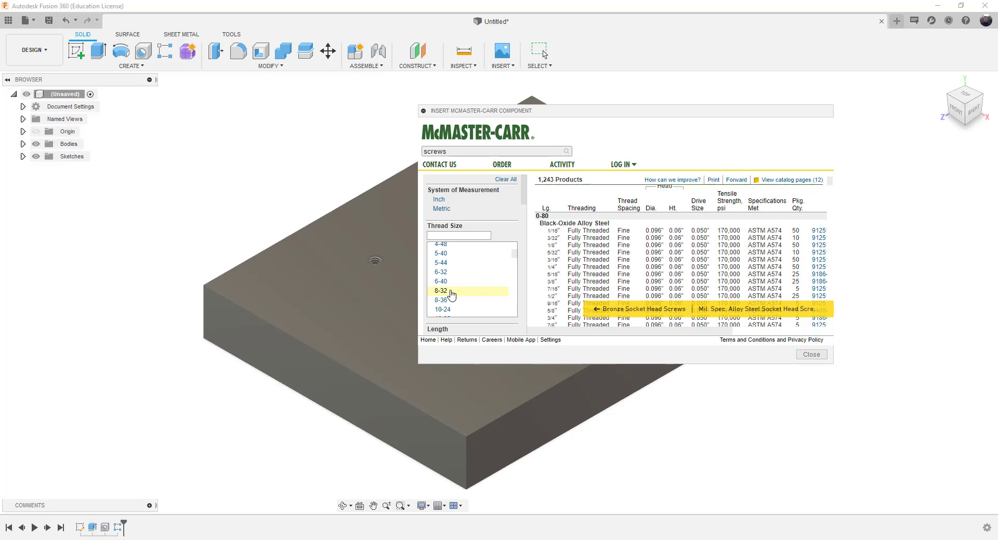
{"action": "mouse_move", "coordinate": [455, 300]}
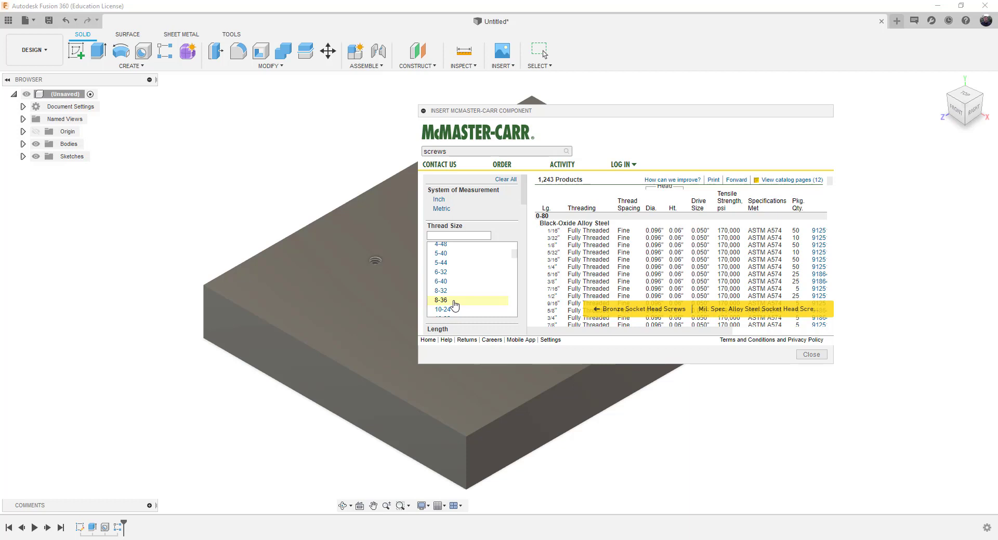
{"action": "mouse_move", "coordinate": [454, 304]}
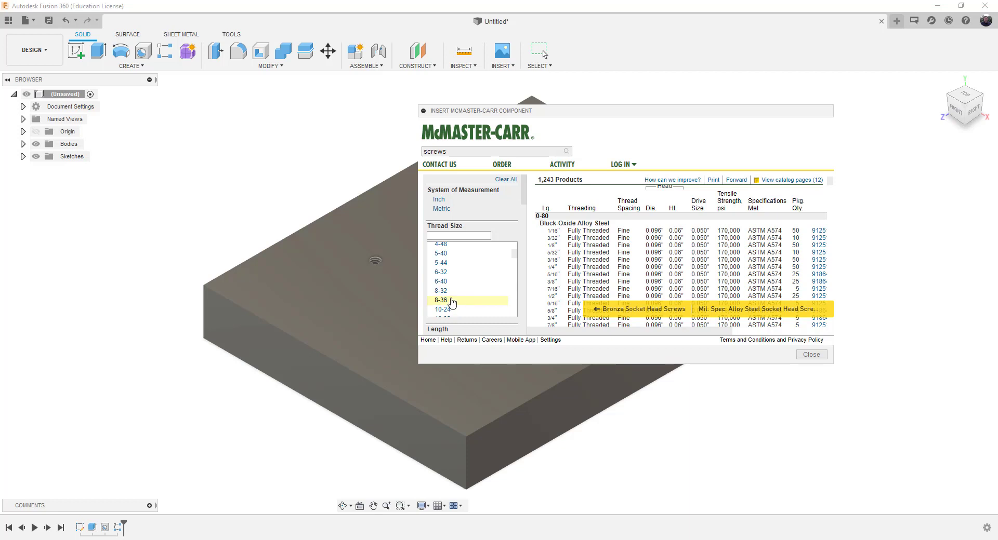
{"action": "mouse_move", "coordinate": [448, 291]}
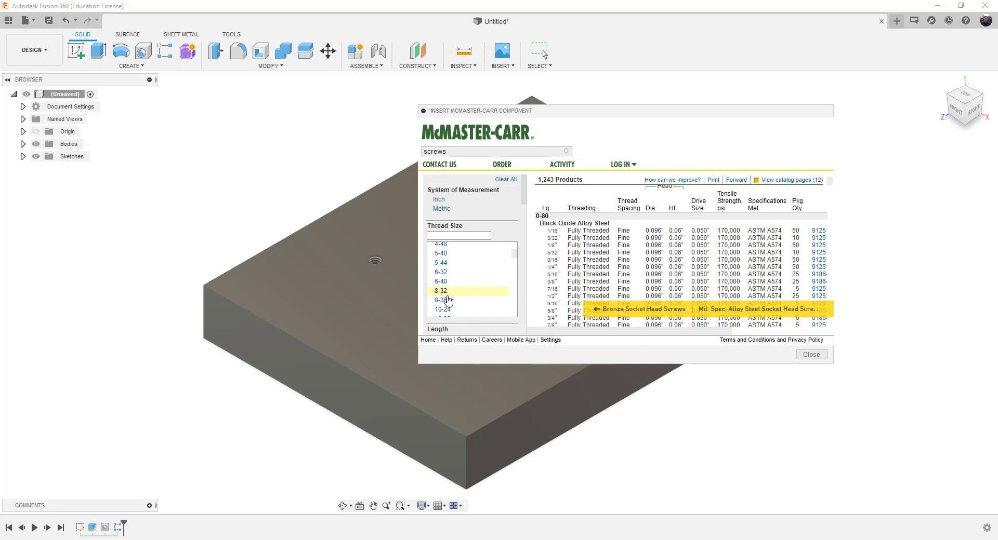
{"action": "mouse_move", "coordinate": [449, 298]}
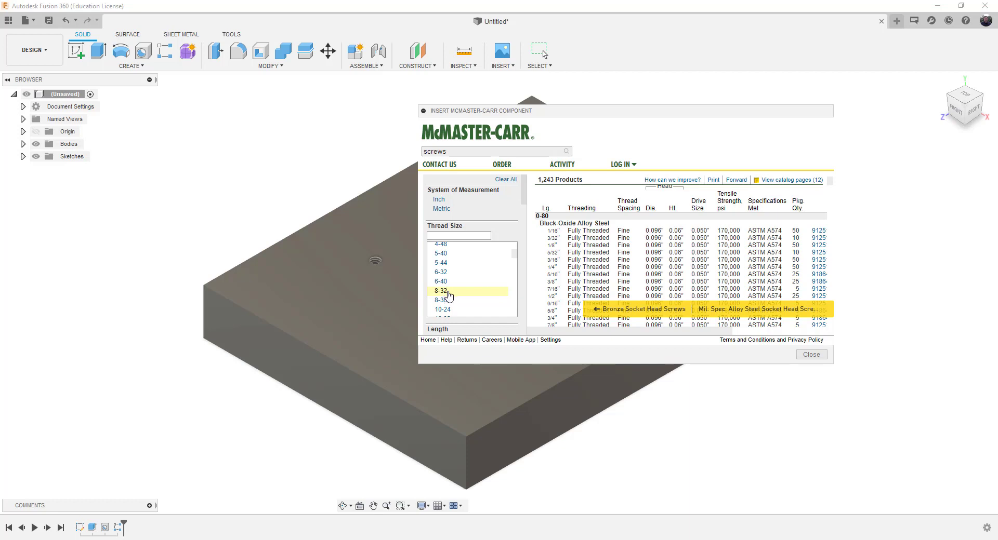
- Filter to 8-32 thread and show the detail card for the 1 inch screw 91251A199
{"action": "left_click", "coordinate": [441, 291]}
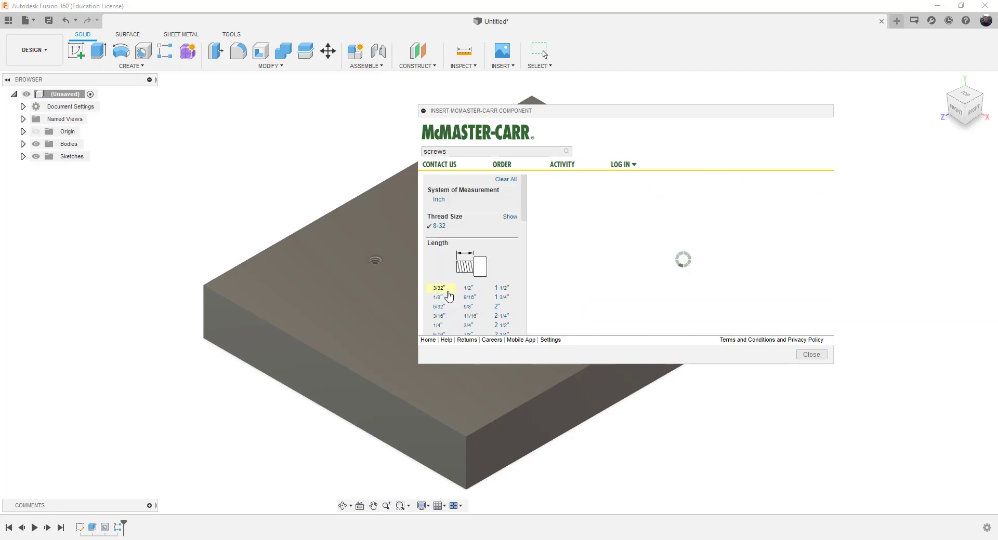
{"action": "left_click", "coordinate": [439, 288]}
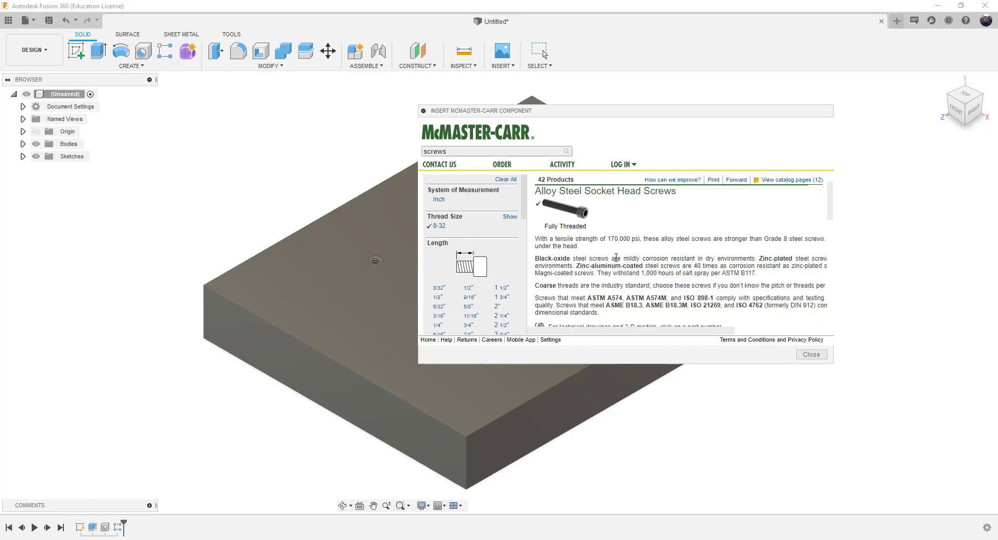
{"action": "scroll", "scroll_direction": "down", "scroll_amount": 3}
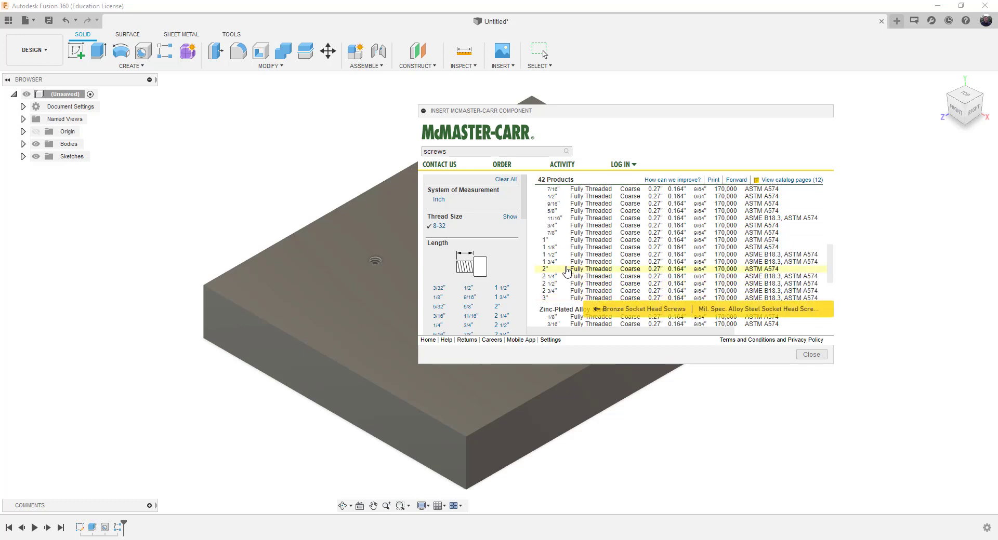
{"action": "mouse_move", "coordinate": [559, 272]}
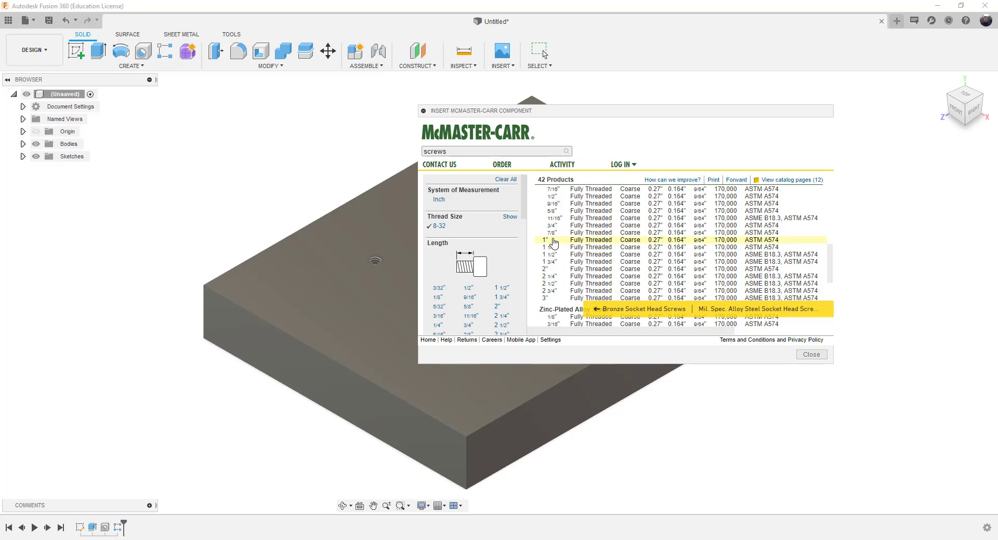
{"action": "mouse_move", "coordinate": [555, 244]}
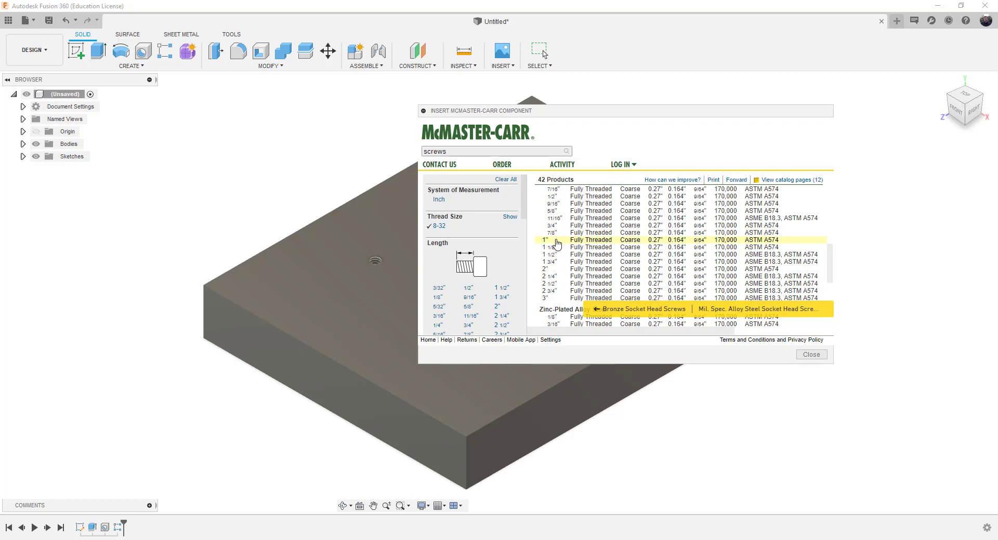
{"action": "left_click", "coordinate": [544, 240]}
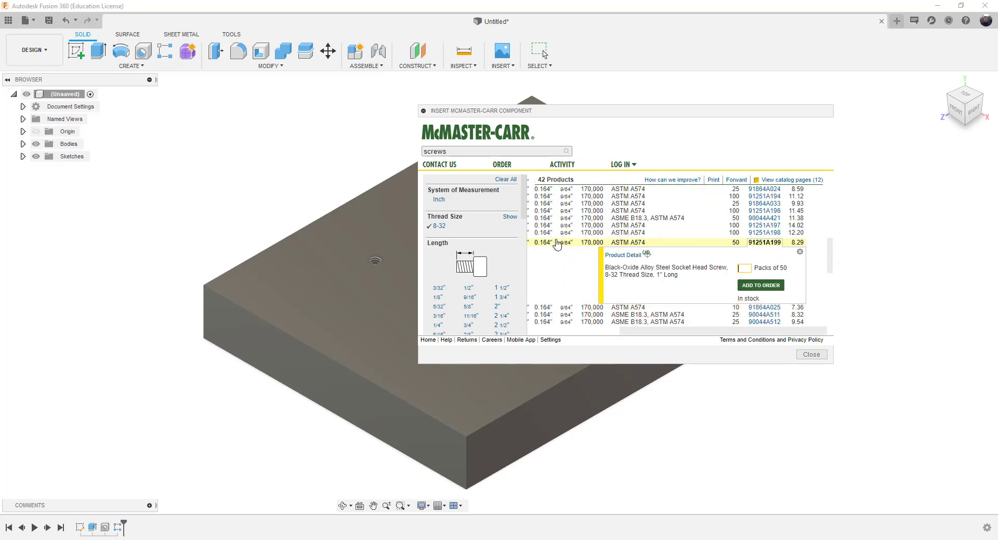
{"action": "mouse_move", "coordinate": [539, 248]}
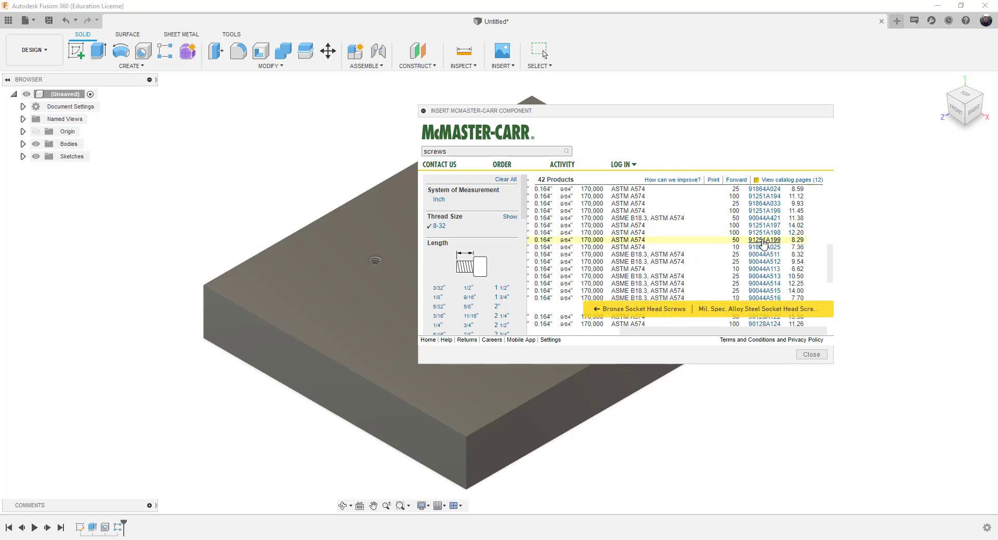
{"action": "left_click", "coordinate": [764, 242]}
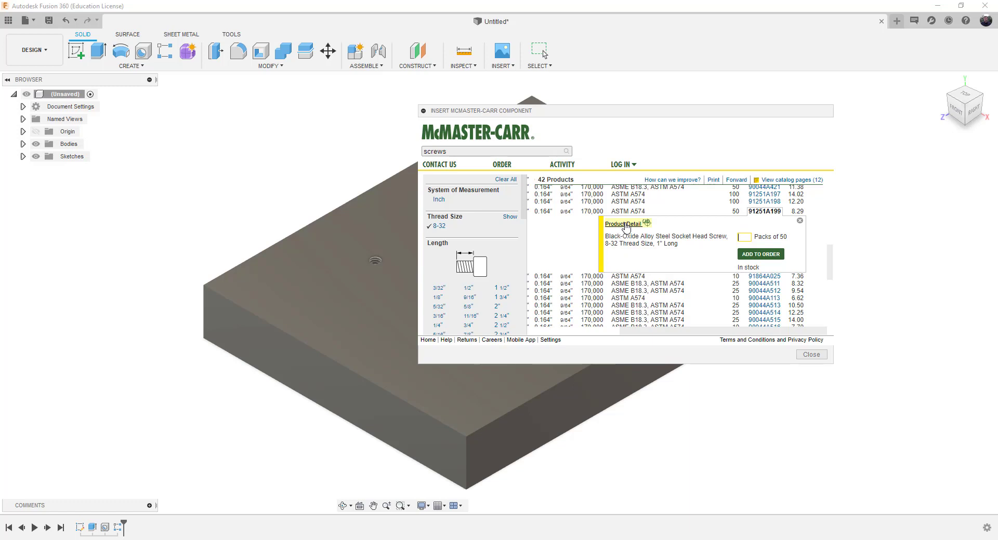
- Show the screw's full product page and choose 3-D STEP as the download format
{"action": "left_click", "coordinate": [623, 224]}
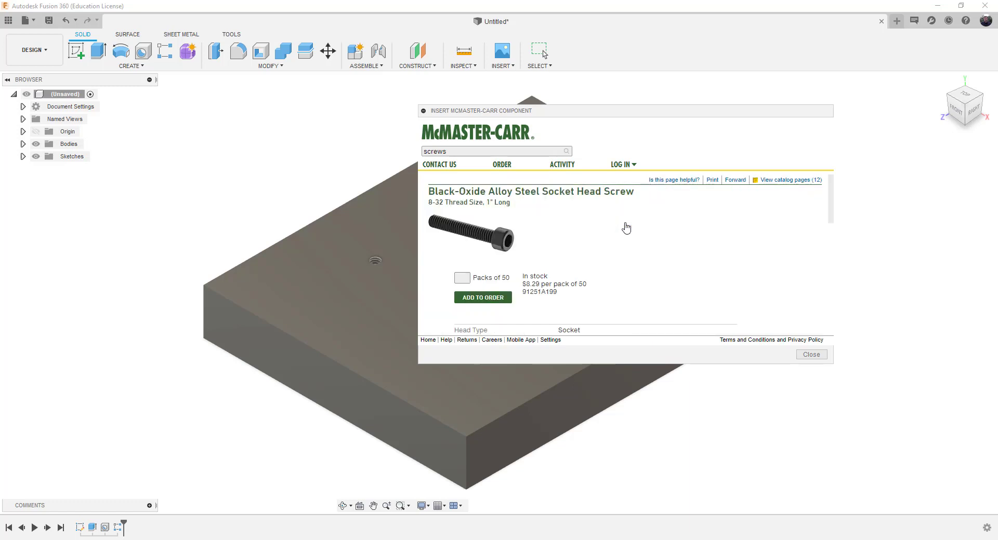
{"action": "scroll", "scroll_direction": "down", "scroll_amount": 3}
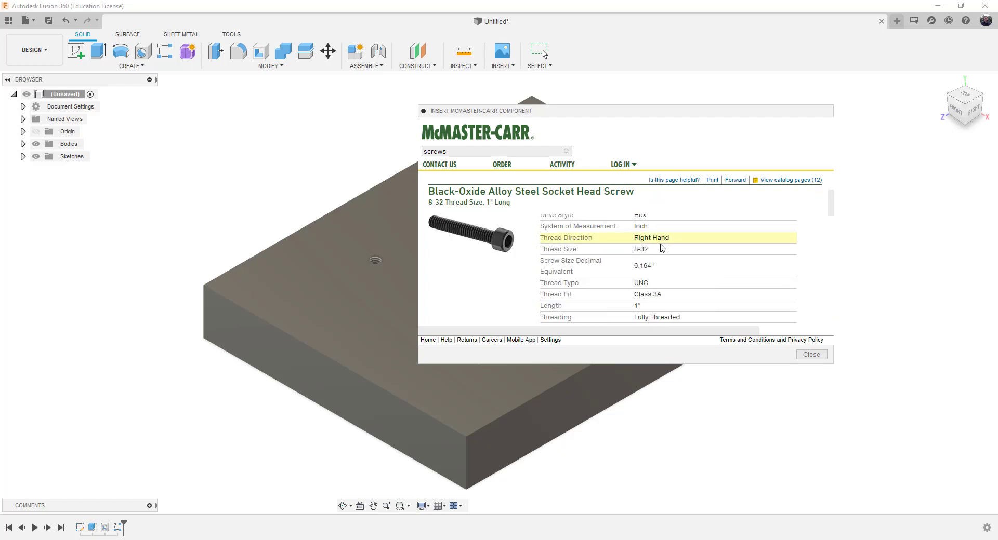
{"action": "scroll", "scroll_direction": "down", "scroll_amount": 3}
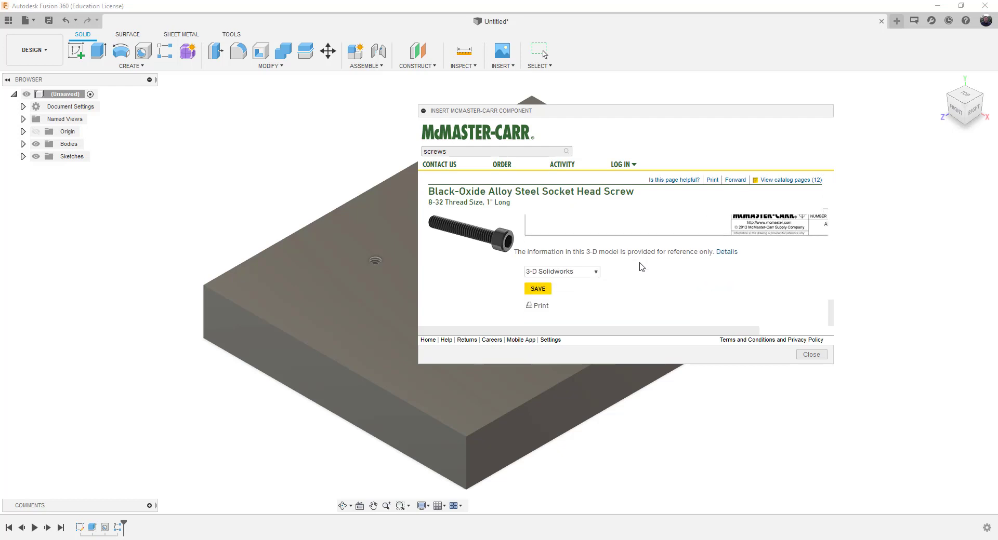
{"action": "left_click", "coordinate": [560, 273]}
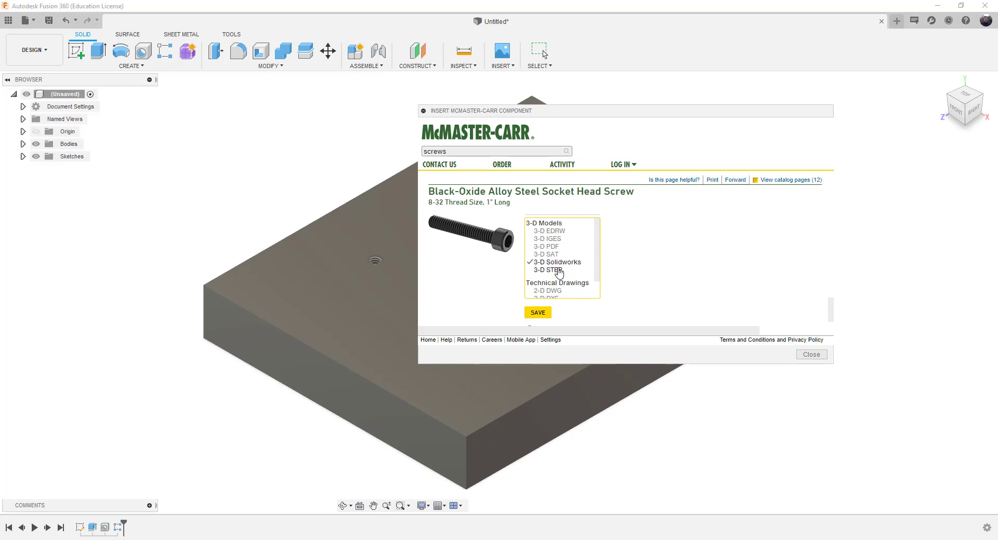
{"action": "mouse_move", "coordinate": [542, 276]}
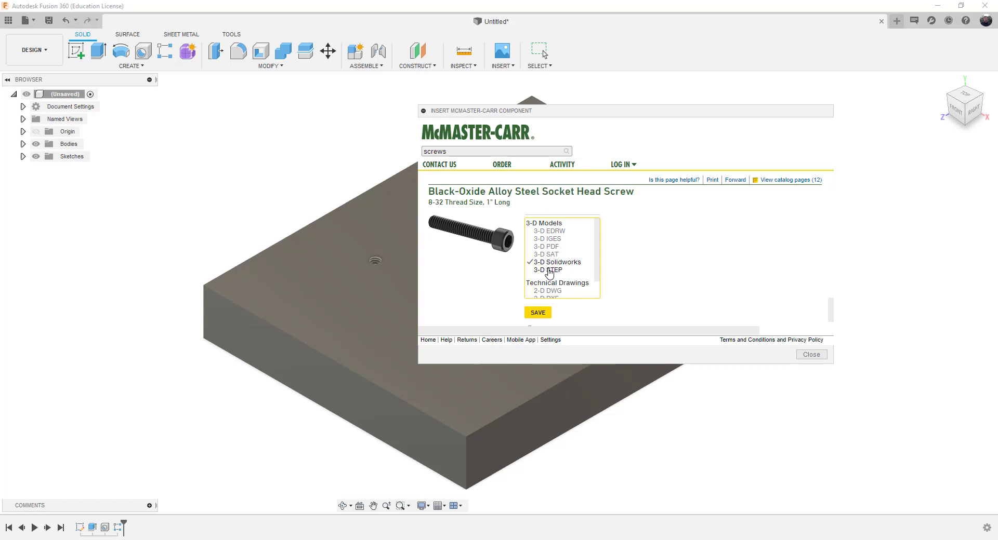
{"action": "left_click", "coordinate": [548, 270]}
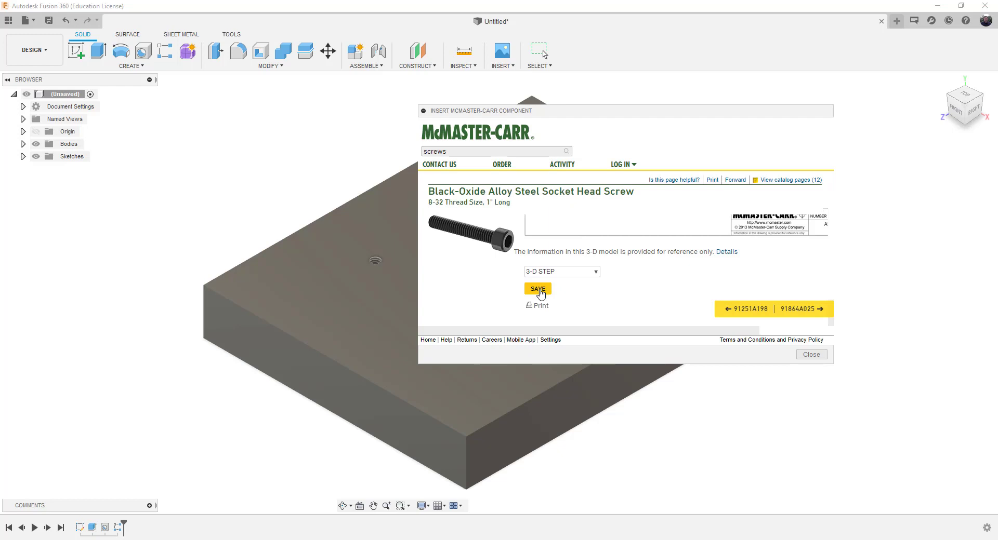
- Save the screw into the design and confirm it standing upright at X angle 90 deg beside the block
{"action": "left_click", "coordinate": [537, 289]}
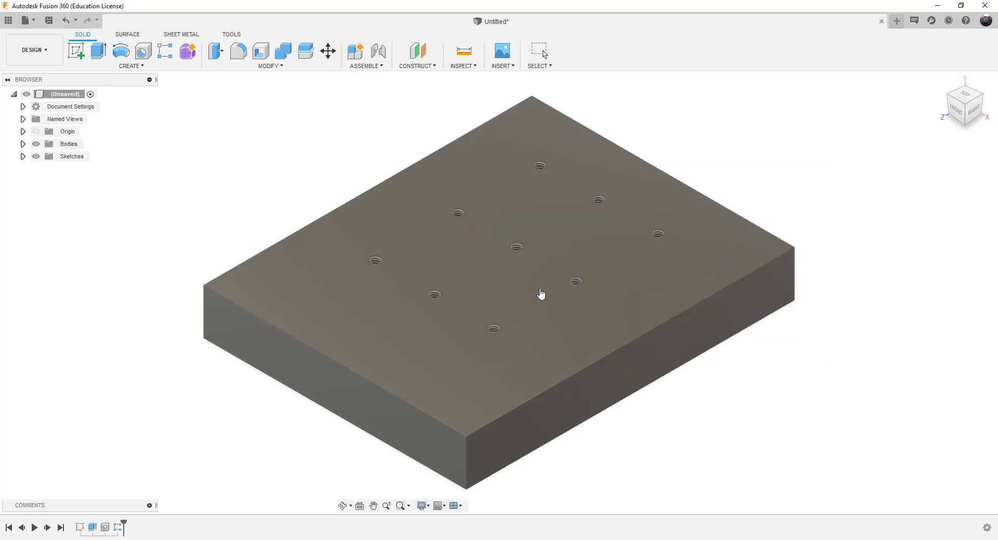
{"action": "mouse_move", "coordinate": [639, 211]}
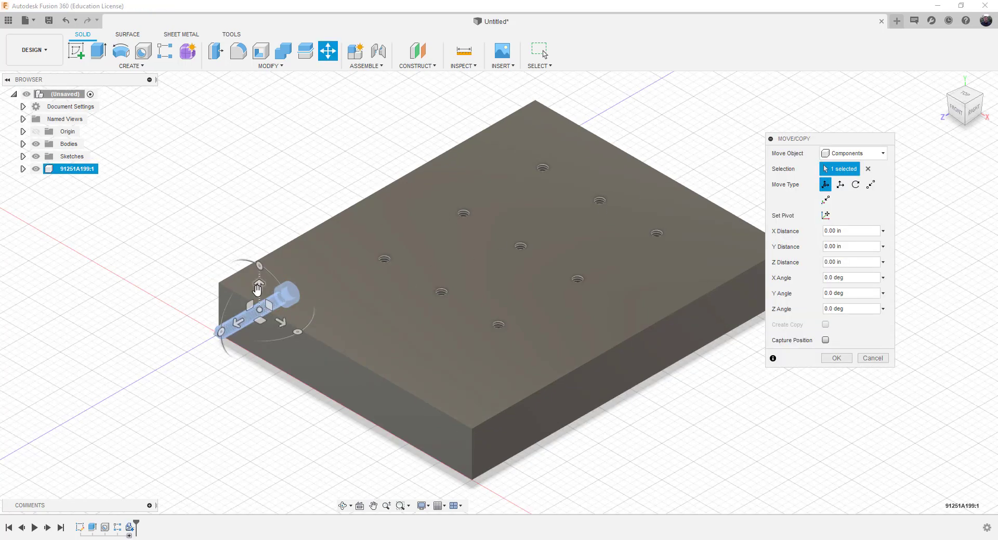
{"action": "mouse_move", "coordinate": [282, 321]}
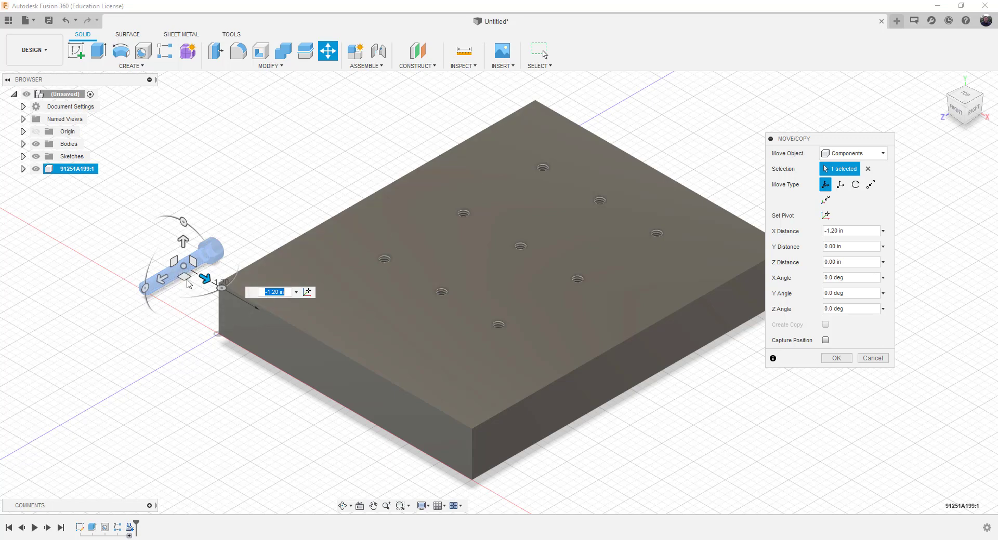
{"action": "mouse_move", "coordinate": [330, 318]}
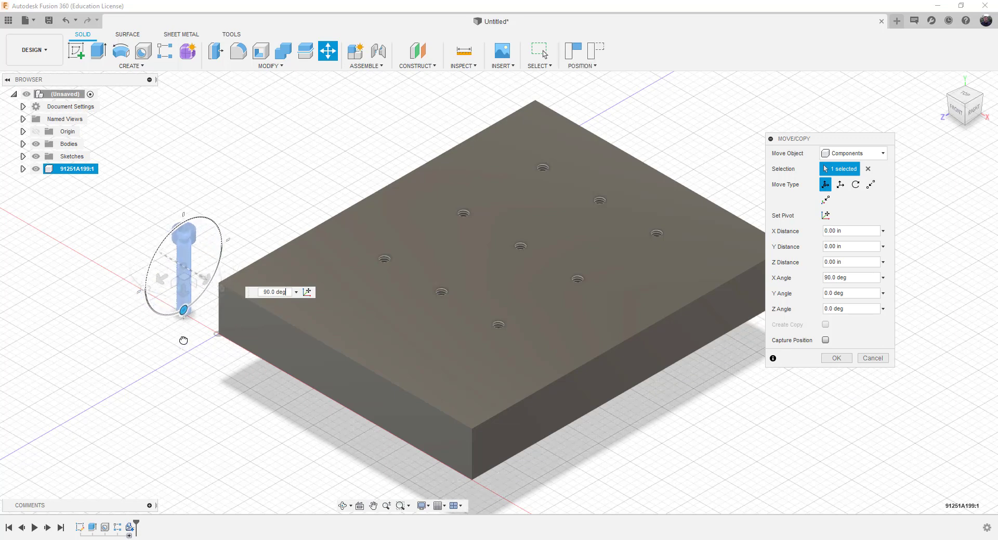
{"action": "left_click", "coordinate": [835, 358]}
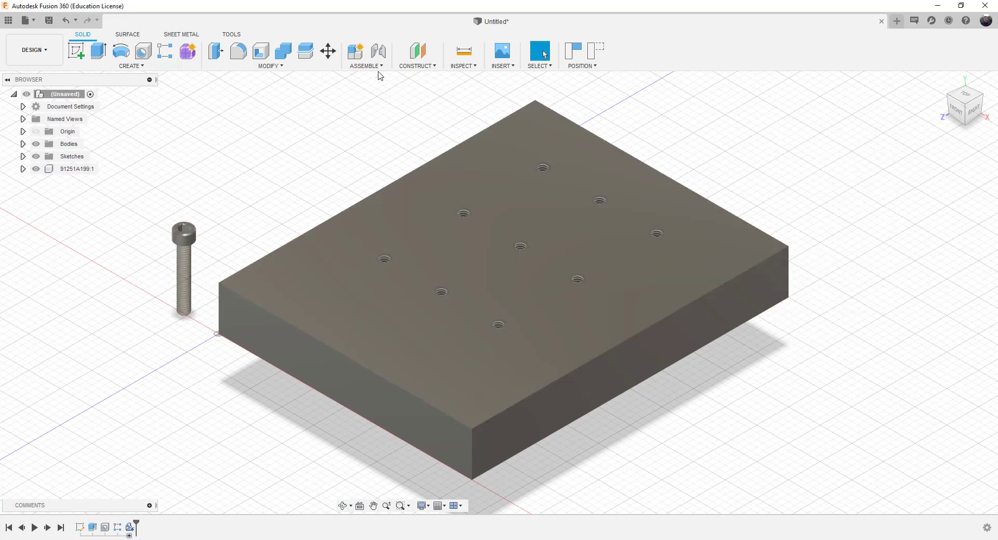
- Reopen the McMaster-Carr catalog, search 'screws' and drill down to alloy steel socket head screws
{"action": "left_click", "coordinate": [365, 65]}
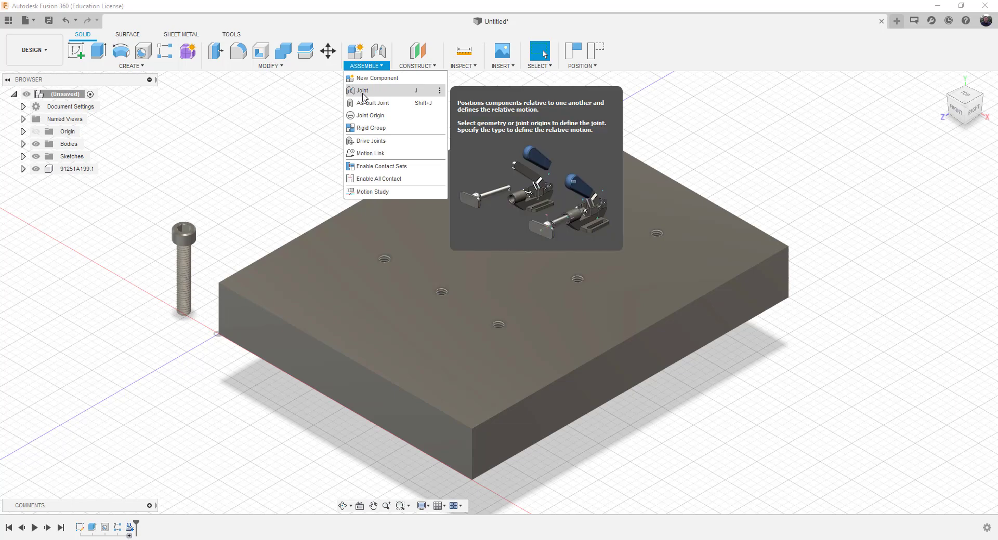
{"action": "left_click", "coordinate": [500, 55]}
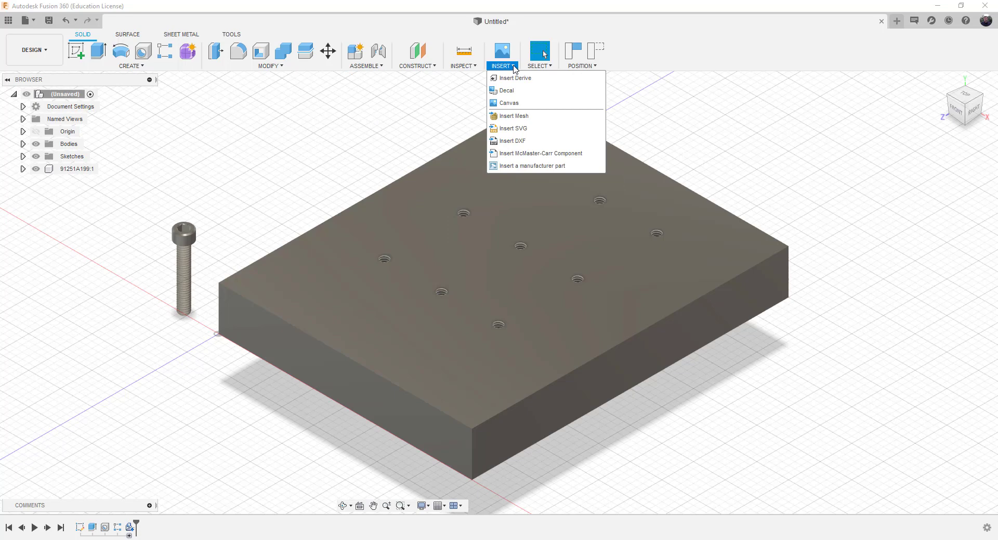
{"action": "mouse_move", "coordinate": [538, 153]}
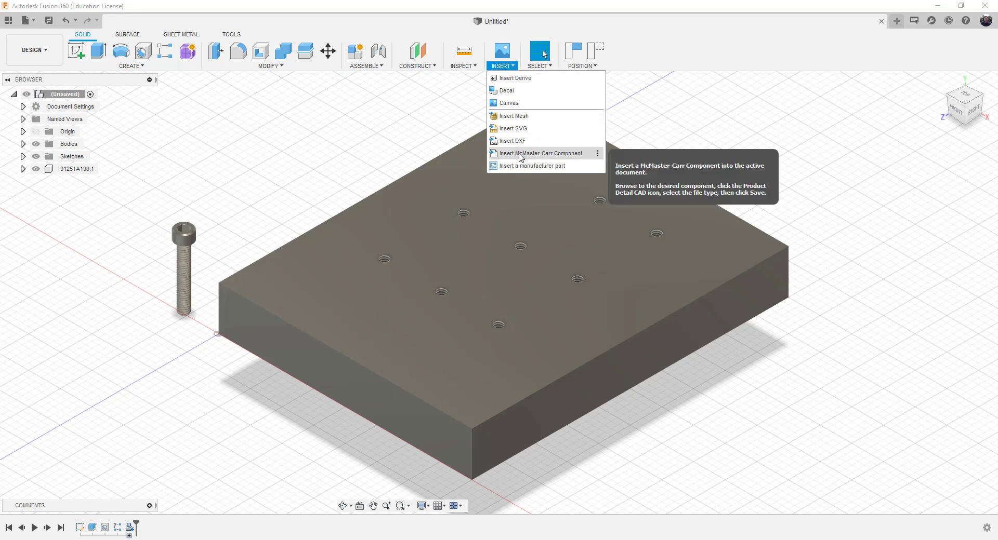
{"action": "left_click", "coordinate": [539, 153]}
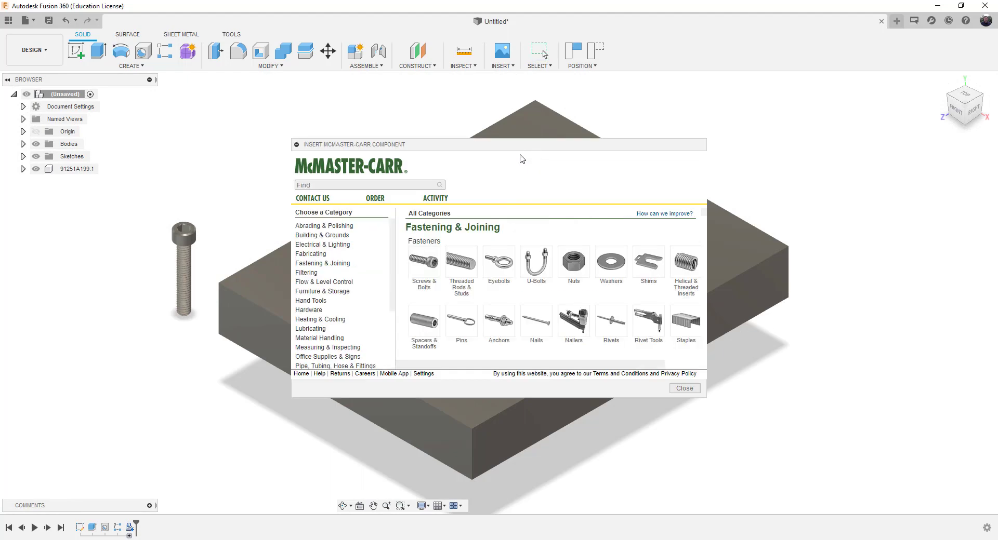
{"action": "type", "text": "screws"}
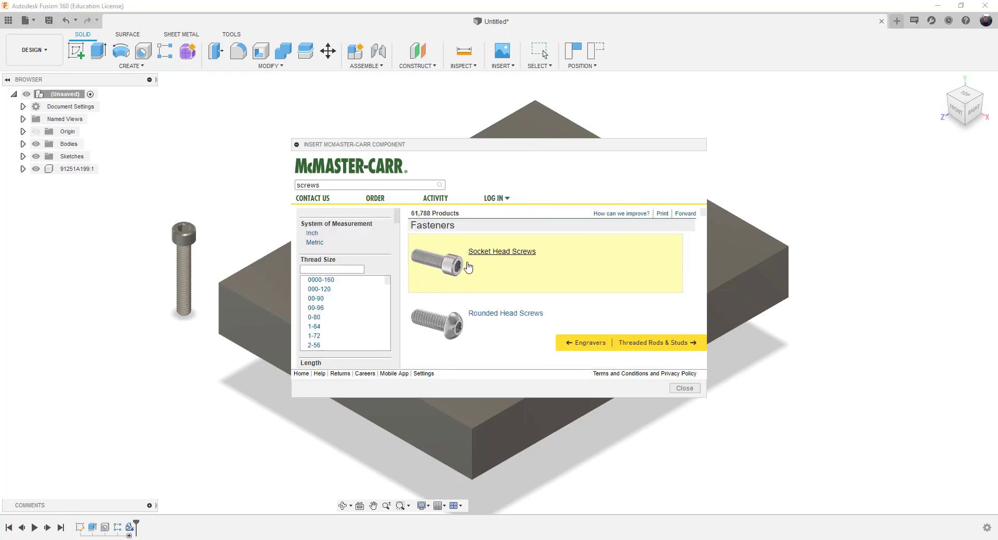
{"action": "left_click", "coordinate": [501, 252]}
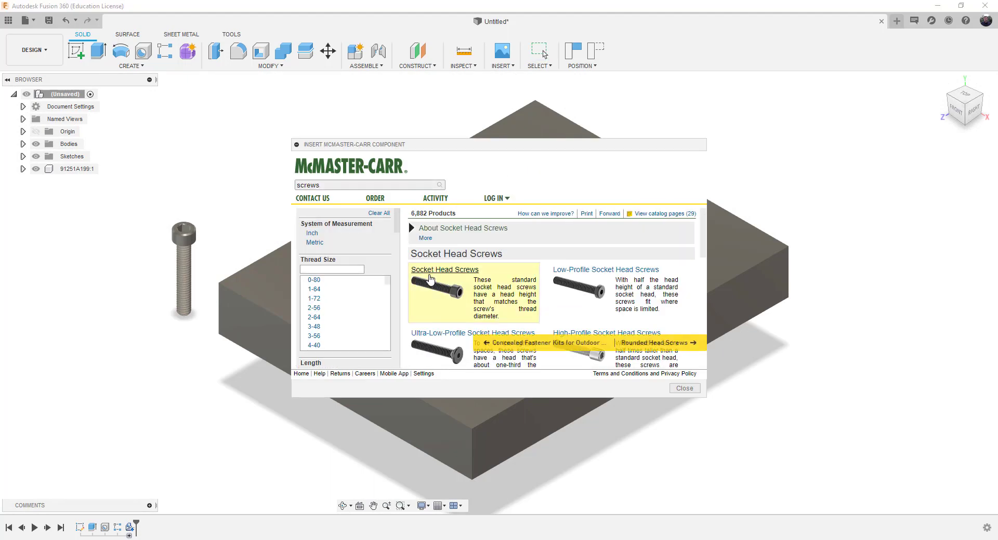
{"action": "left_click", "coordinate": [444, 269]}
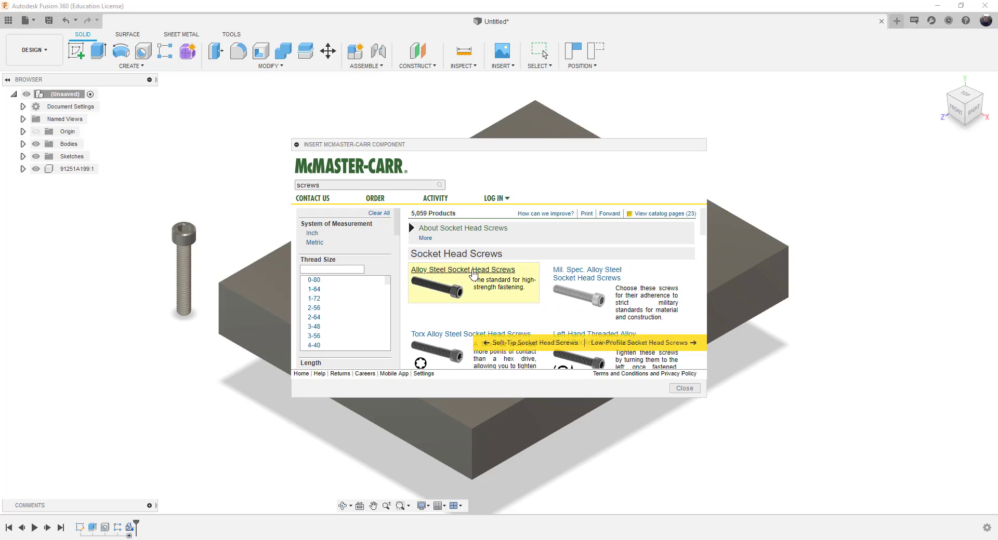
{"action": "left_click", "coordinate": [462, 270]}
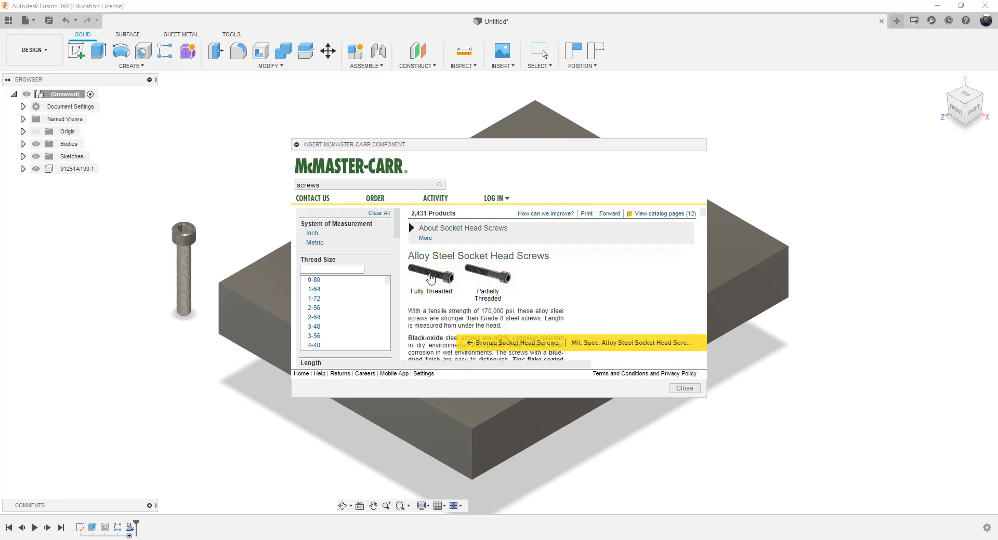
- Narrow to fully threaded 8-32, pick part 91251A199 and save it as 3-D STEP into the design
{"action": "left_click", "coordinate": [314, 308]}
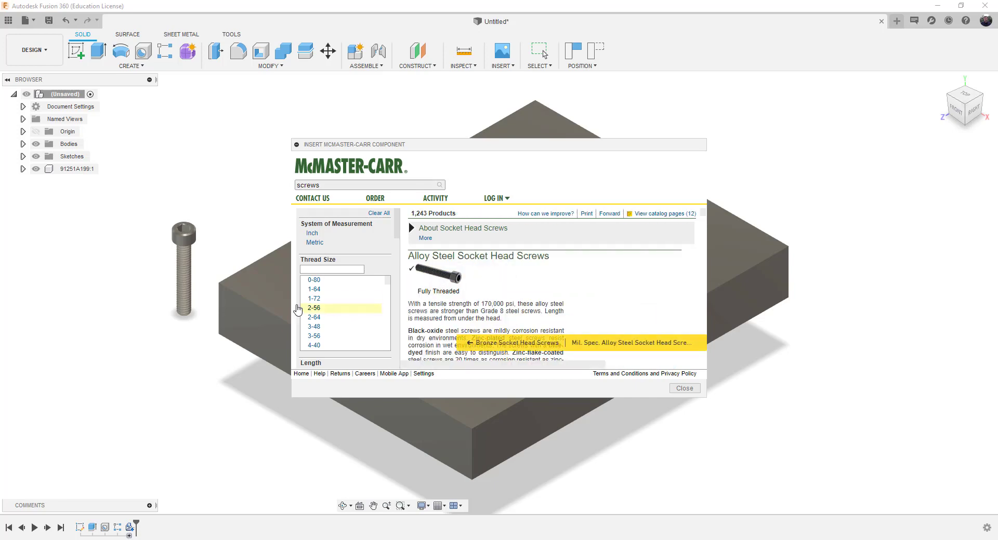
{"action": "scroll", "scroll_direction": "down", "scroll_amount": 3}
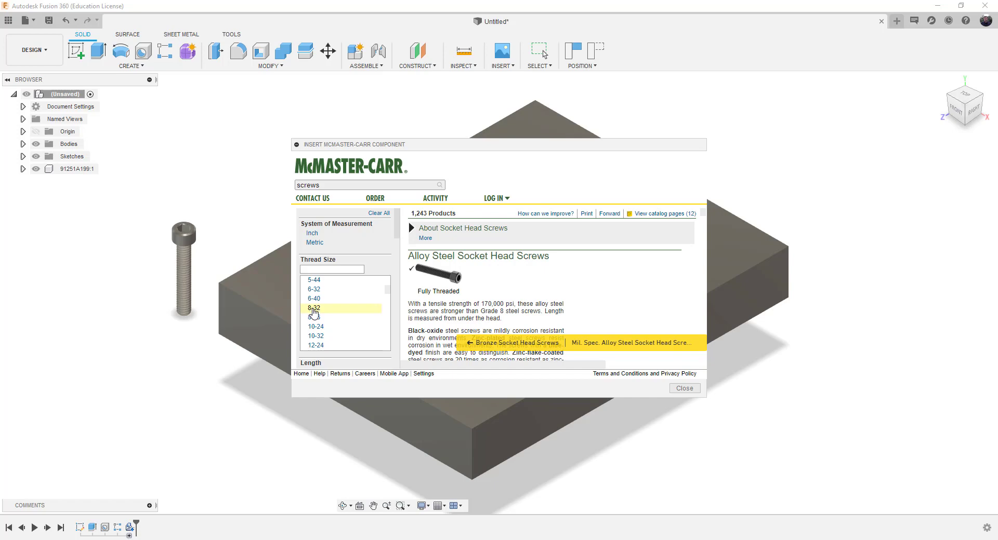
{"action": "left_click", "coordinate": [312, 308]}
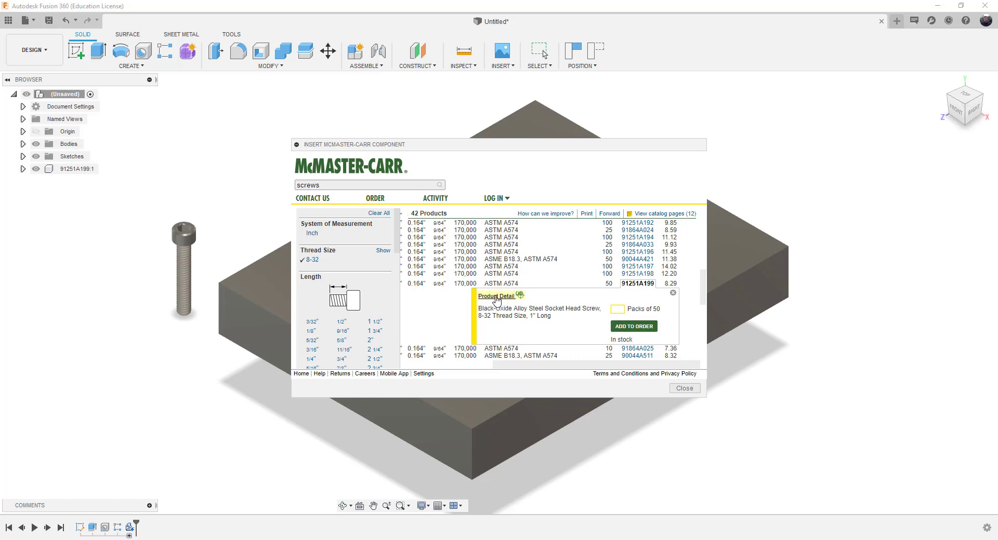
{"action": "left_click", "coordinate": [497, 296]}
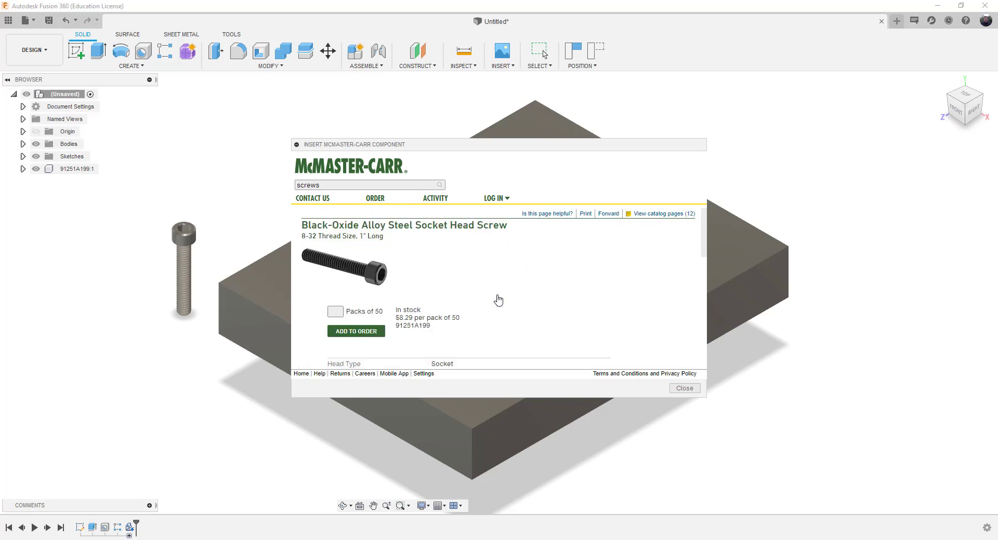
{"action": "scroll", "scroll_direction": "down", "scroll_amount": 3}
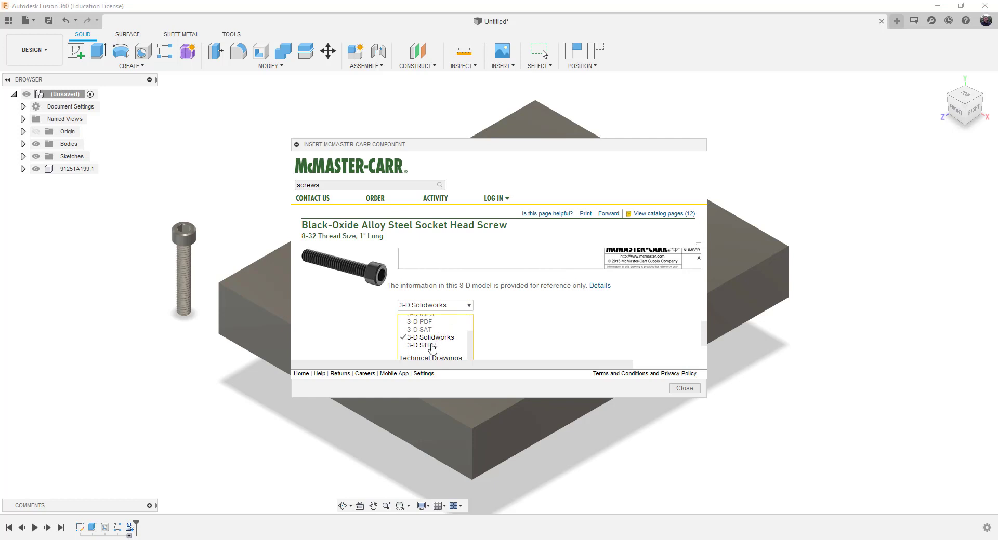
{"action": "left_click", "coordinate": [423, 345]}
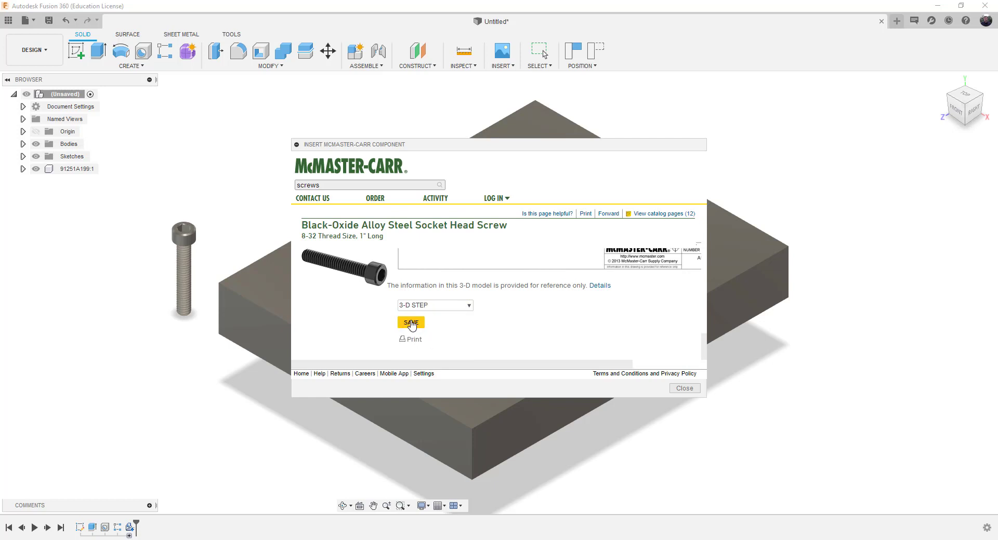
{"action": "left_click", "coordinate": [411, 323]}
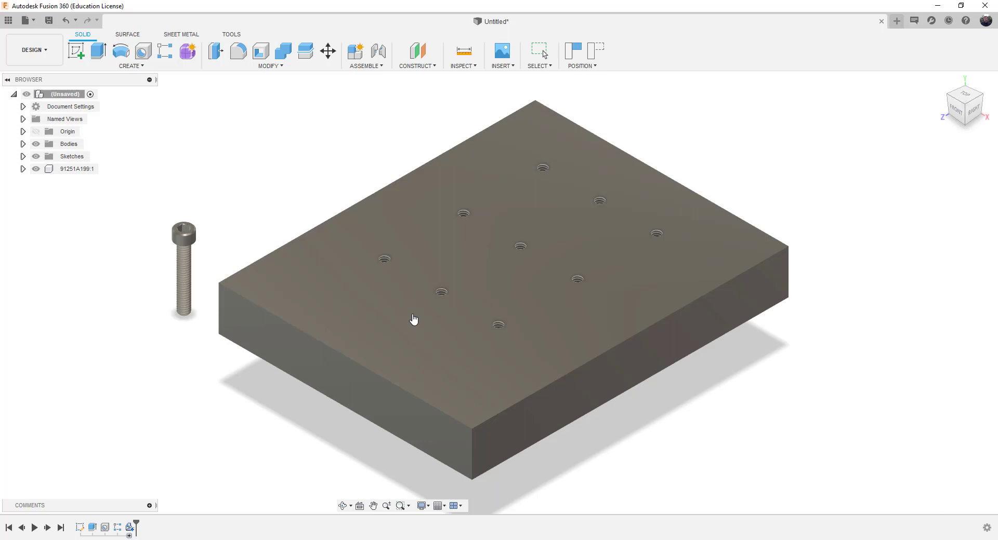
- Lower the second screw so it sits just below the first beside the block
{"action": "left_click", "coordinate": [327, 51]}
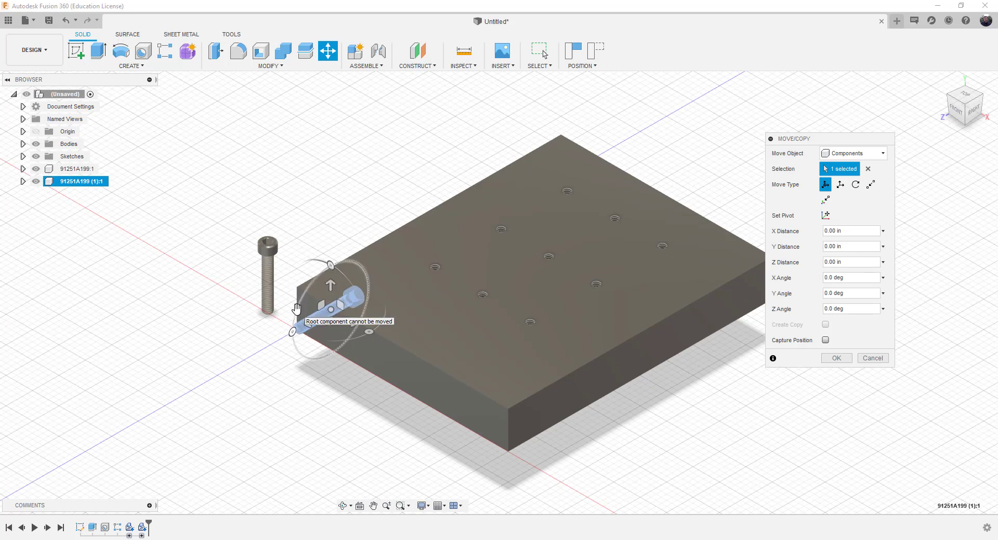
{"action": "left_click_drag", "start_coordinate": [329, 264], "coordinate": [327, 355]}
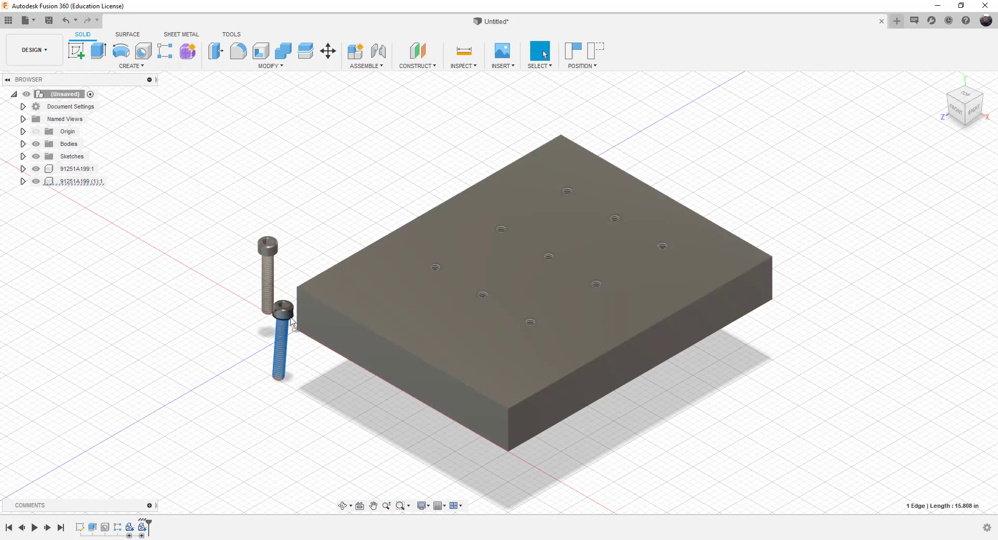
{"action": "mouse_move", "coordinate": [355, 159]}
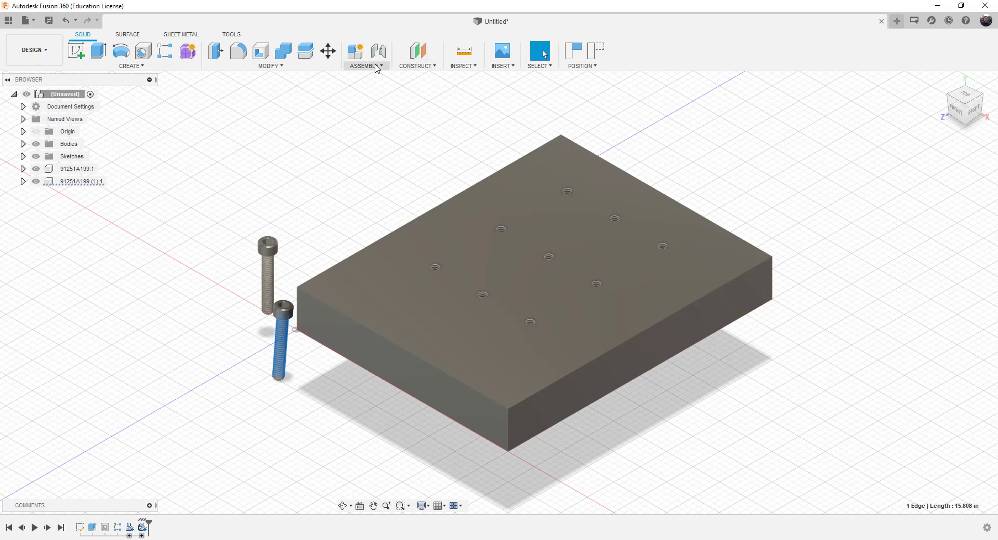
- Define a rigid joint between the first screw and the block's centre hole, flipped, keeping moved positions
{"action": "left_click", "coordinate": [365, 56]}
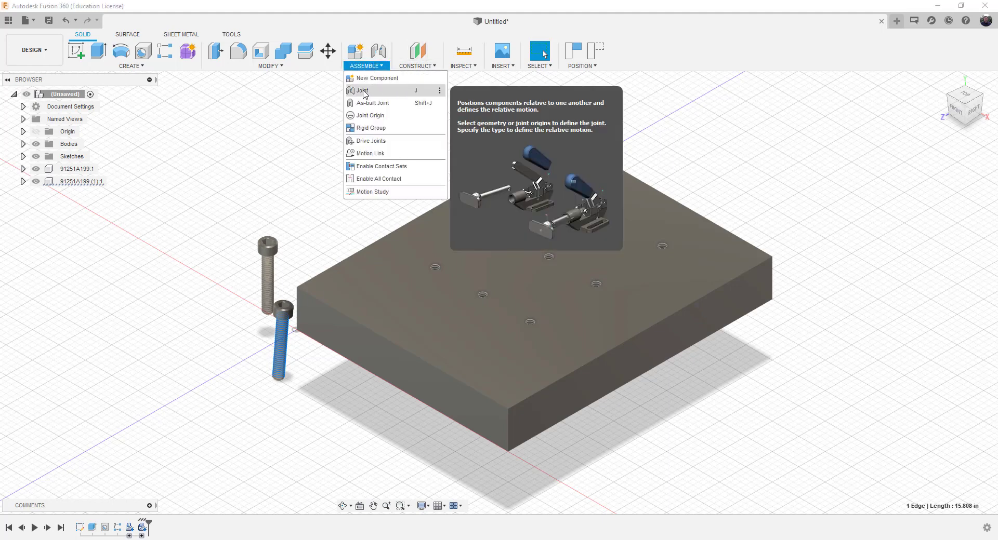
{"action": "left_click", "coordinate": [362, 90]}
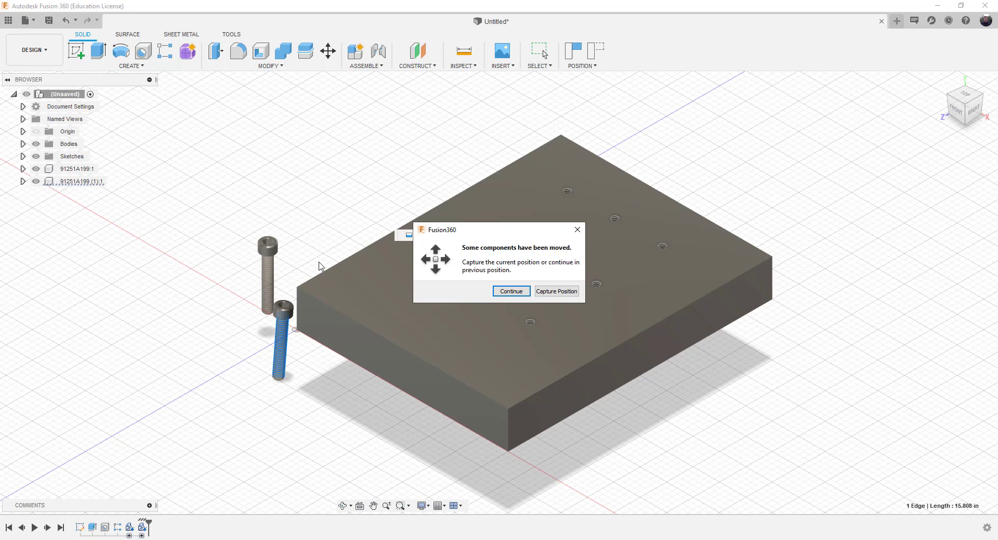
{"action": "left_click", "coordinate": [511, 291]}
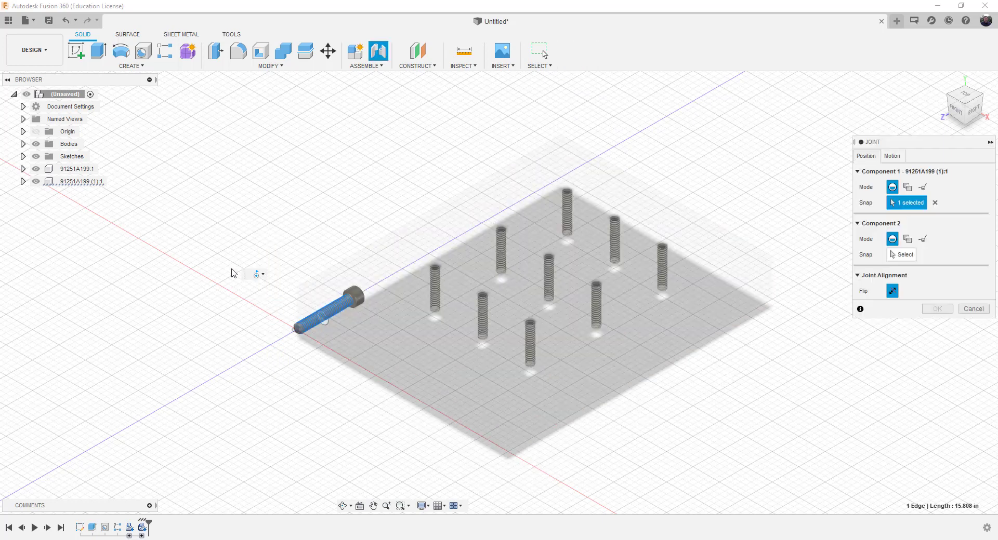
{"action": "mouse_move", "coordinate": [256, 273]}
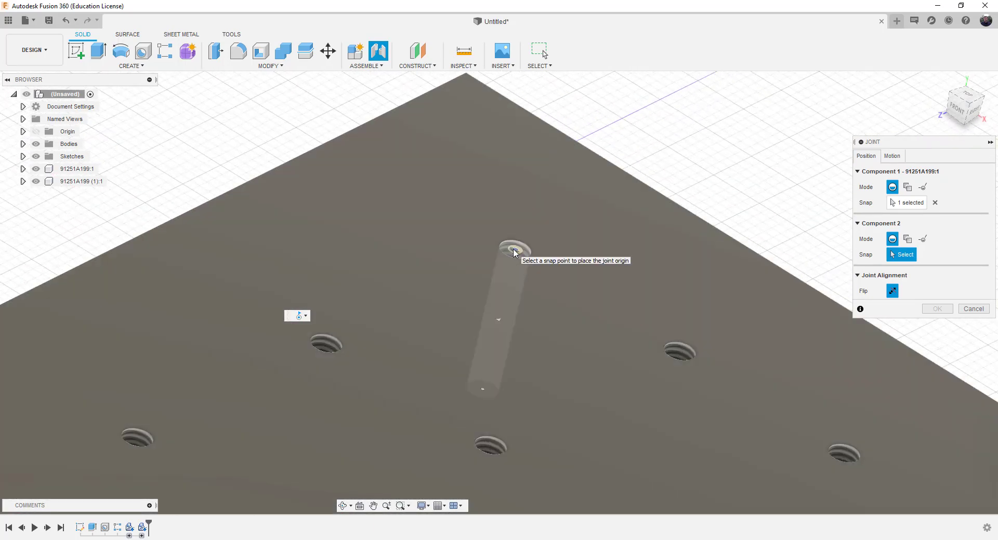
{"action": "left_click", "coordinate": [514, 248]}
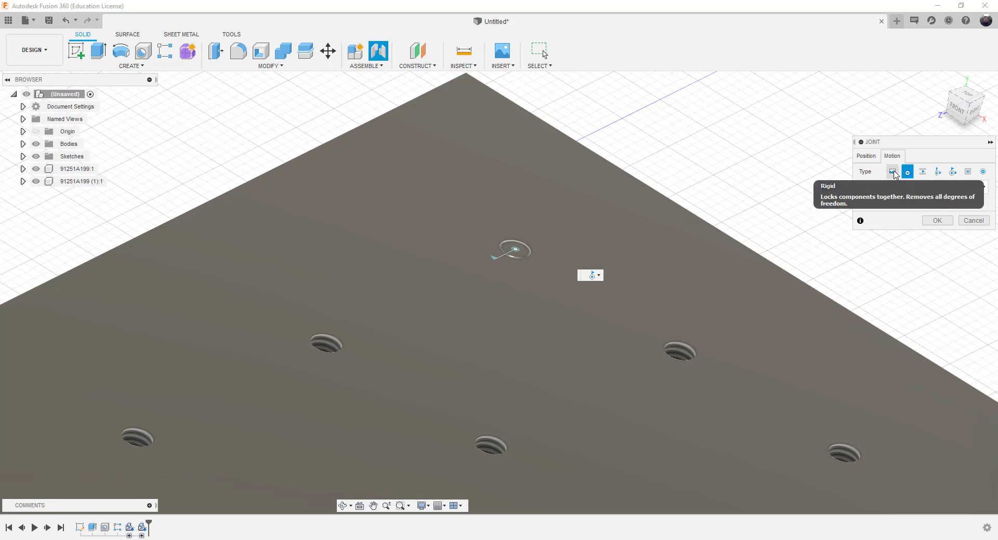
{"action": "left_click", "coordinate": [967, 171]}
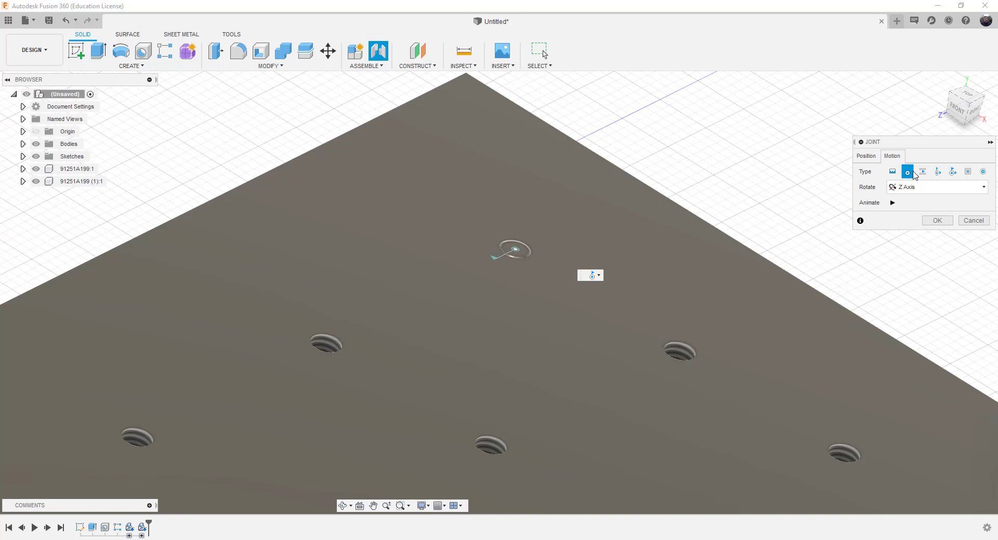
{"action": "left_click", "coordinate": [892, 172]}
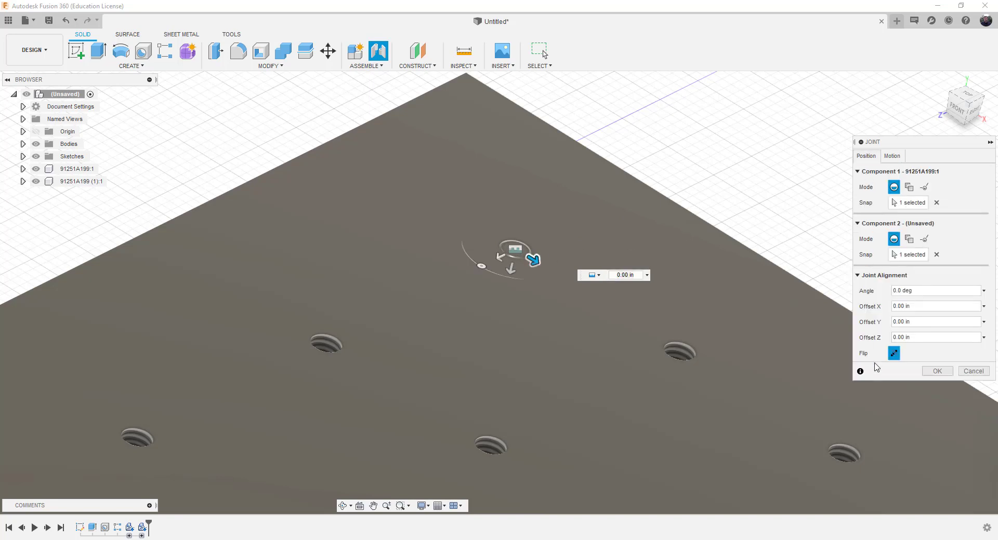
- Try flipping the joint and entering offsets such as -10.00 in, pushing the screw below the block
{"action": "left_click", "coordinate": [894, 353]}
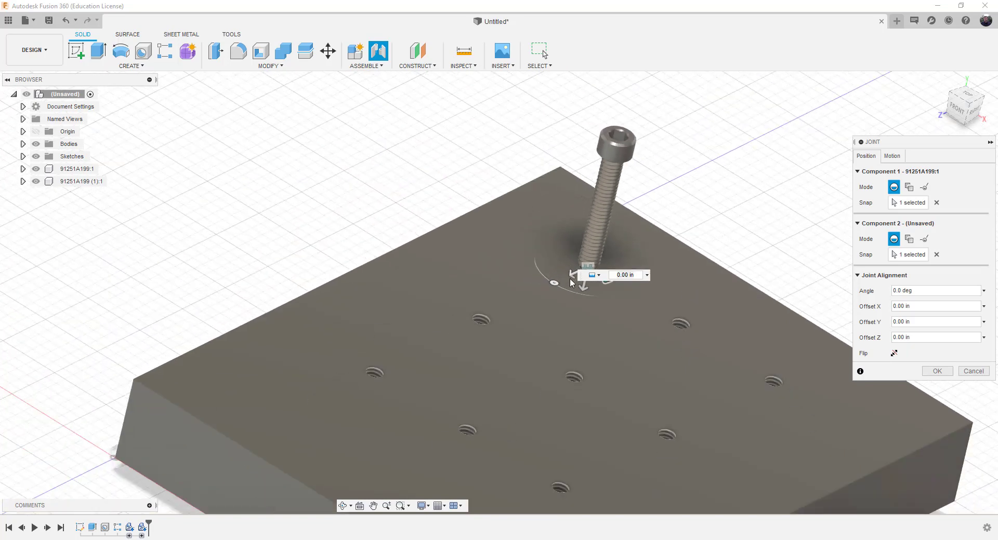
{"action": "mouse_move", "coordinate": [893, 354]}
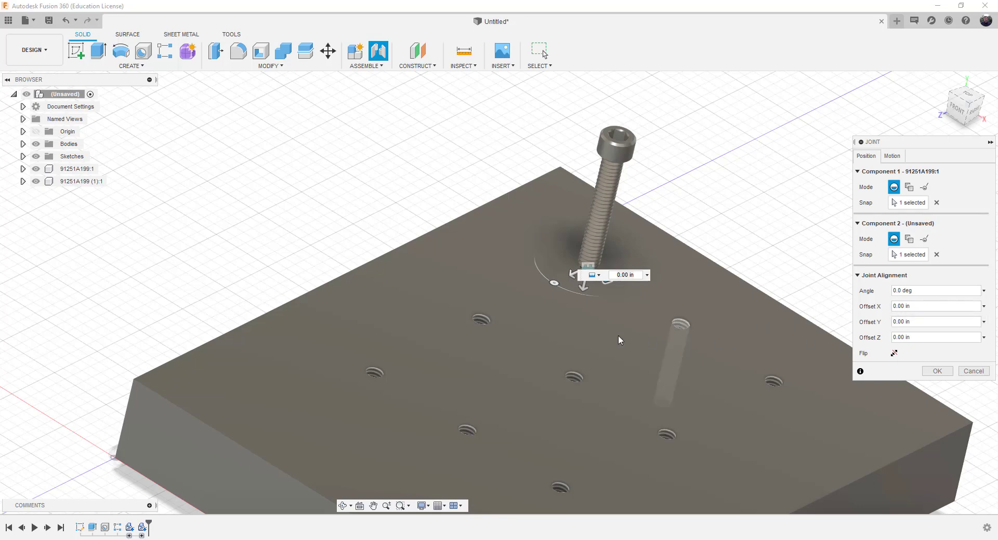
{"action": "mouse_move", "coordinate": [580, 287]}
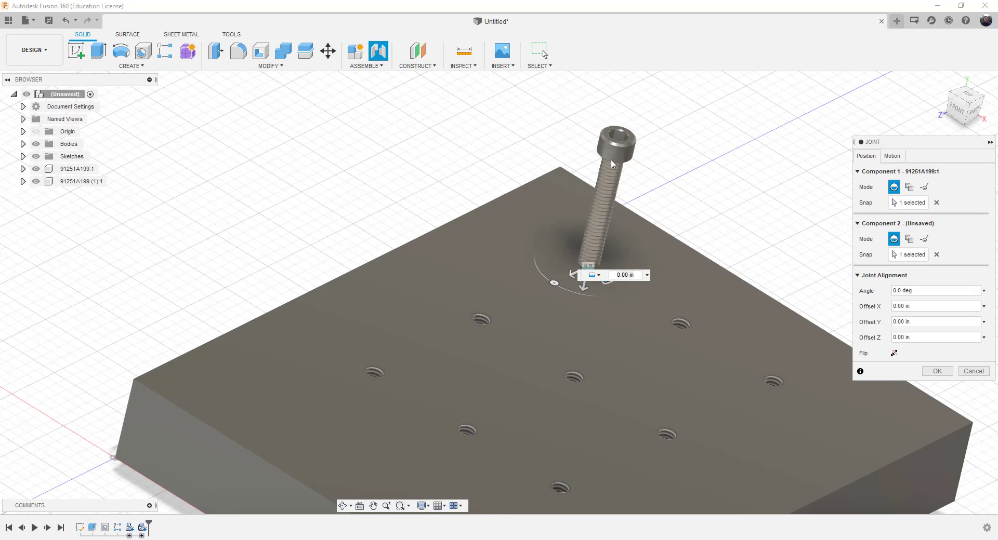
{"action": "left_click", "coordinate": [932, 321]}
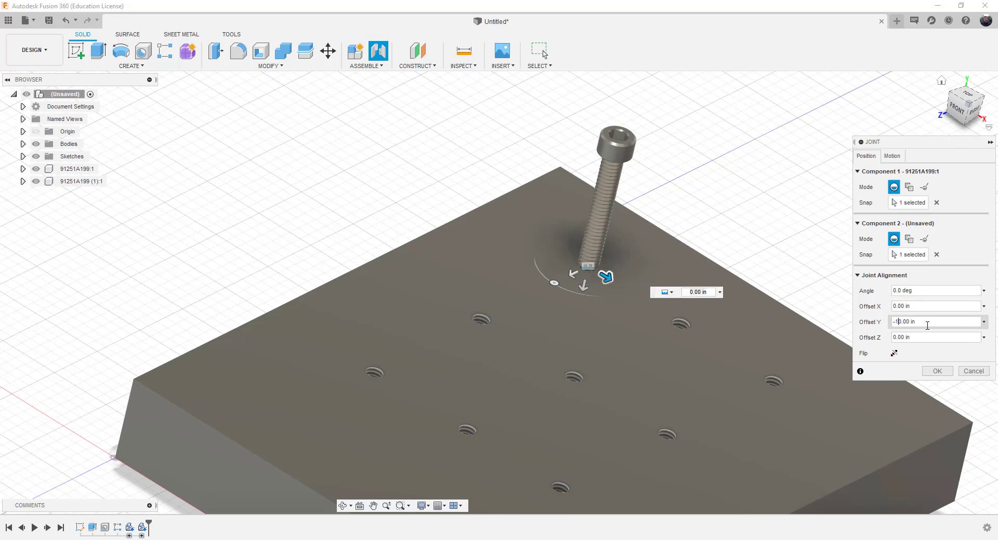
{"action": "type", "text": "-10.00 in"}
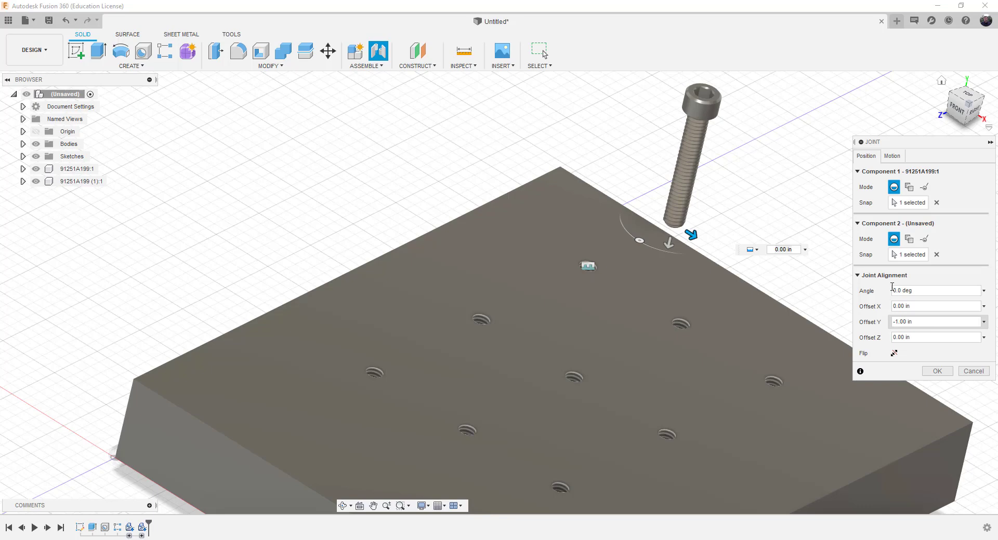
{"action": "left_click", "coordinate": [935, 321]}
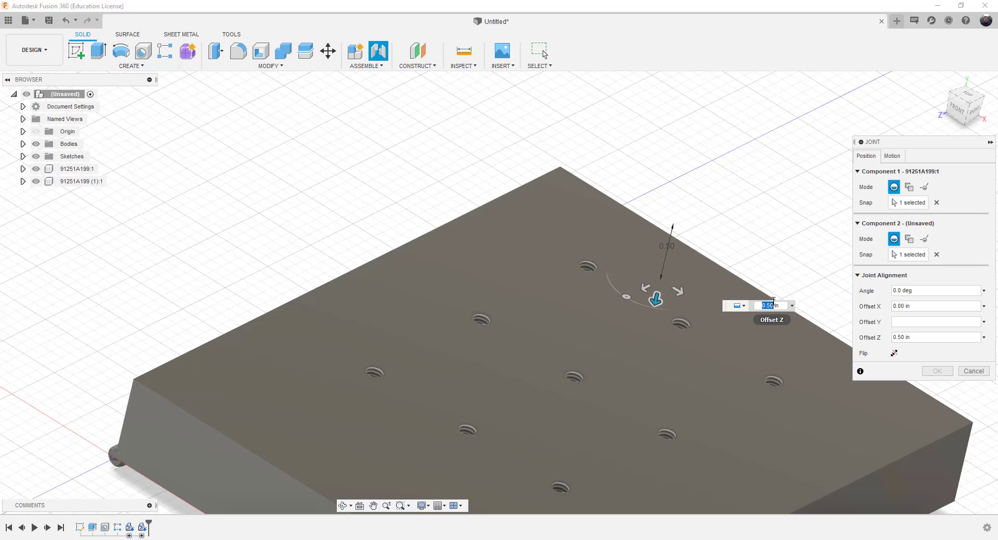
{"action": "type", "text": "1 in"}
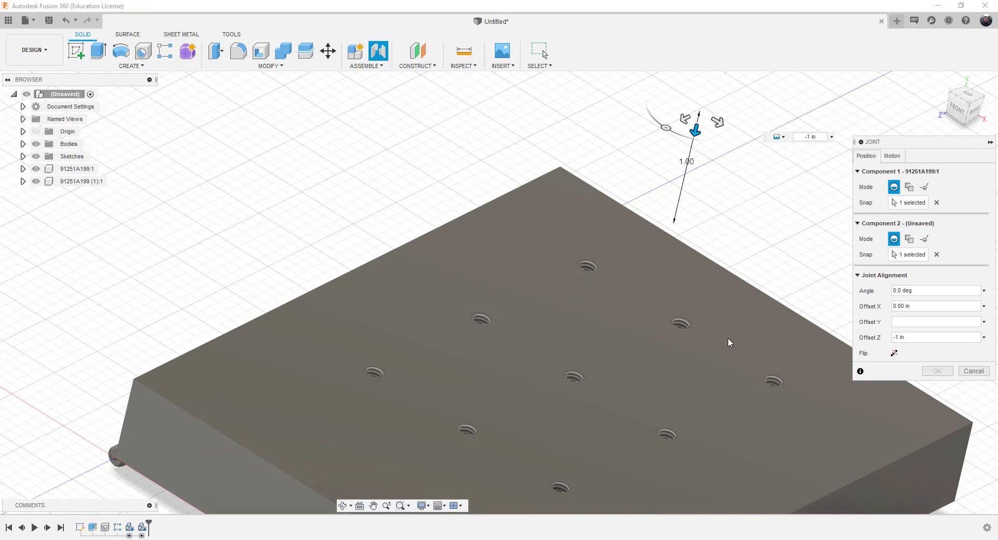
{"action": "left_click", "coordinate": [932, 338]}
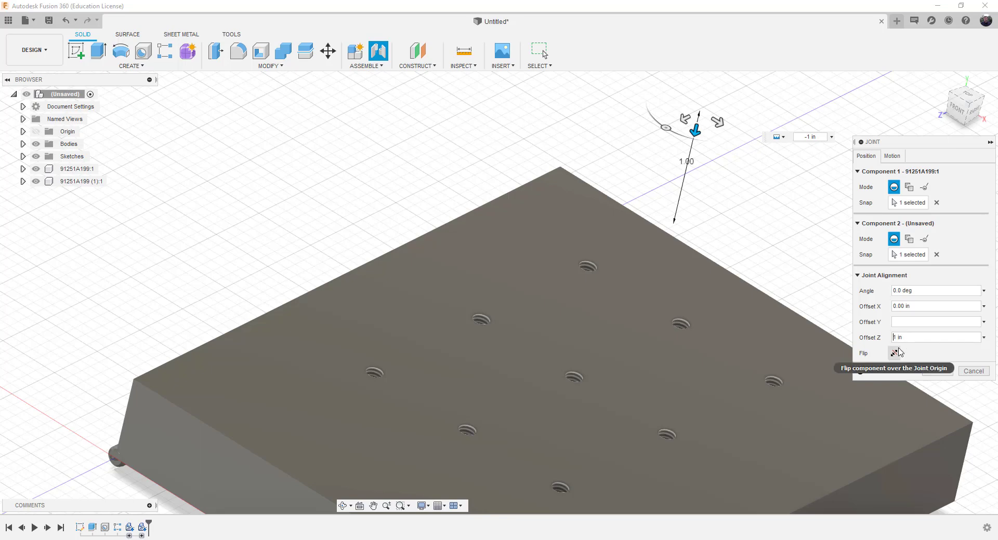
{"action": "left_click", "coordinate": [894, 352]}
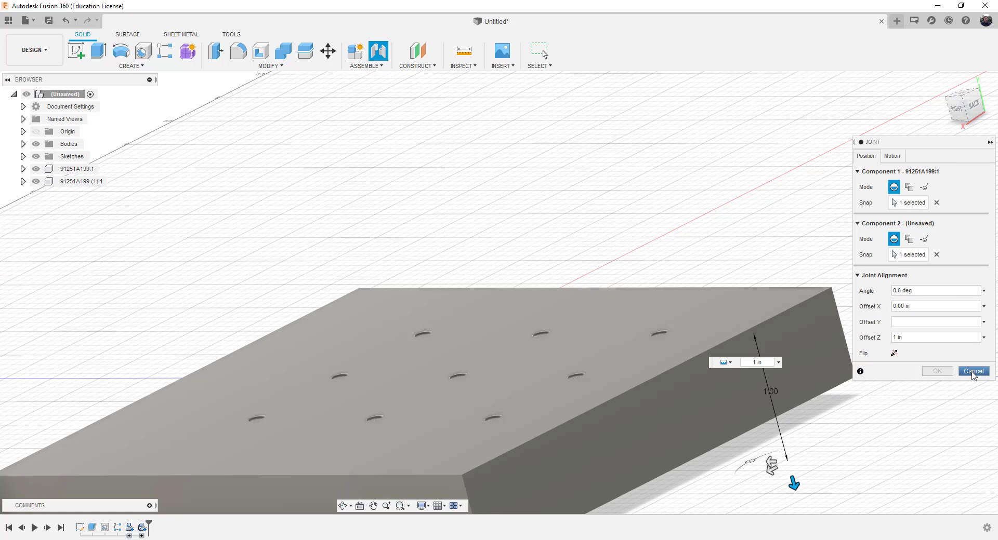
- Discard the trial joint and start a new one between the screw and the tapped hole
{"action": "left_click", "coordinate": [973, 371]}
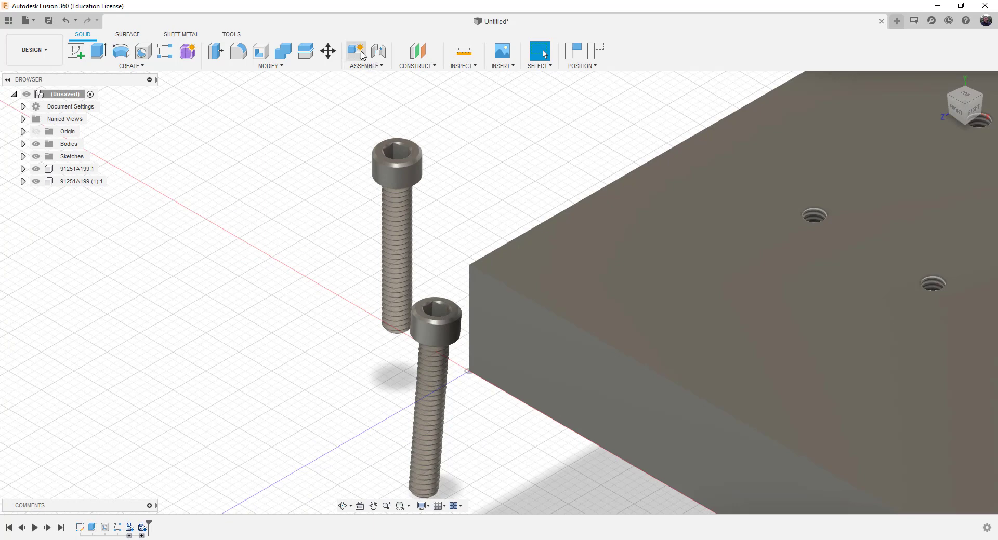
{"action": "left_click", "coordinate": [364, 56]}
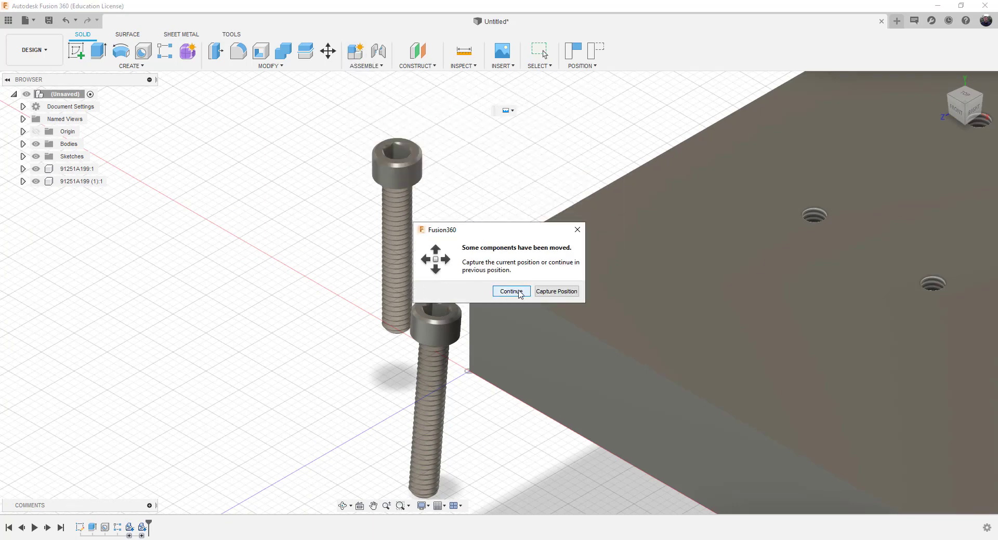
{"action": "left_click", "coordinate": [510, 291]}
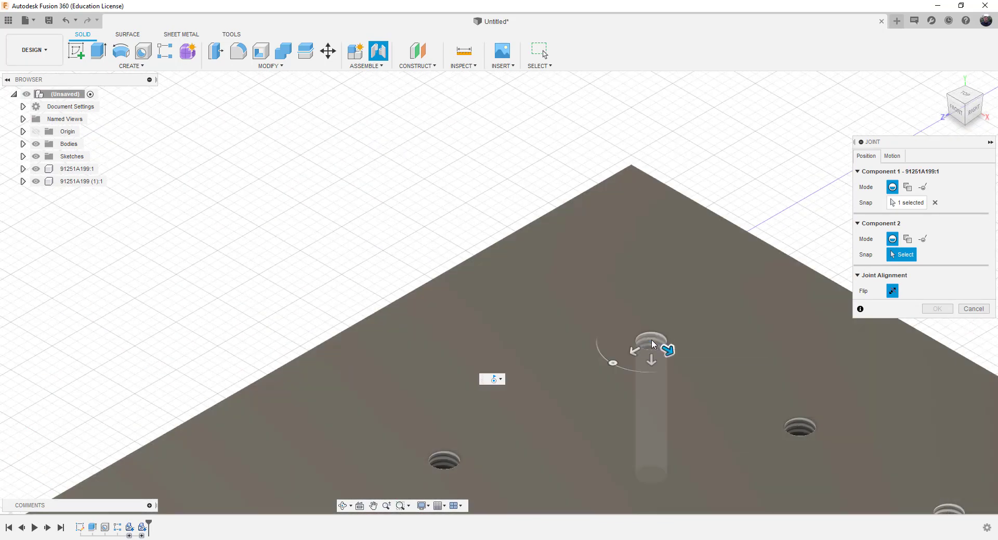
{"action": "left_click", "coordinate": [651, 344]}
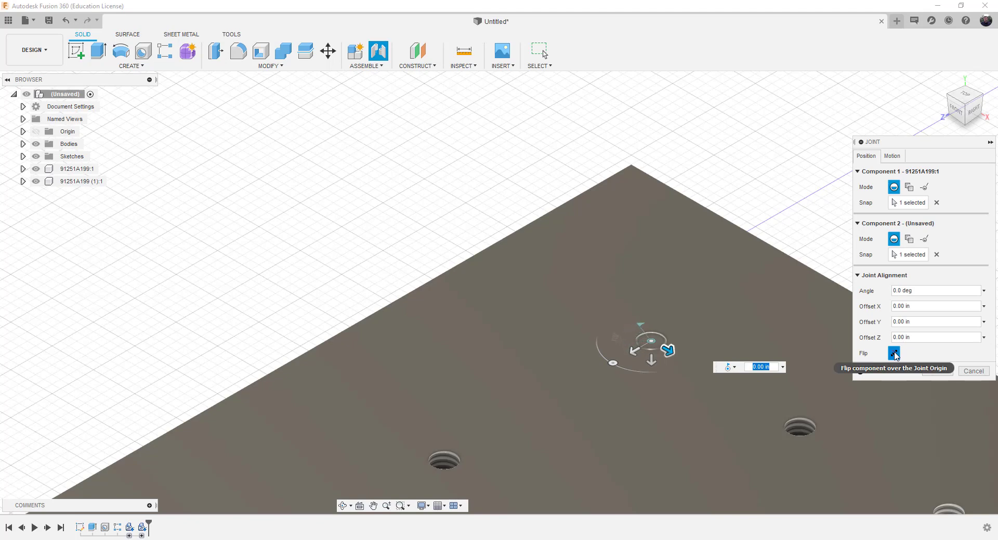
- Flip the screw, make the joint Rigid and sink it to a 1.00 in Z offset
{"action": "left_click", "coordinate": [894, 353]}
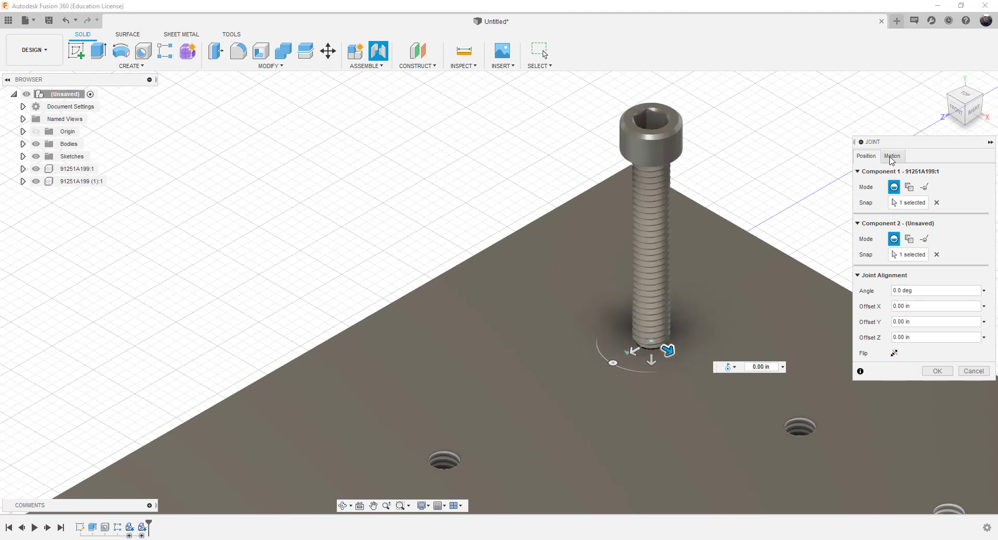
{"action": "left_click", "coordinate": [892, 156]}
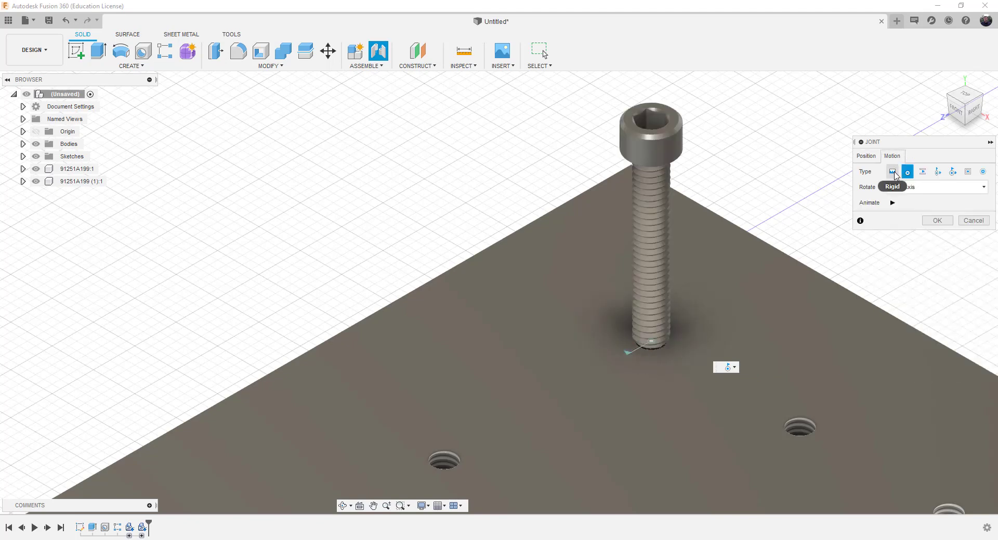
{"action": "left_click", "coordinate": [892, 172]}
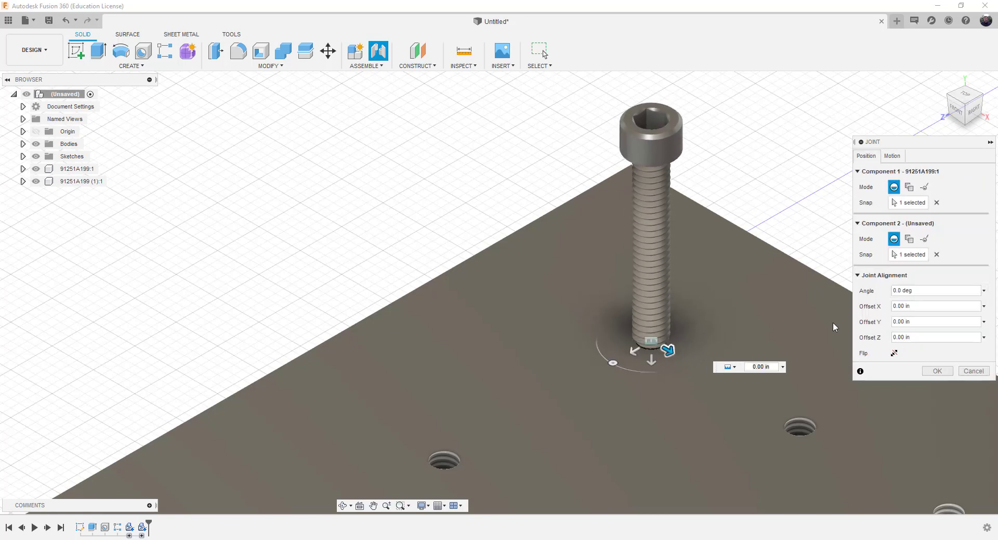
{"action": "left_click_drag", "start_coordinate": [650, 362], "coordinate": [650, 387]}
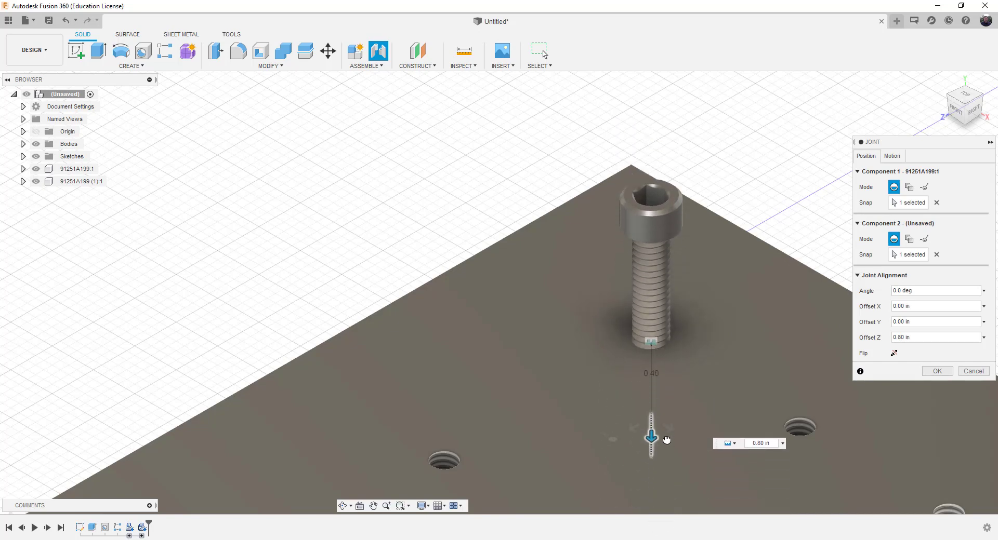
{"action": "left_click_drag", "start_coordinate": [650, 438], "coordinate": [642, 316]}
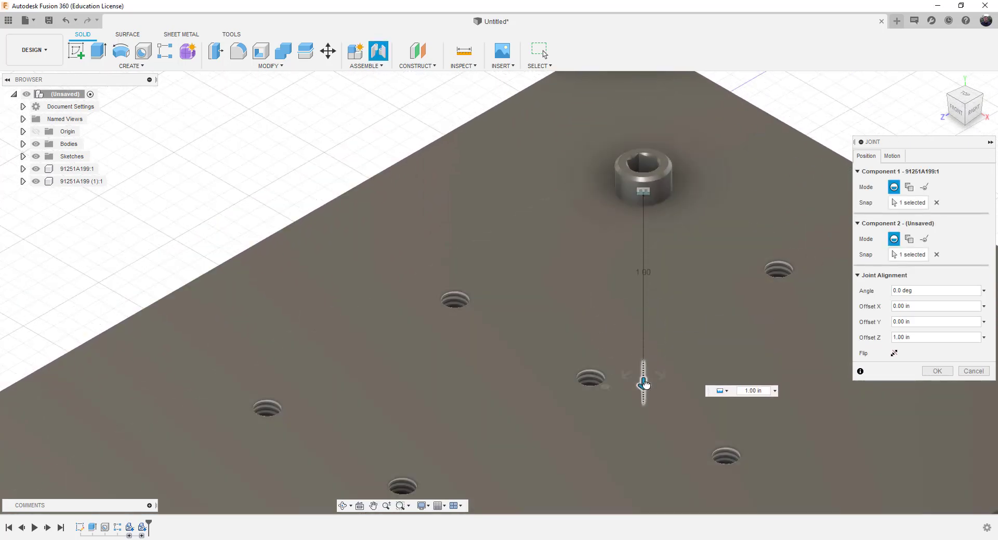
{"action": "left_click", "coordinate": [643, 383]}
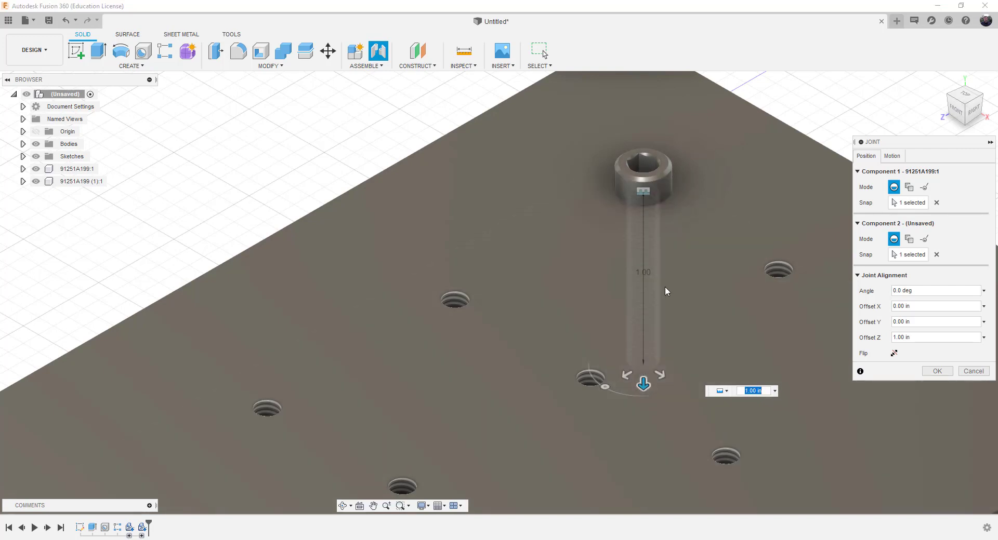
{"action": "left_click", "coordinate": [936, 371]}
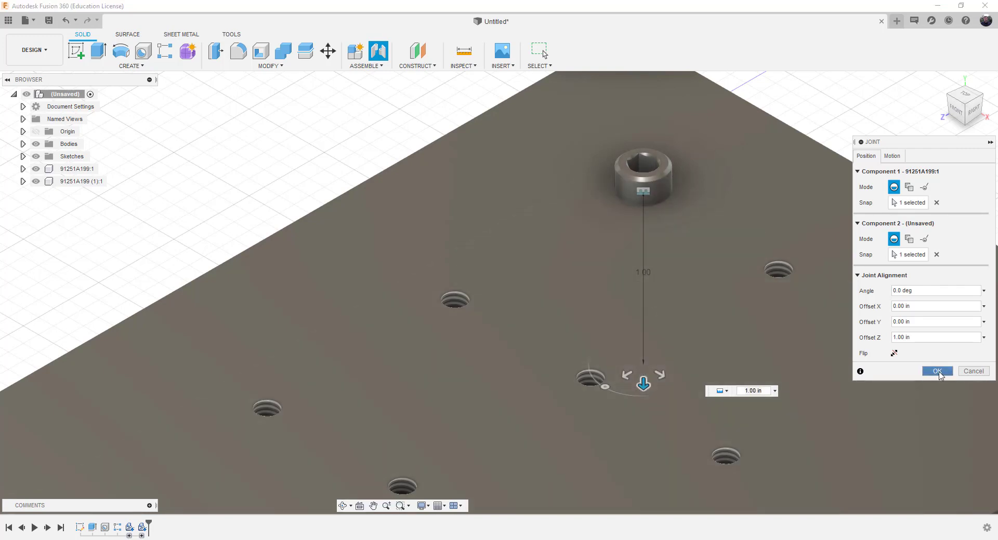
- Confirm the first joint, then seat the second screw in a neighbouring hole with a flipped 1.00 in rigid joint
{"action": "left_click", "coordinate": [936, 371]}
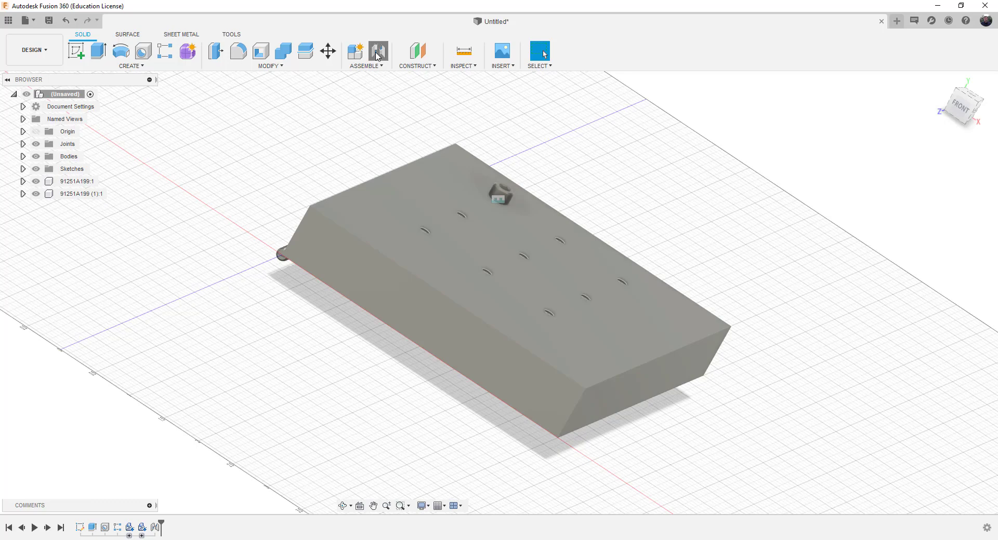
{"action": "left_click", "coordinate": [379, 52]}
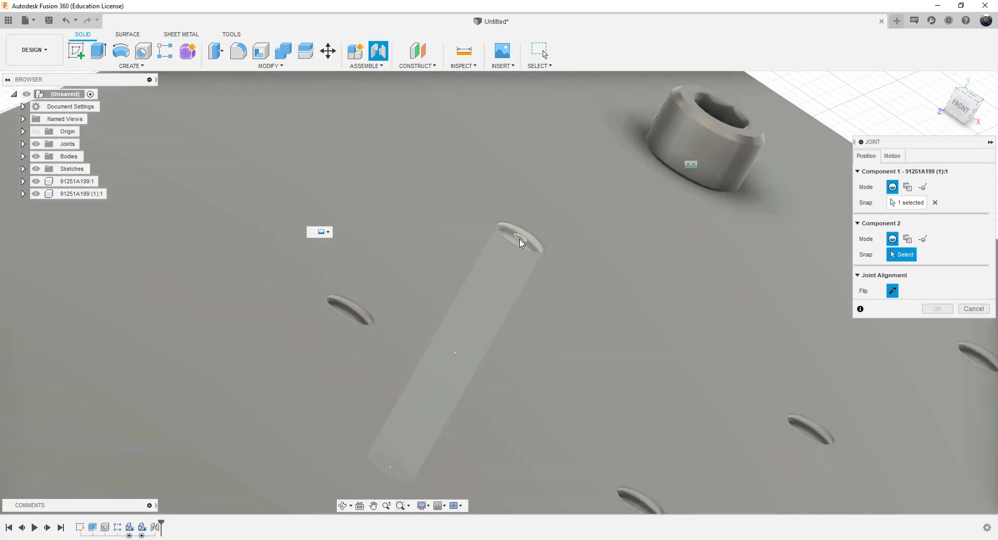
{"action": "left_click", "coordinate": [522, 242]}
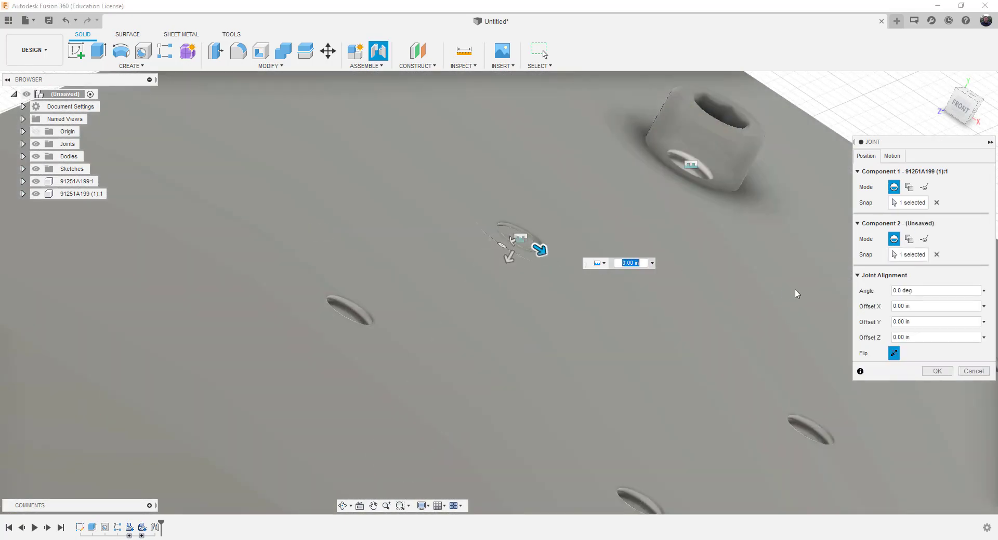
{"action": "left_click", "coordinate": [894, 354]}
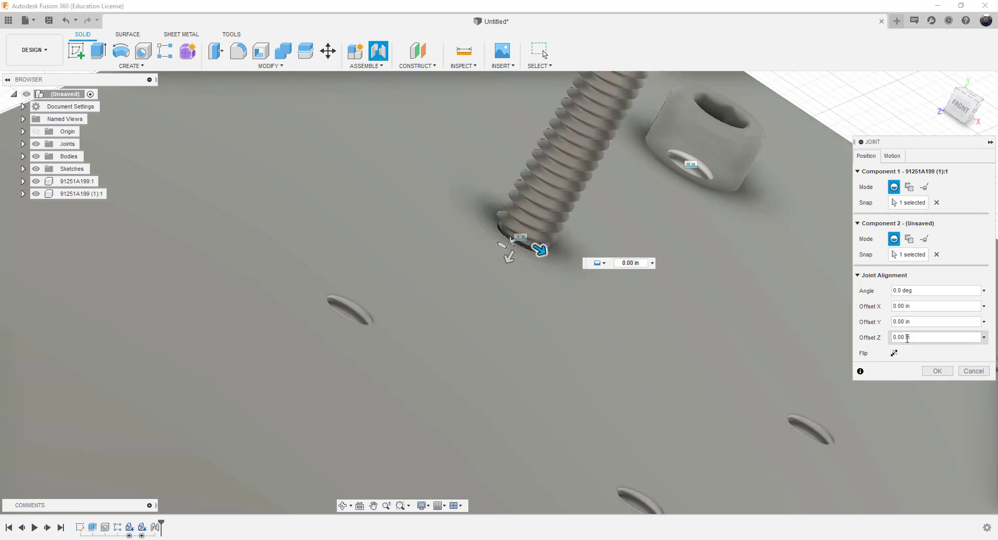
{"action": "left_click", "coordinate": [935, 338]}
{"action": "type", "text": "1"}
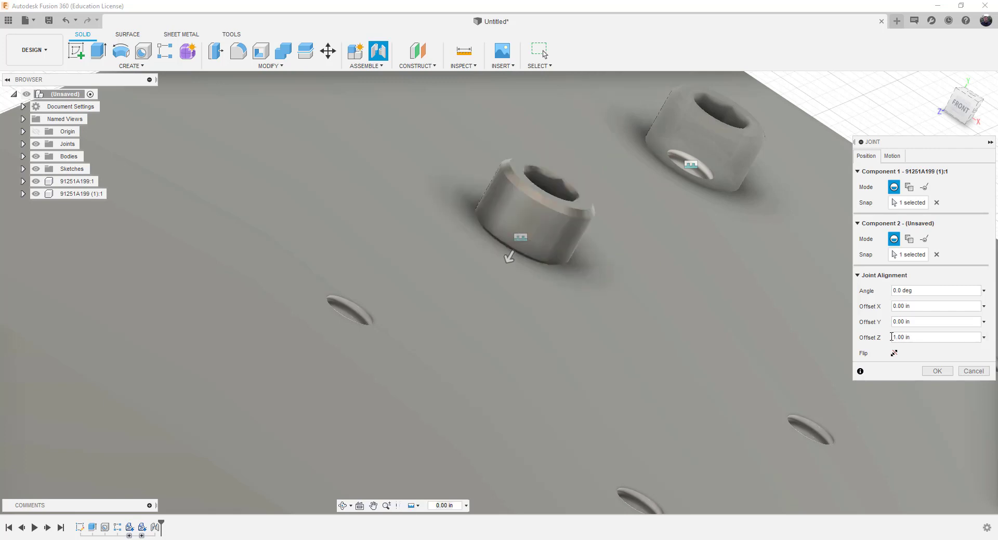
{"action": "left_click", "coordinate": [937, 371]}
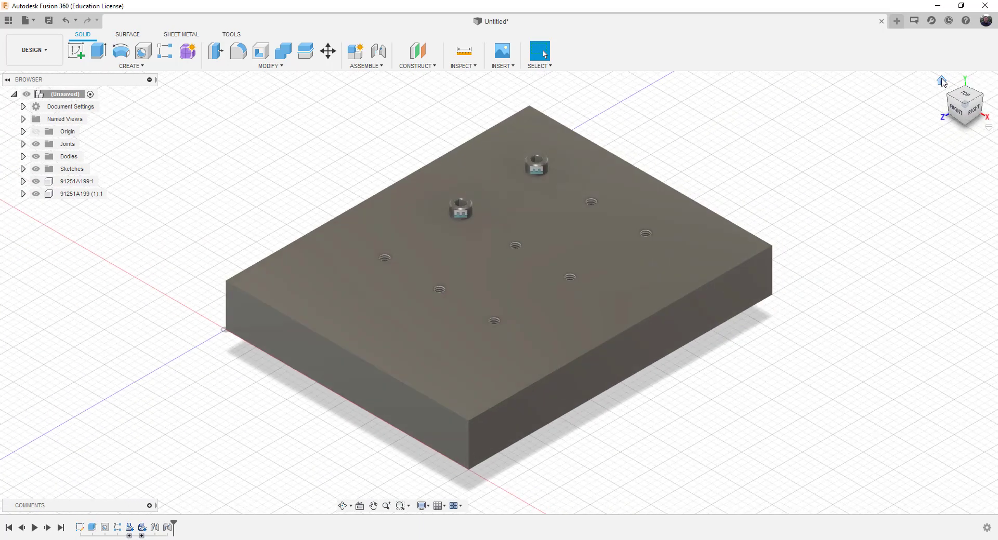
{"action": "mouse_move", "coordinate": [502, 66]}
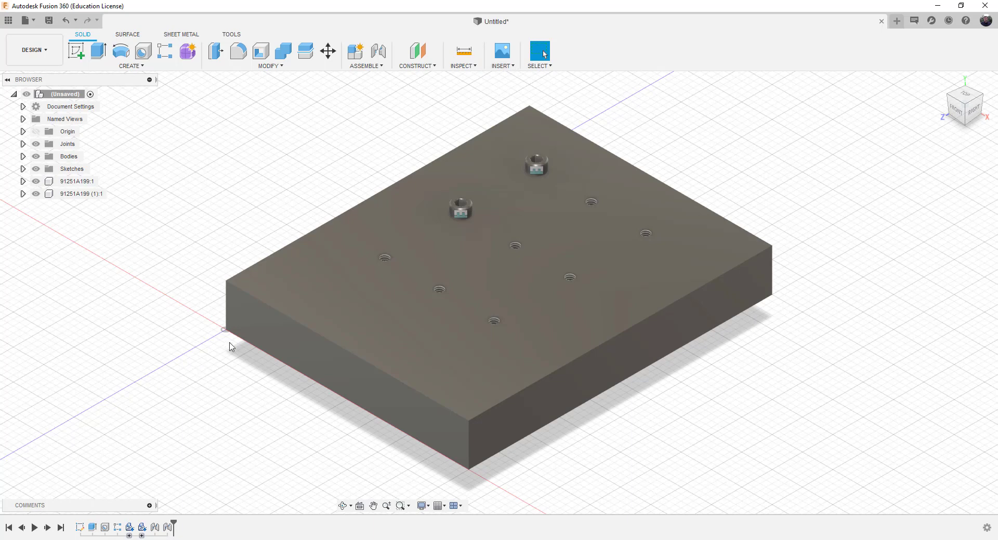
{"action": "mouse_move", "coordinate": [502, 54]}
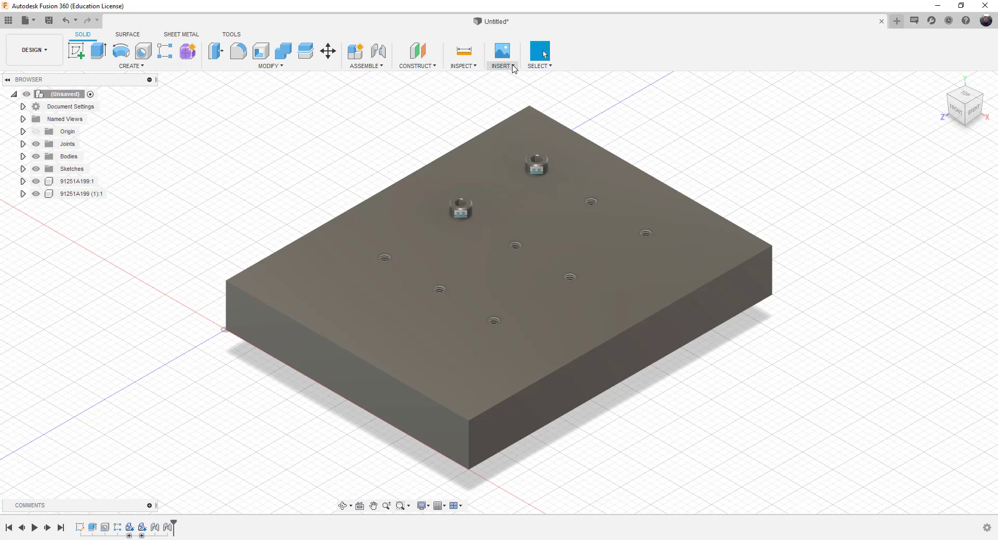
{"action": "mouse_move", "coordinate": [512, 69]}
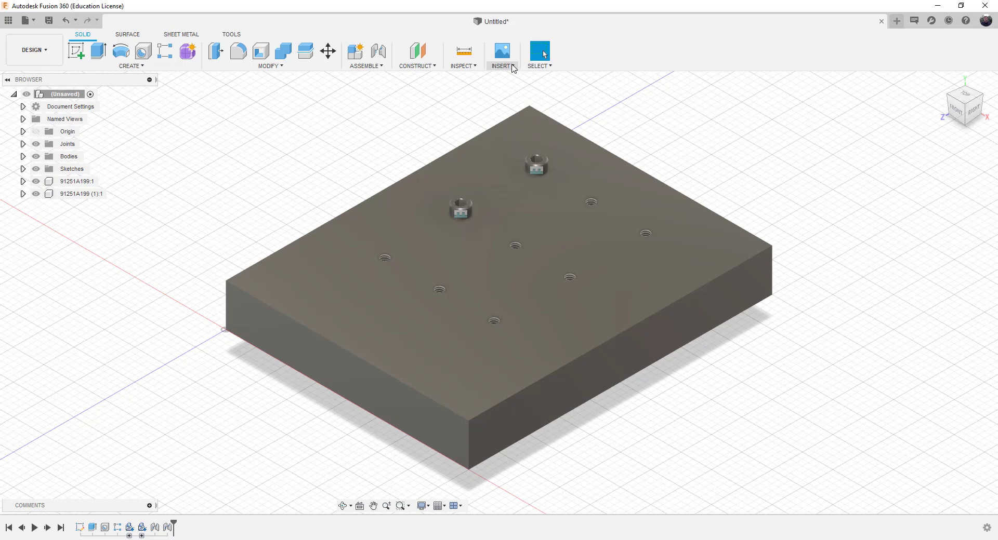
- Show the Insert list of insertable items over the finished two-screw block
{"action": "left_click", "coordinate": [501, 56]}
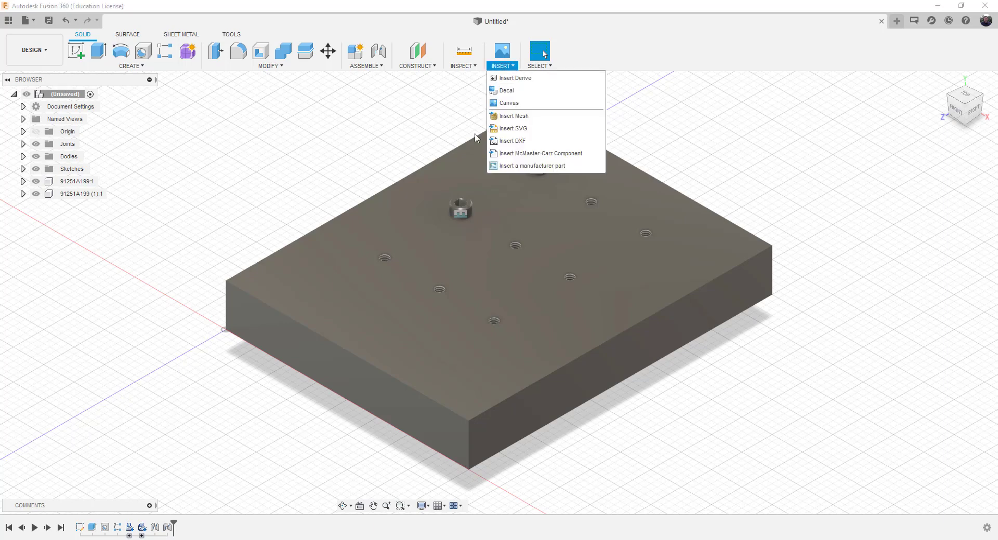
{"action": "mouse_move", "coordinate": [531, 165]}
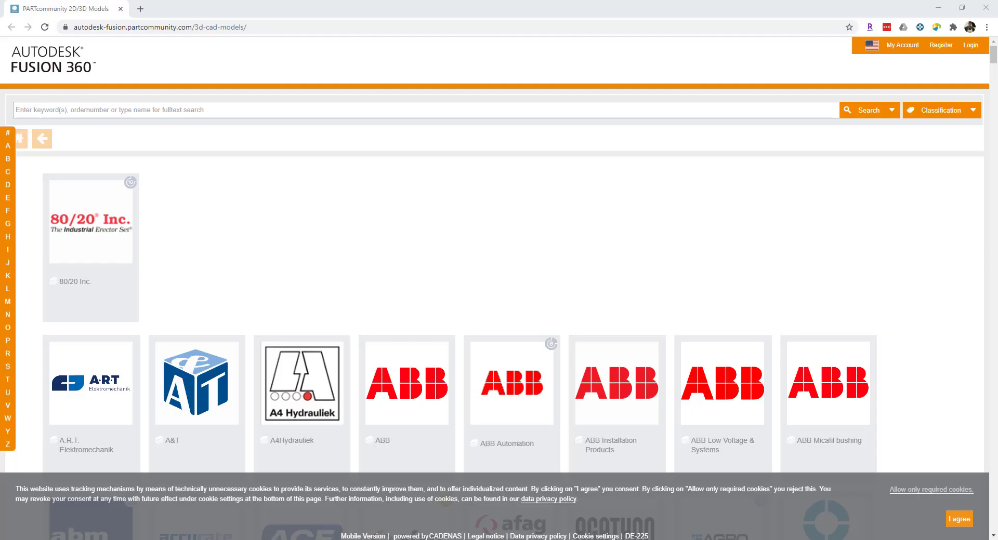
{"action": "mouse_move", "coordinate": [509, 222]}
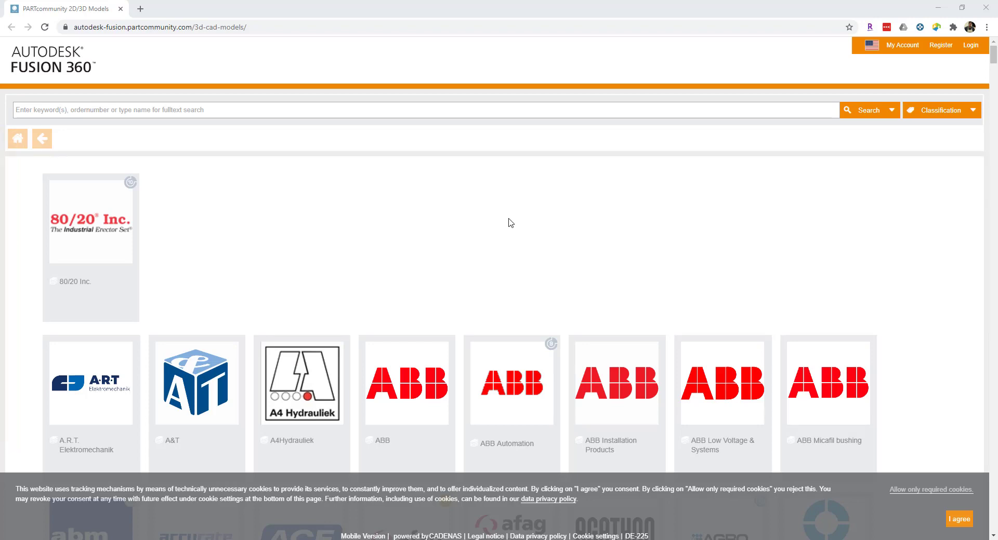
{"action": "mouse_move", "coordinate": [512, 215]}
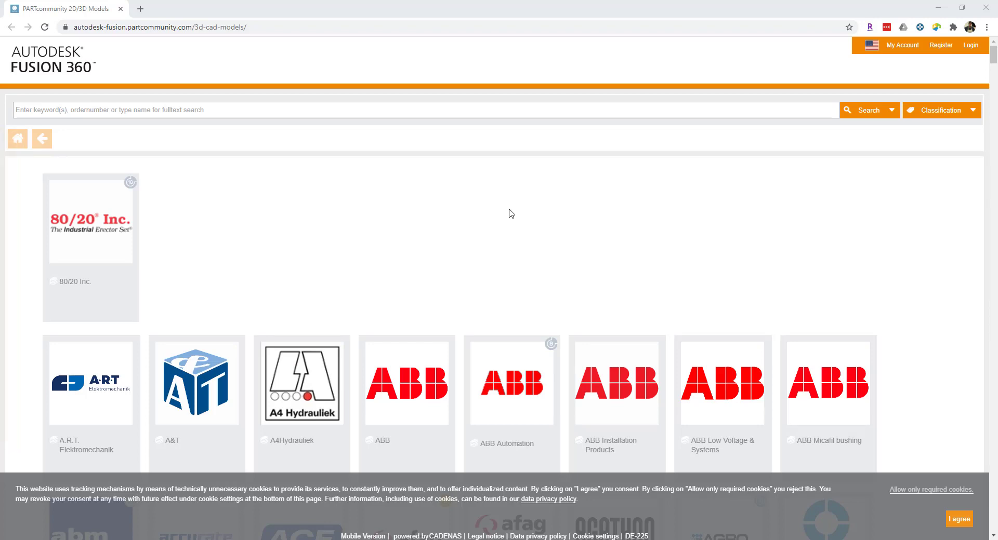
{"action": "scroll", "scroll_direction": "down", "scroll_amount": 3}
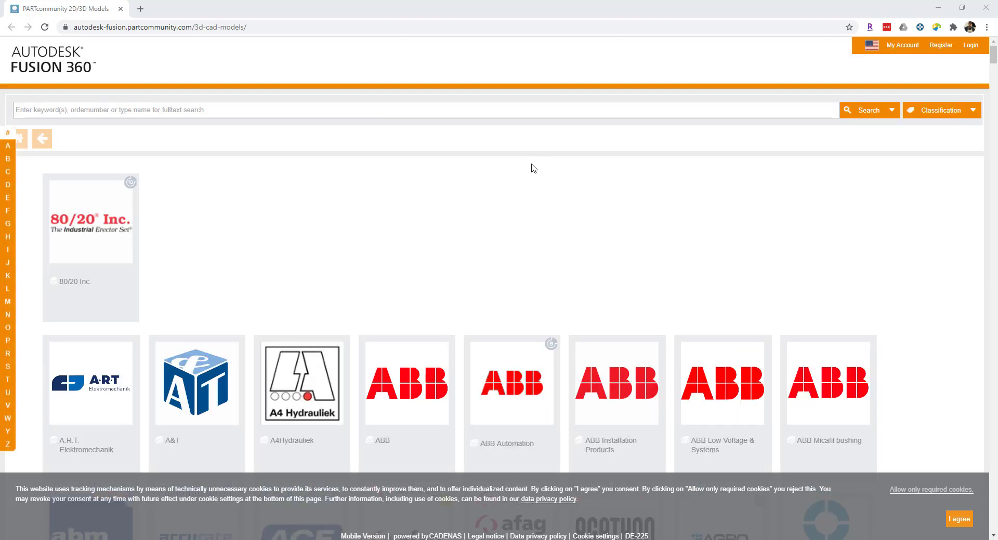
{"action": "scroll", "scroll_direction": "down", "scroll_amount": 3}
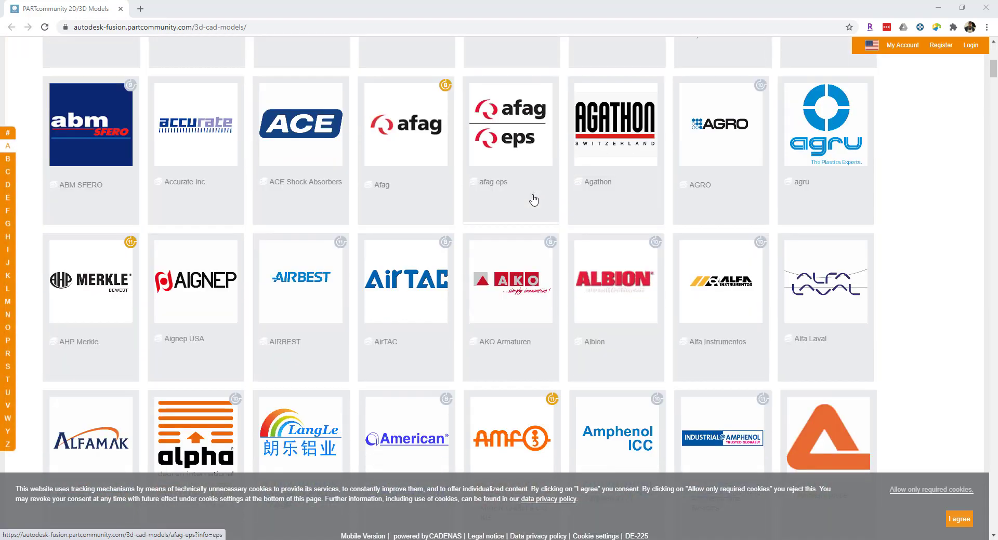
{"action": "scroll", "scroll_direction": "down", "scroll_amount": 3}
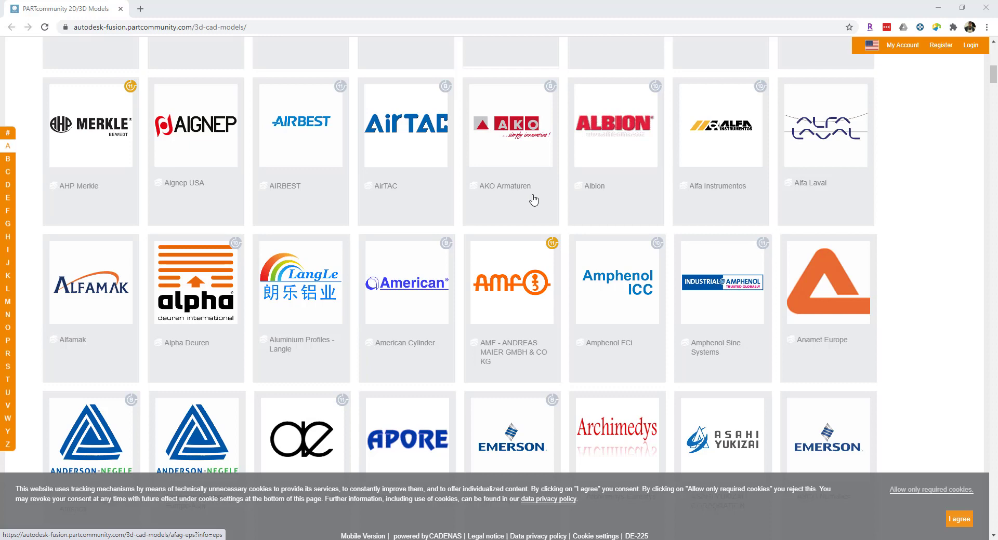
{"action": "scroll", "scroll_direction": "down", "scroll_amount": 3}
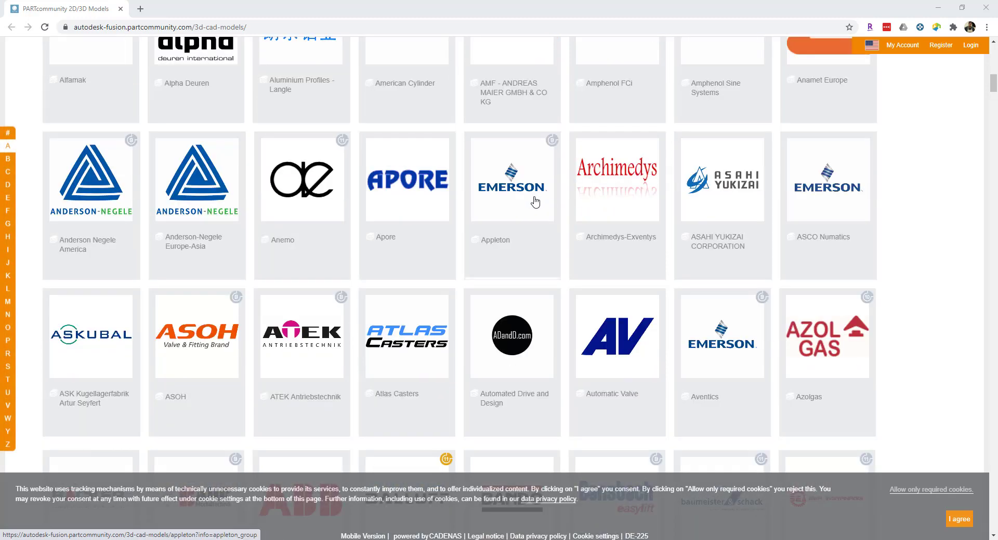
{"action": "mouse_move", "coordinate": [511, 192]}
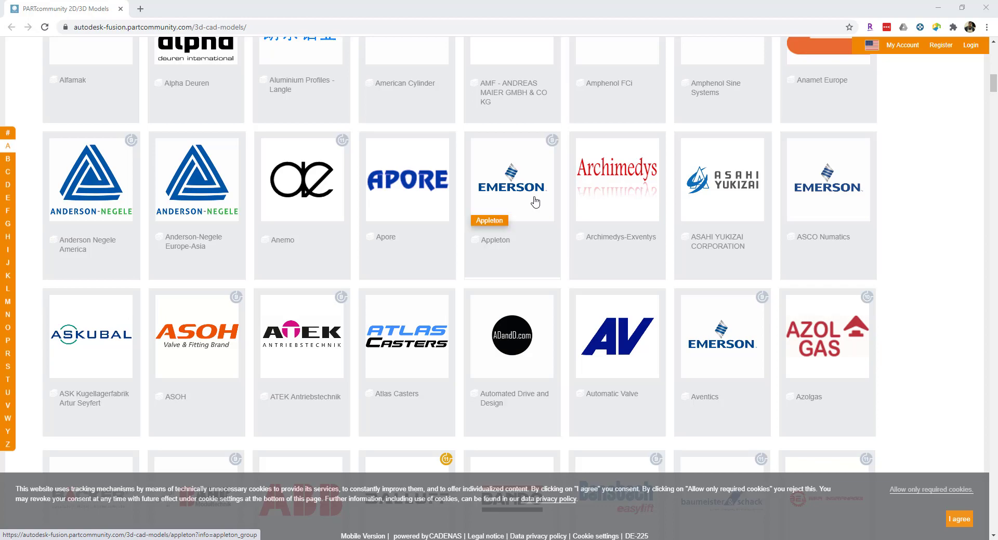
{"action": "scroll", "scroll_direction": "down", "scroll_amount": 3}
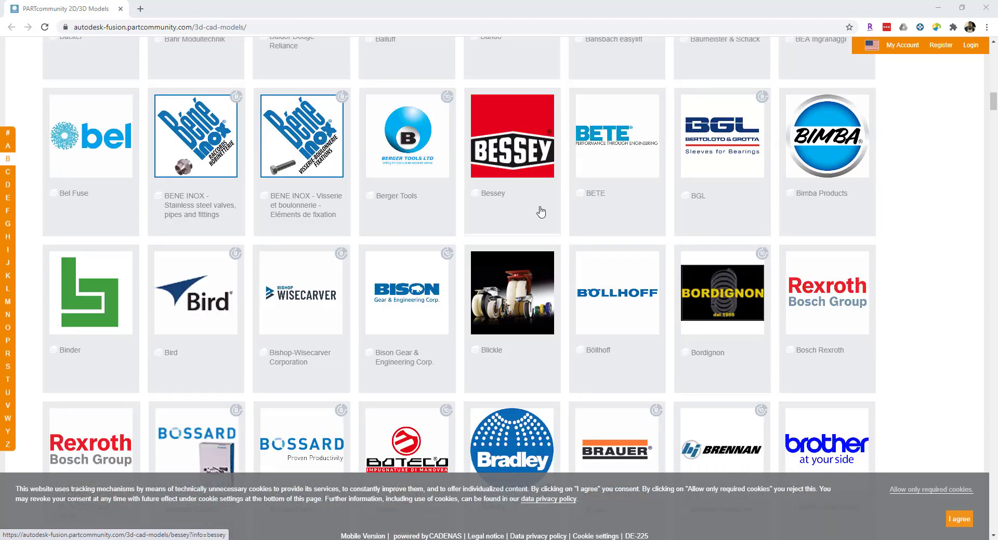
{"action": "scroll", "scroll_direction": "down", "scroll_amount": 3}
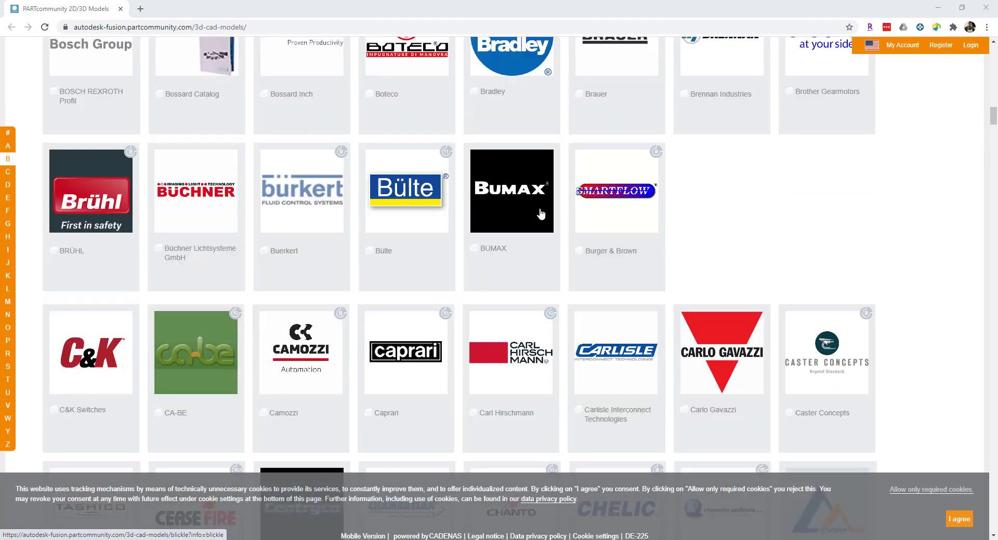
{"action": "scroll", "scroll_direction": "down", "scroll_amount": 3}
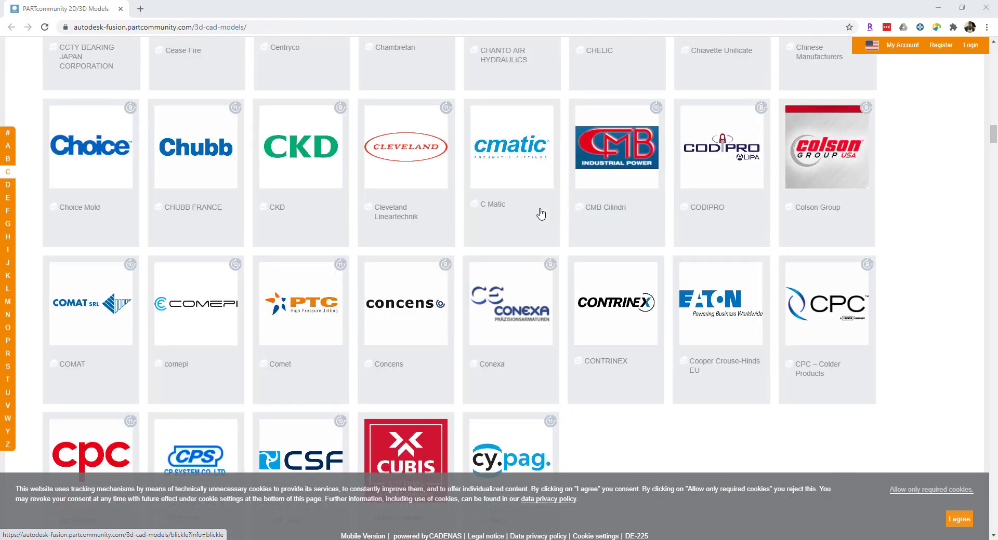
{"action": "scroll", "scroll_direction": "down", "scroll_amount": 3}
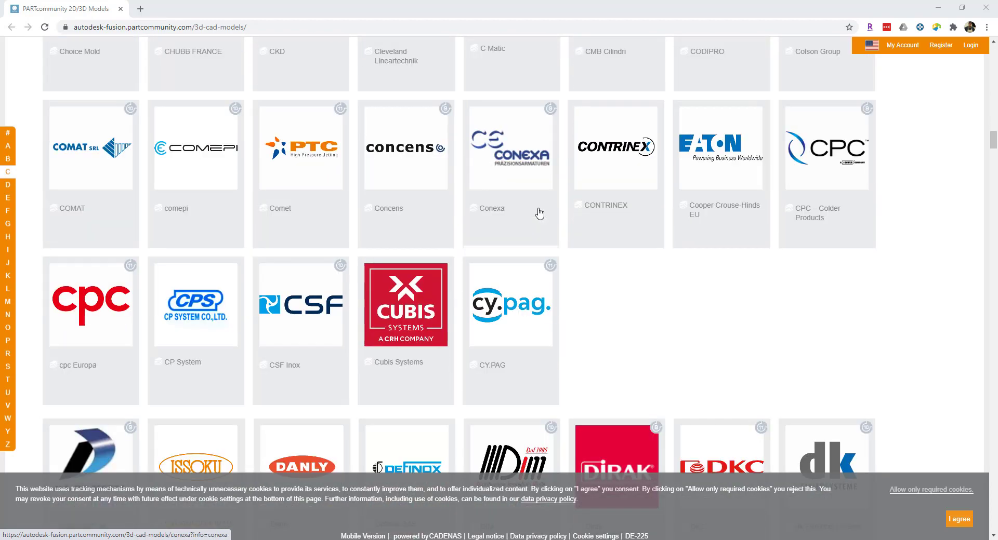
{"action": "scroll", "scroll_direction": "down", "scroll_amount": 3}
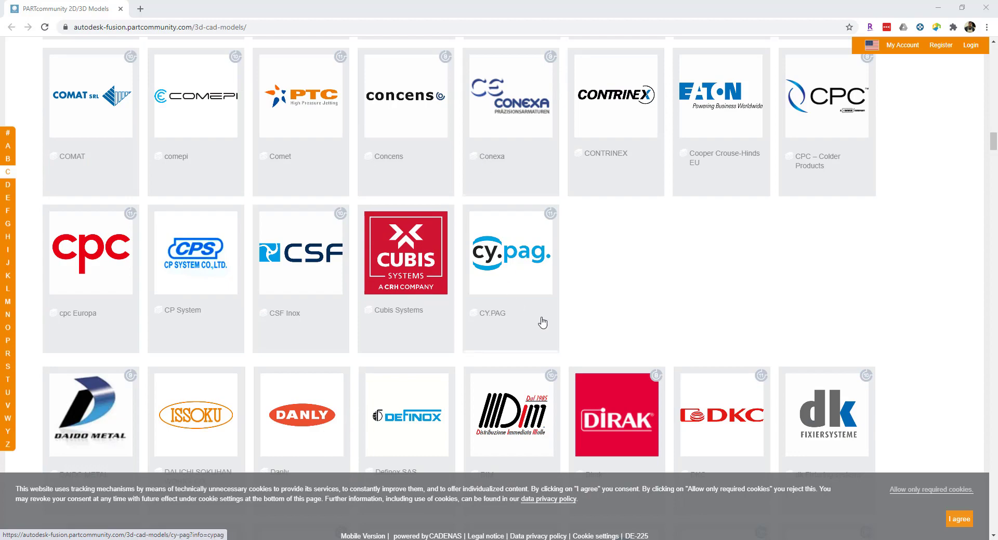
{"action": "scroll", "scroll_direction": "down", "scroll_amount": 3}
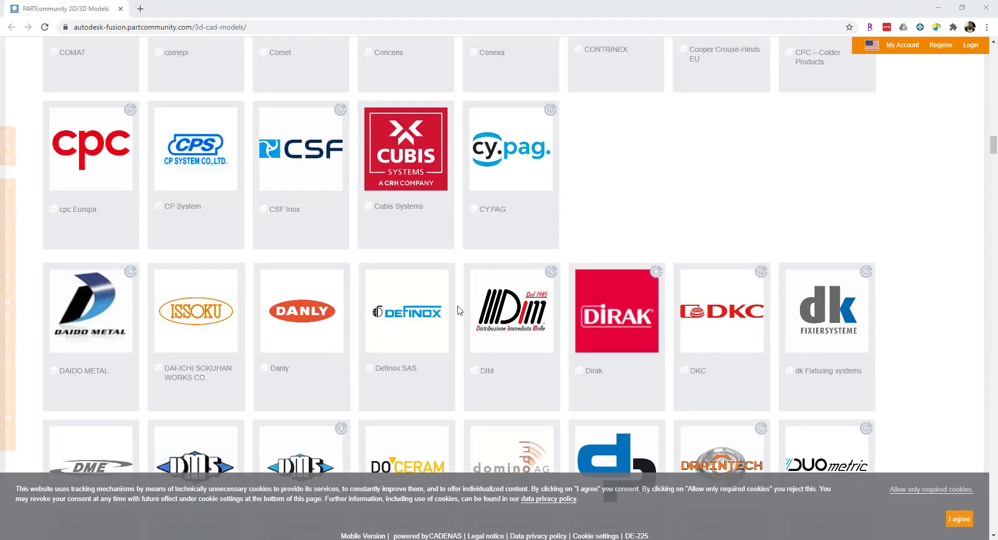
{"action": "scroll", "scroll_direction": "down", "scroll_amount": 3}
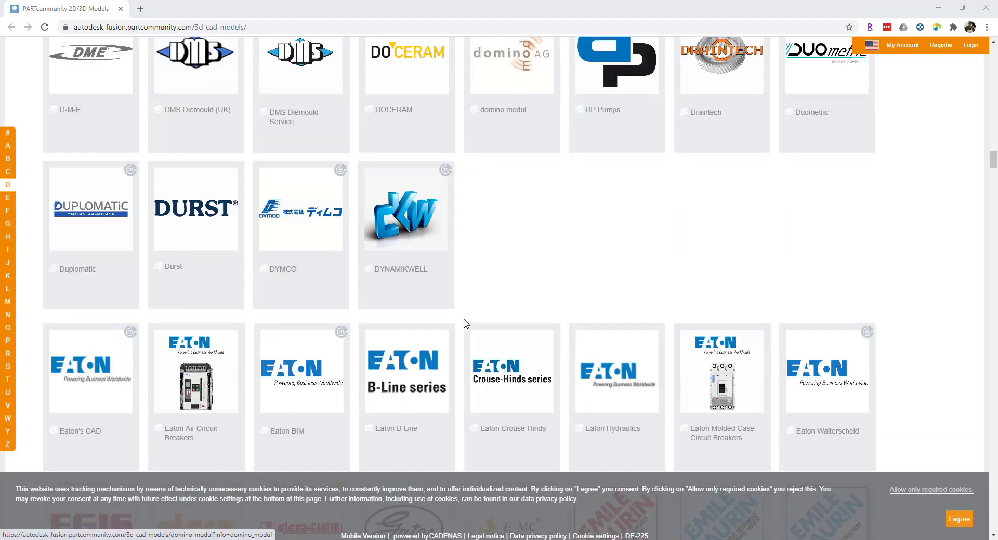
{"action": "scroll", "scroll_direction": "down", "scroll_amount": 3}
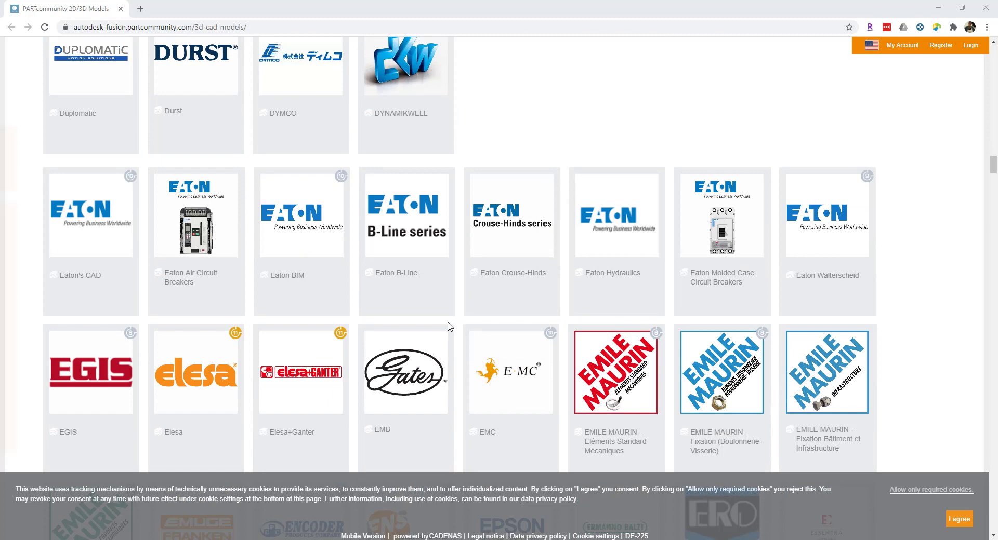
- Enter the Eaton's CAD catalogue and its Automation solutions folder
{"action": "left_click", "coordinate": [90, 214]}
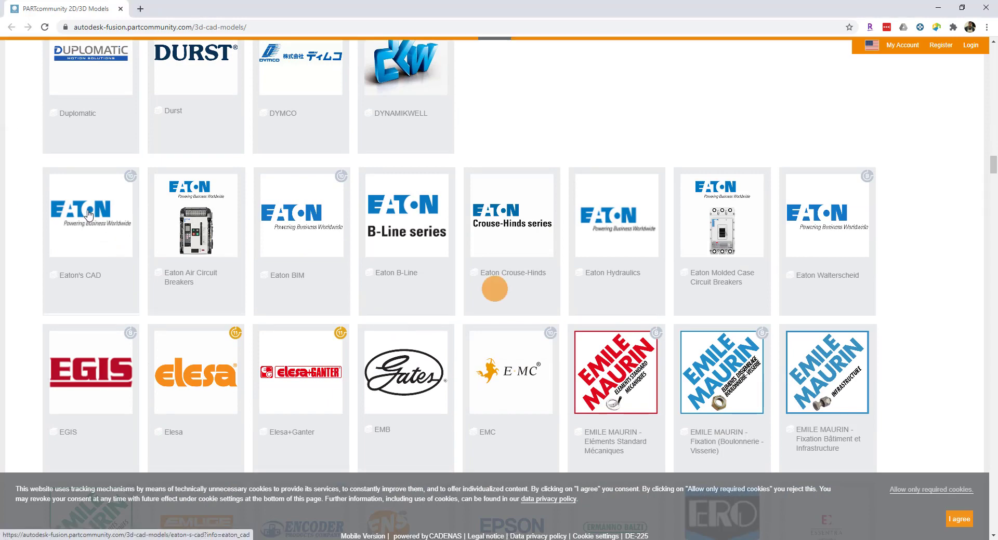
{"action": "left_click", "coordinate": [91, 214]}
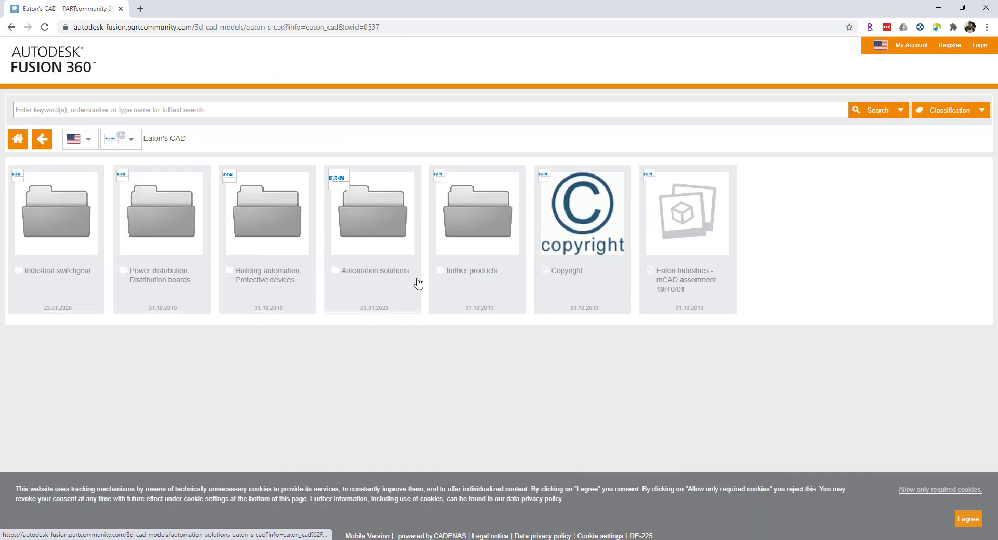
{"action": "mouse_move", "coordinate": [389, 264]}
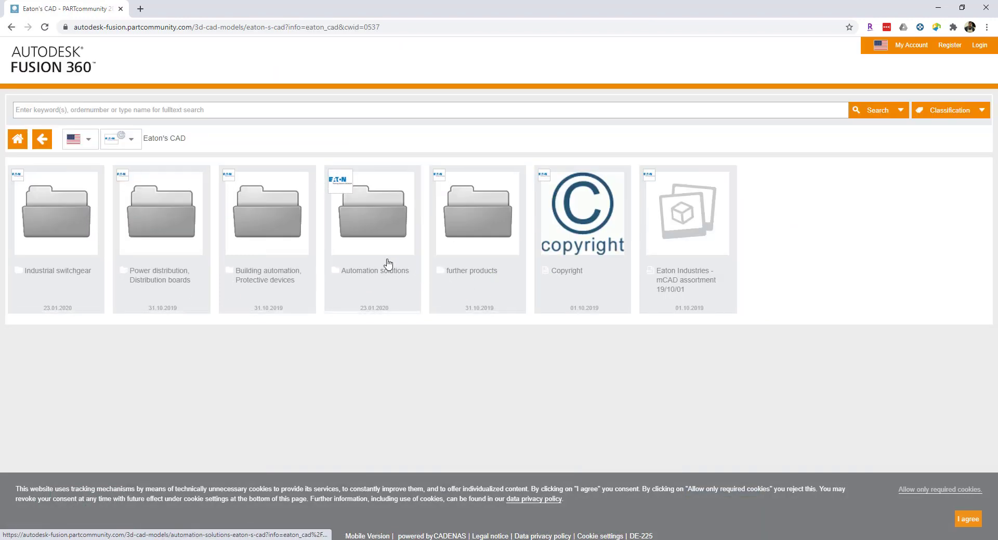
{"action": "mouse_move", "coordinate": [368, 227]}
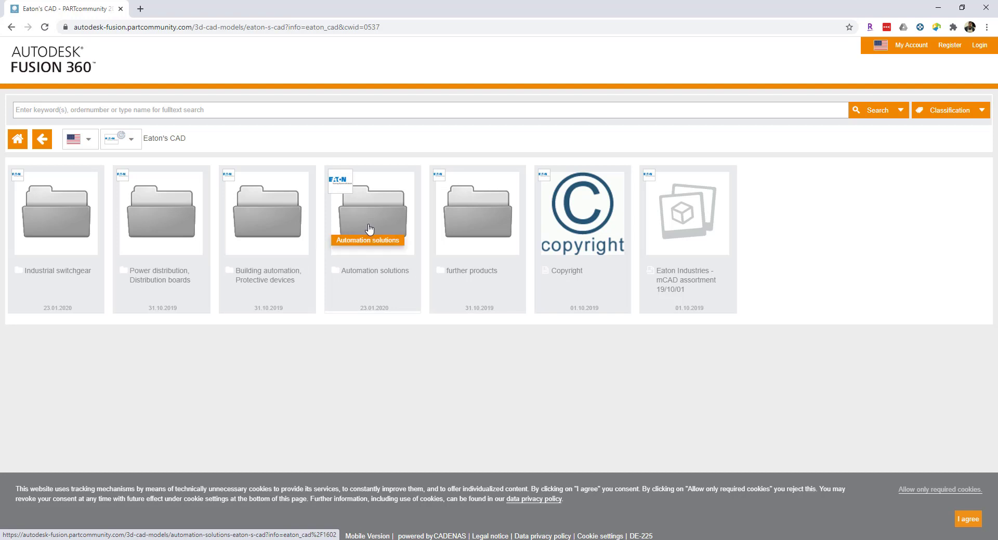
{"action": "left_click", "coordinate": [372, 212]}
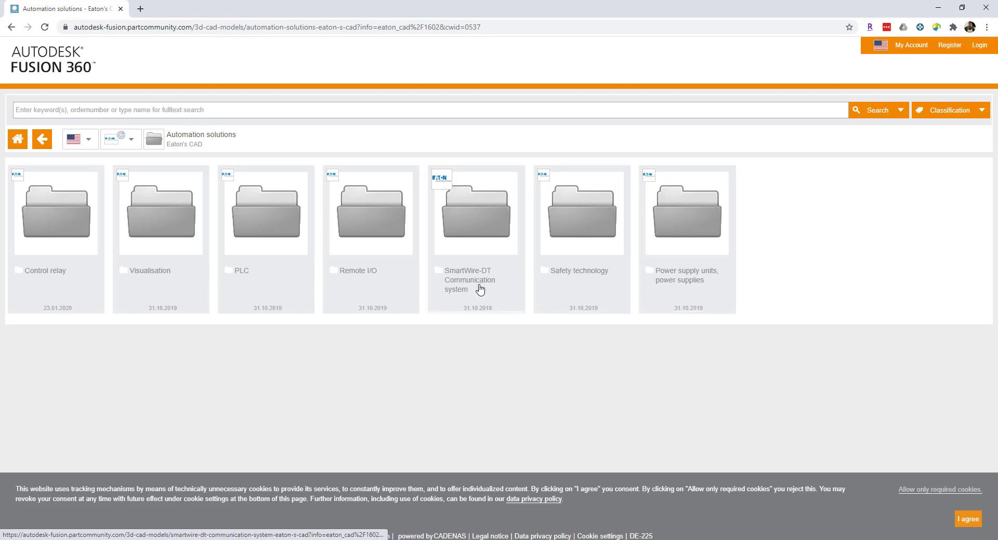
- Browse Control relay > easy control relay to the easy 800 relay product page
{"action": "left_click", "coordinate": [57, 212]}
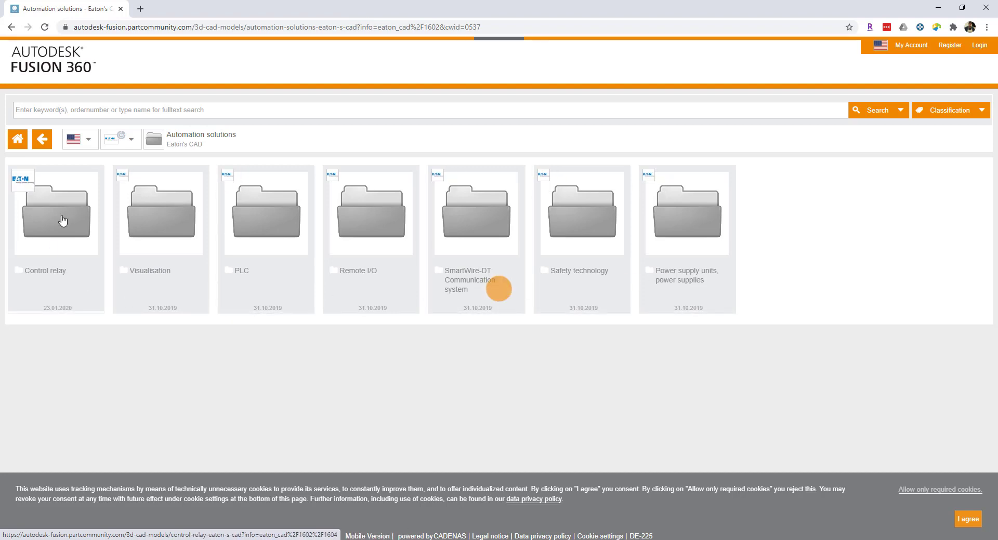
{"action": "left_click", "coordinate": [55, 212]}
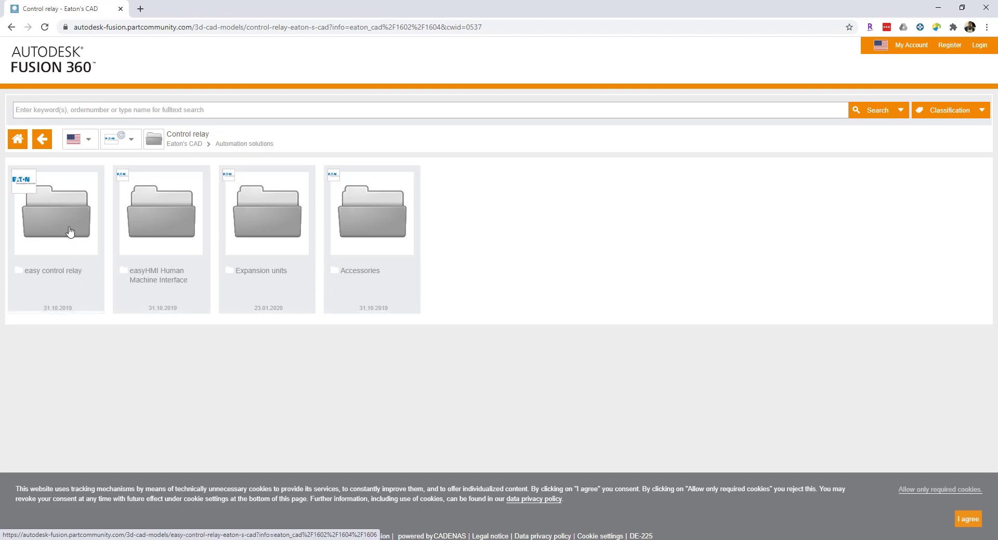
{"action": "left_click", "coordinate": [56, 212]}
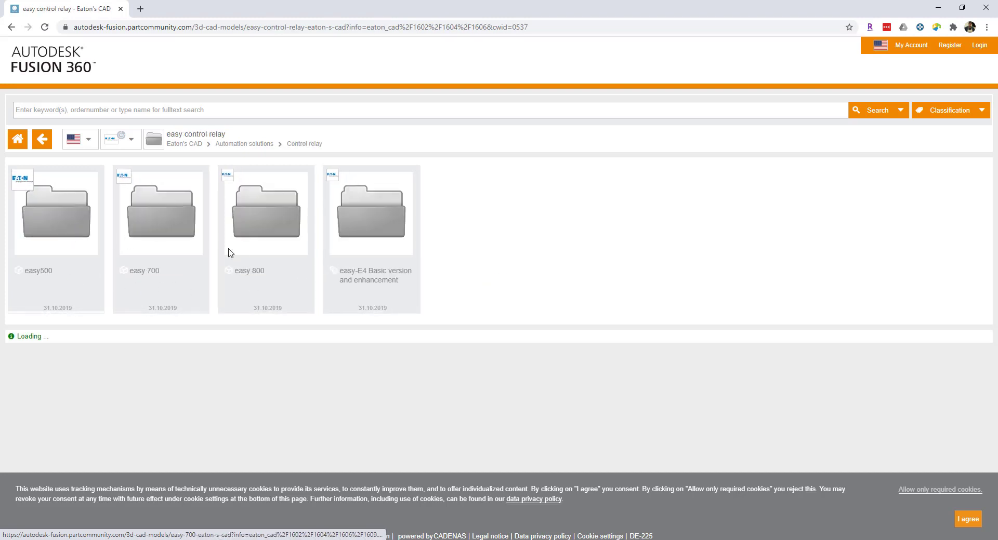
{"action": "left_click", "coordinate": [265, 212]}
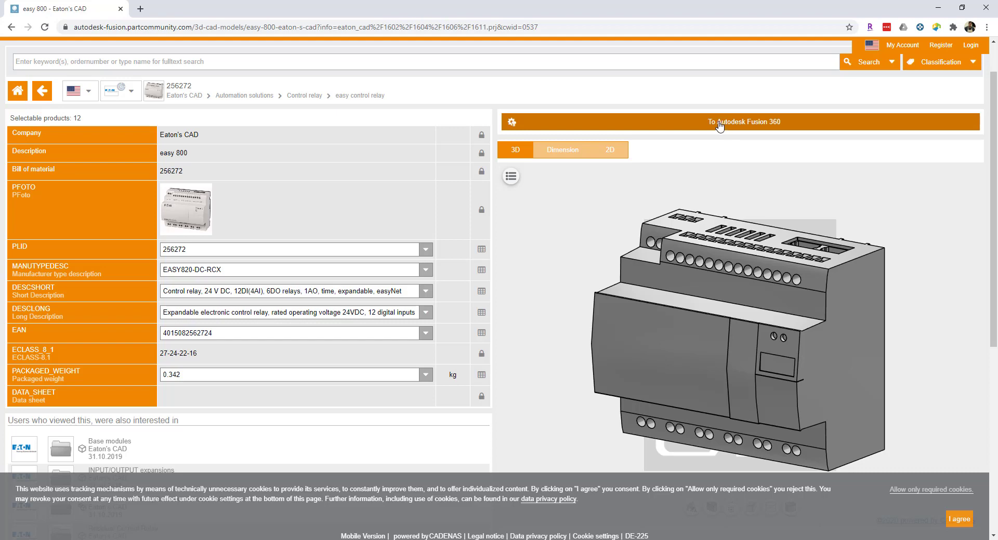
{"action": "mouse_move", "coordinate": [714, 127]}
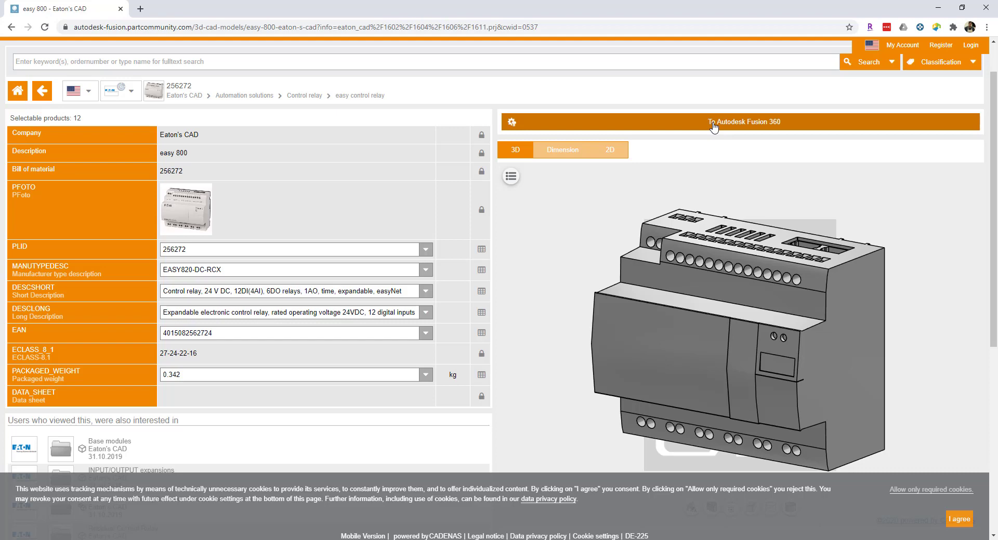
{"action": "mouse_move", "coordinate": [710, 132]}
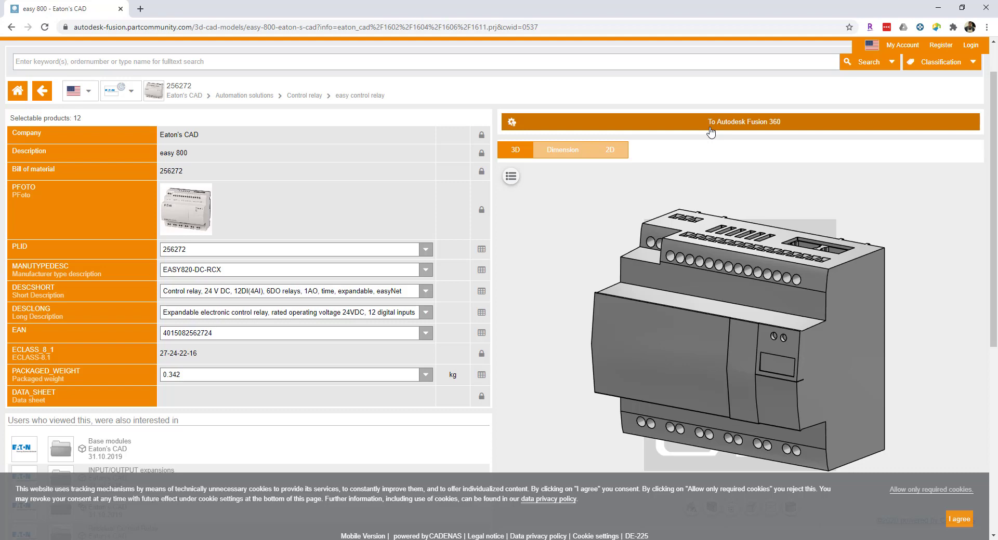
{"action": "mouse_move", "coordinate": [604, 299]}
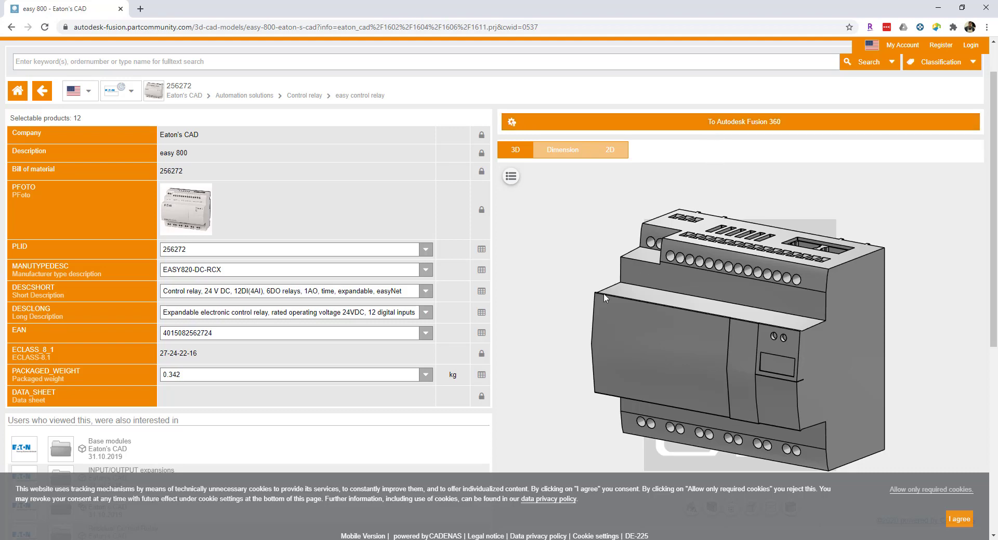
{"action": "mouse_move", "coordinate": [783, 197]}
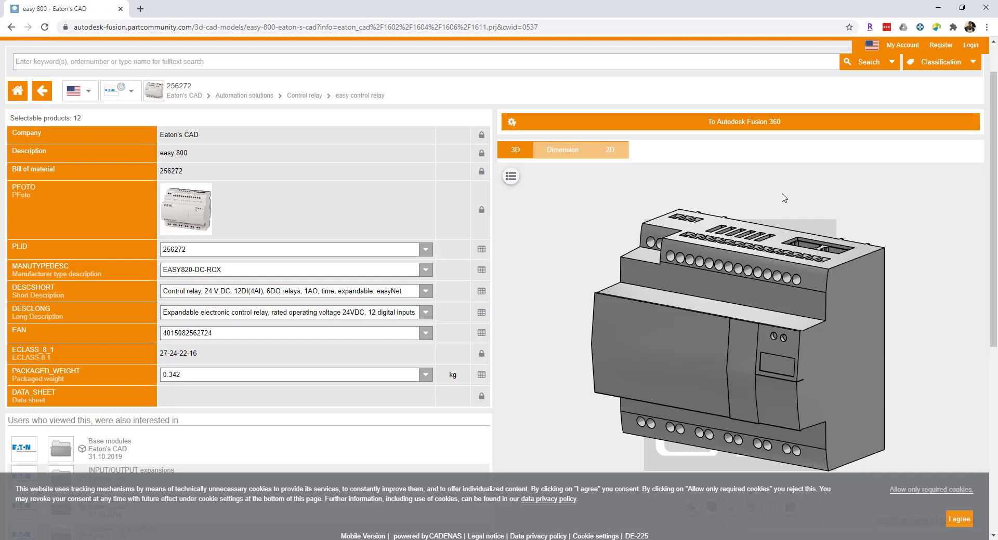
{"action": "mouse_move", "coordinate": [531, 197]}
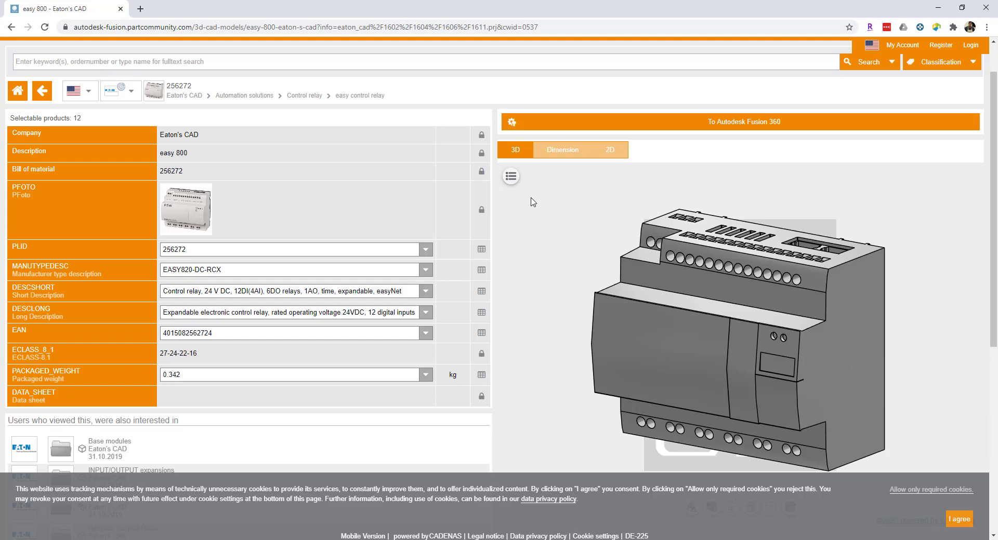
{"action": "mouse_move", "coordinate": [532, 202]}
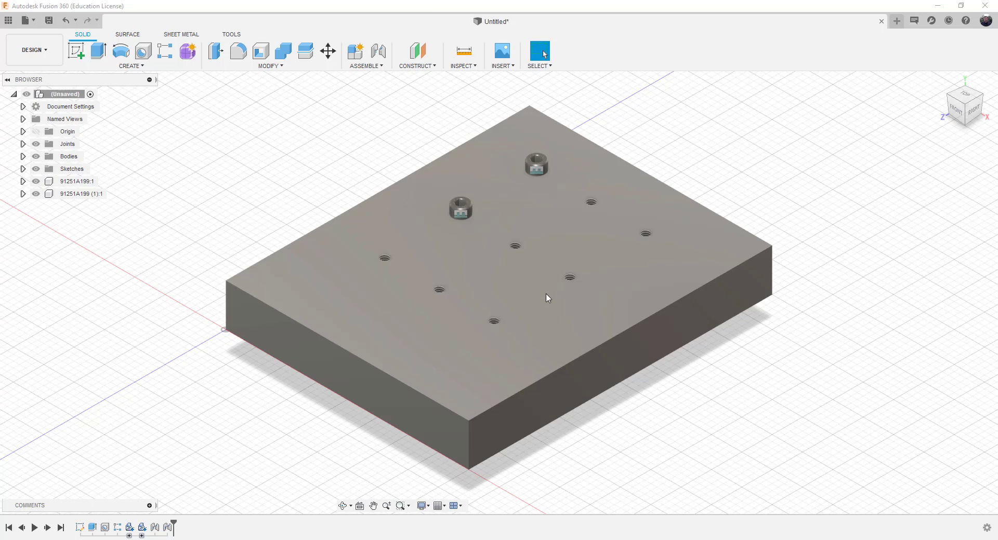
{"action": "mouse_move", "coordinate": [543, 291]}
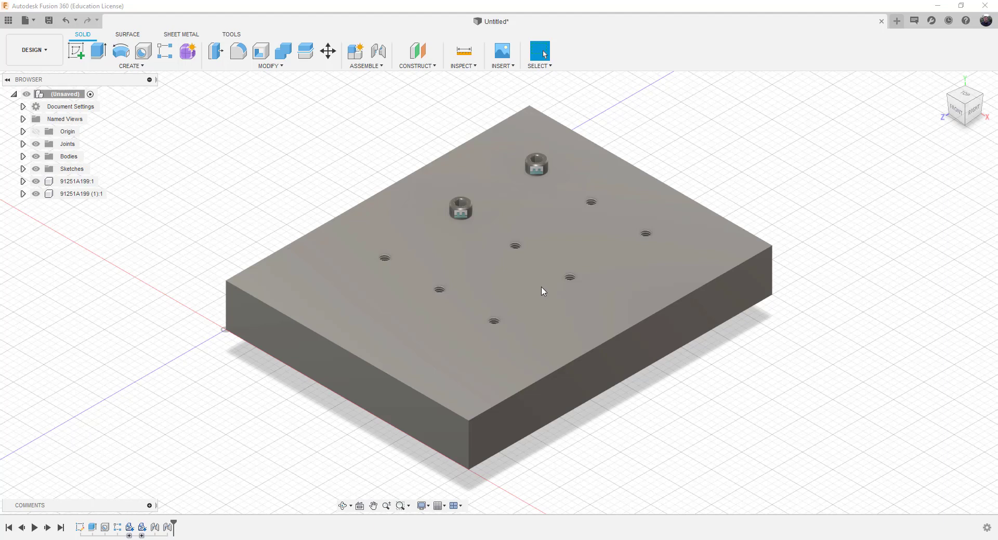
{"action": "mouse_move", "coordinate": [543, 294]}
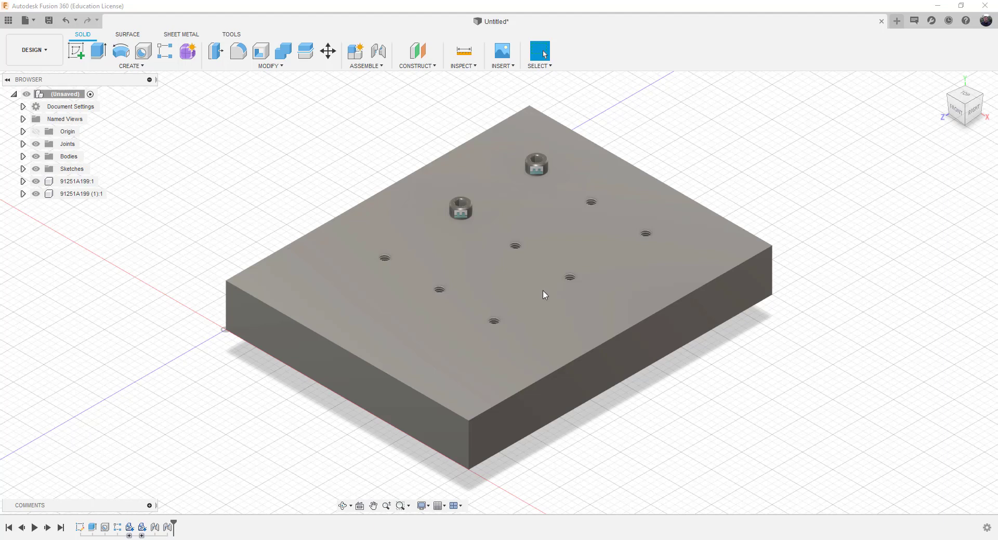
{"action": "mouse_move", "coordinate": [545, 299]}
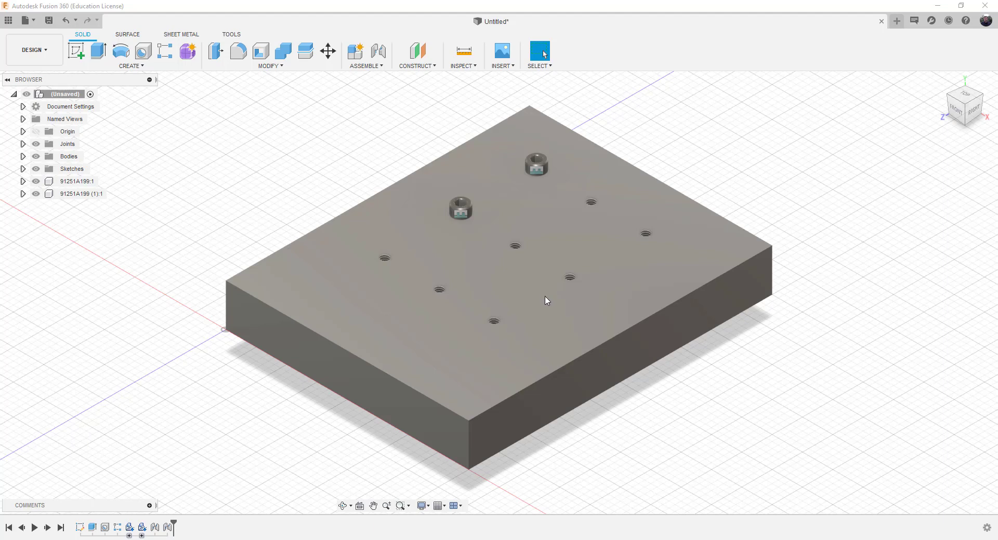
{"action": "mouse_move", "coordinate": [544, 298]}
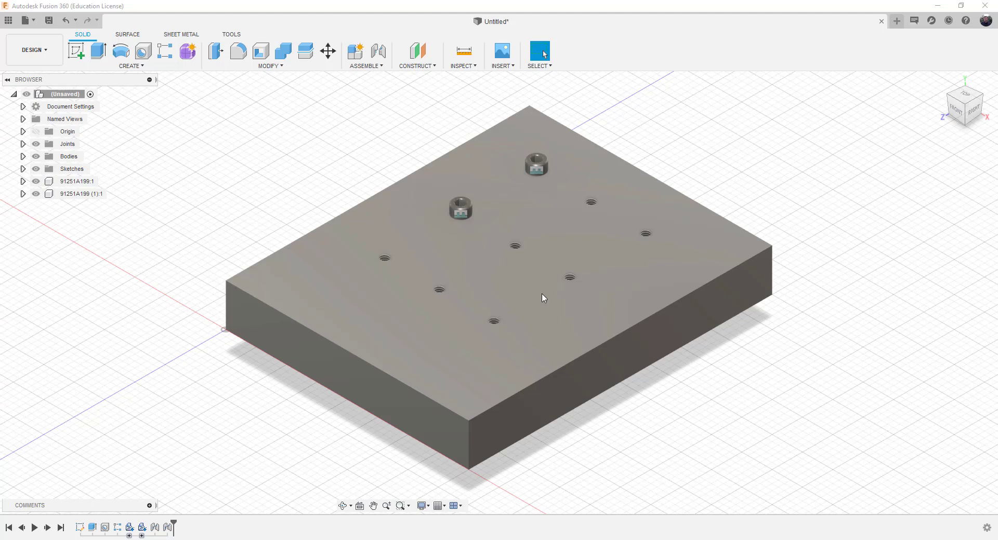